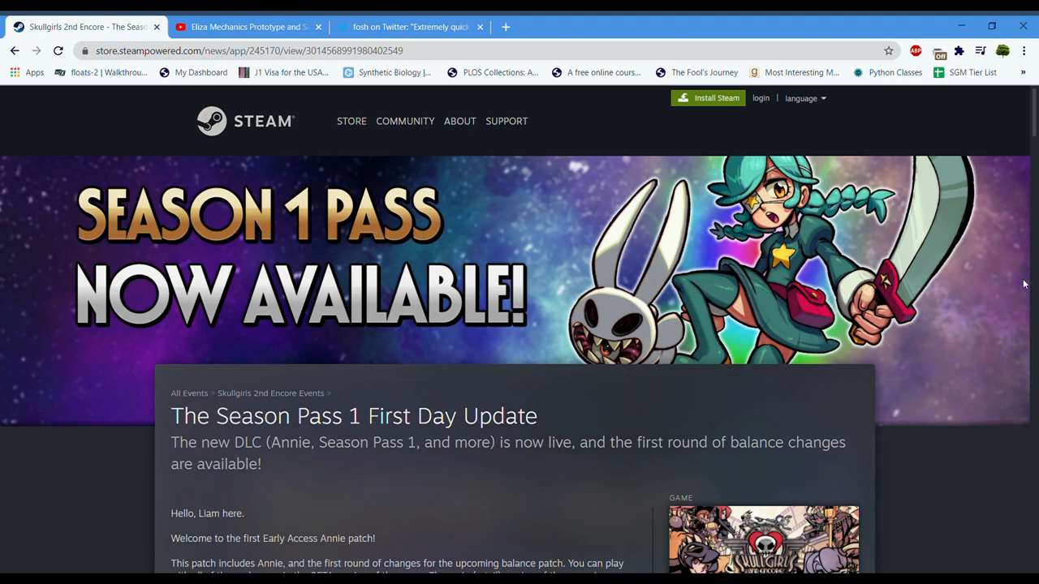
# Scroll the First Day Update post down past the Season 1 Pass banner.
pyautogui.scroll(-3)
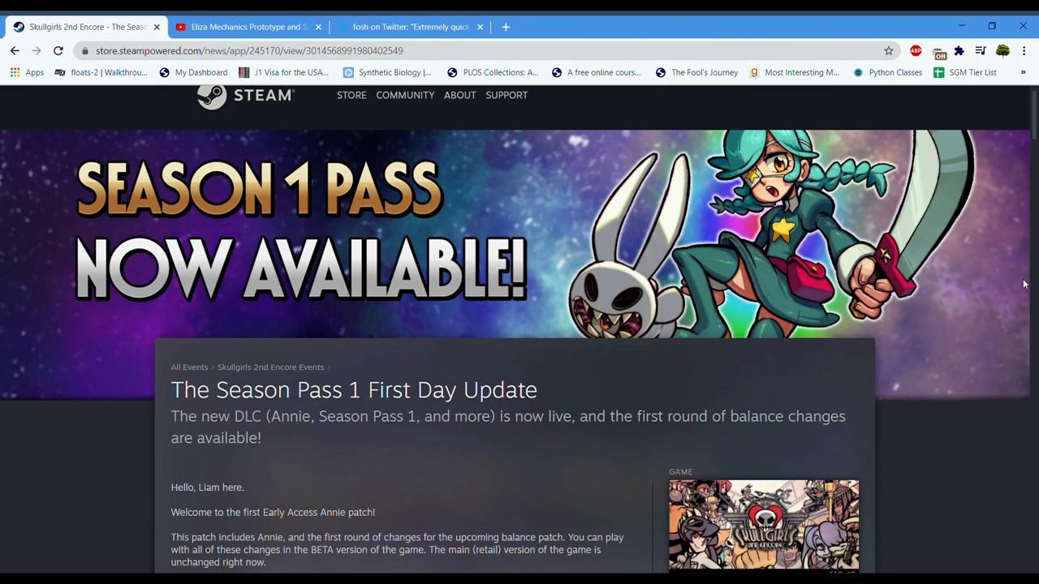
pyautogui.scroll(-3)
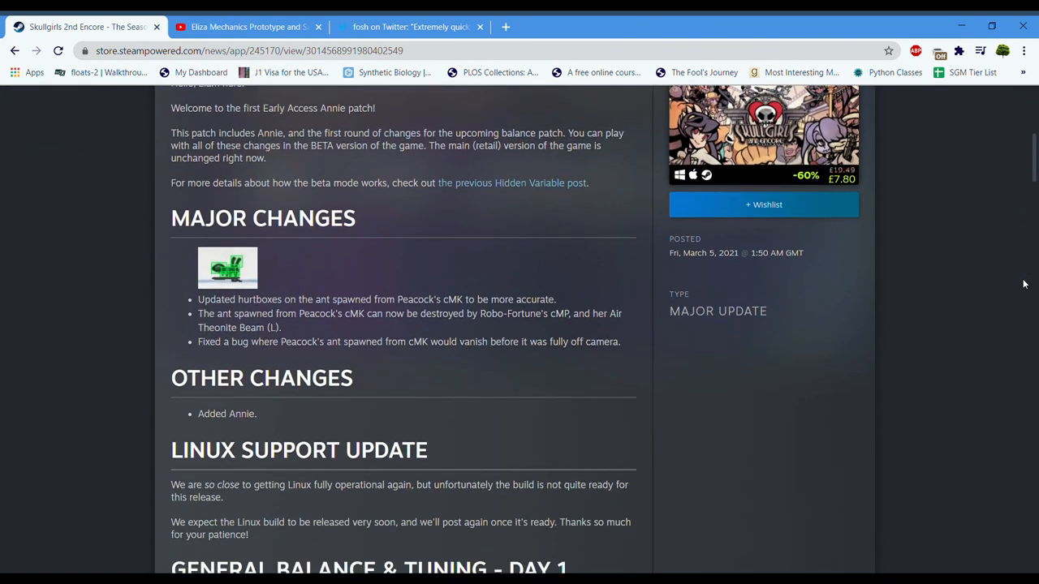
pyautogui.scroll(3)
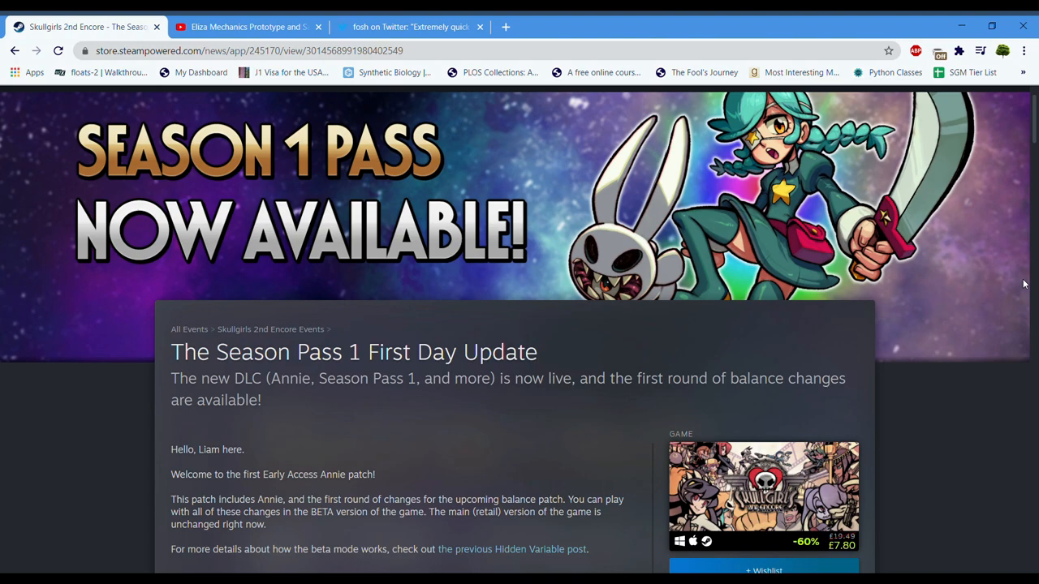
pyautogui.scroll(-3)
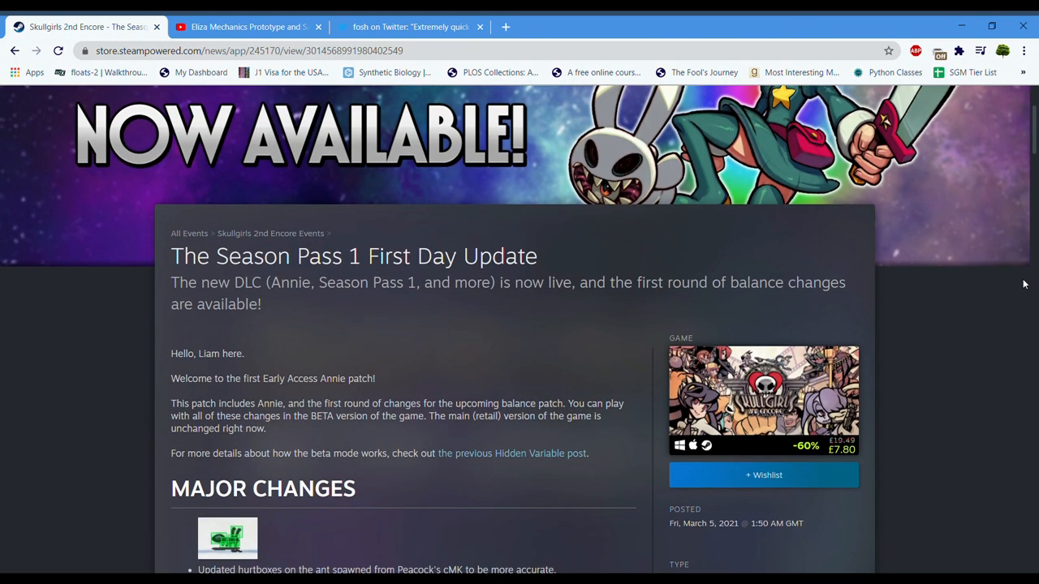
pyautogui.scroll(-3)
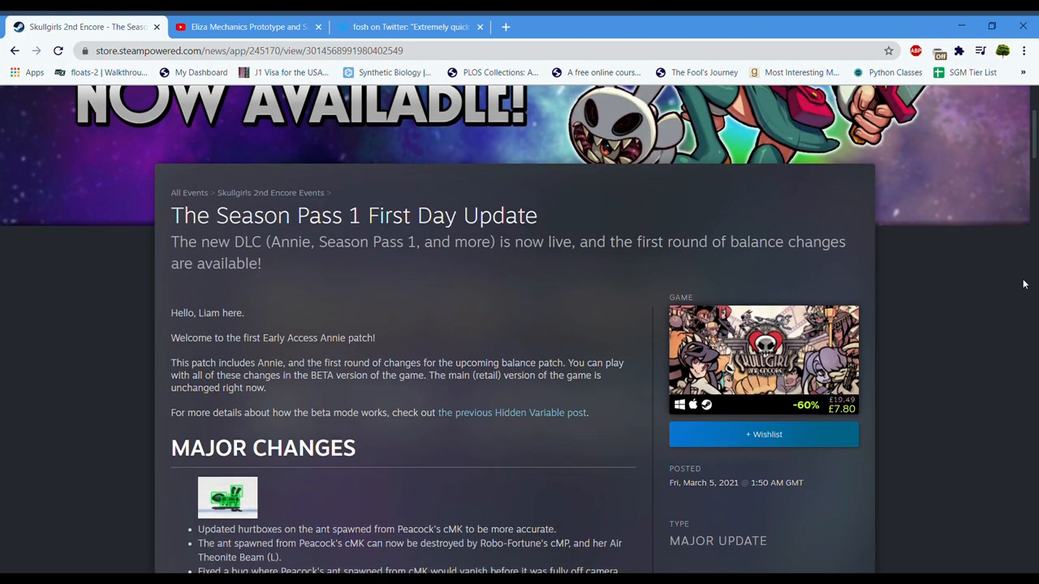
pyautogui.moveTo(633, 319)
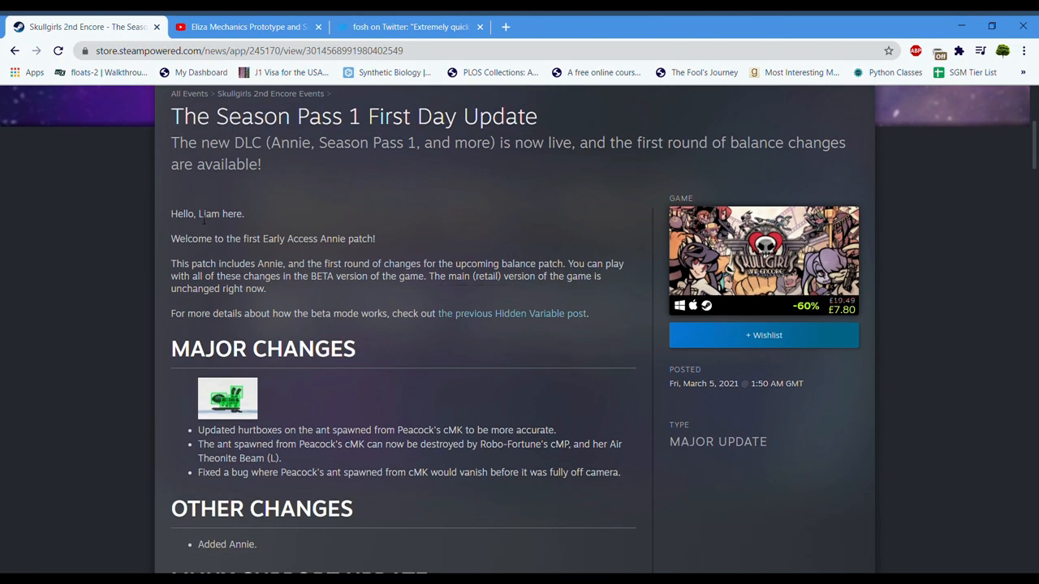
pyautogui.doubleClick(207, 214)
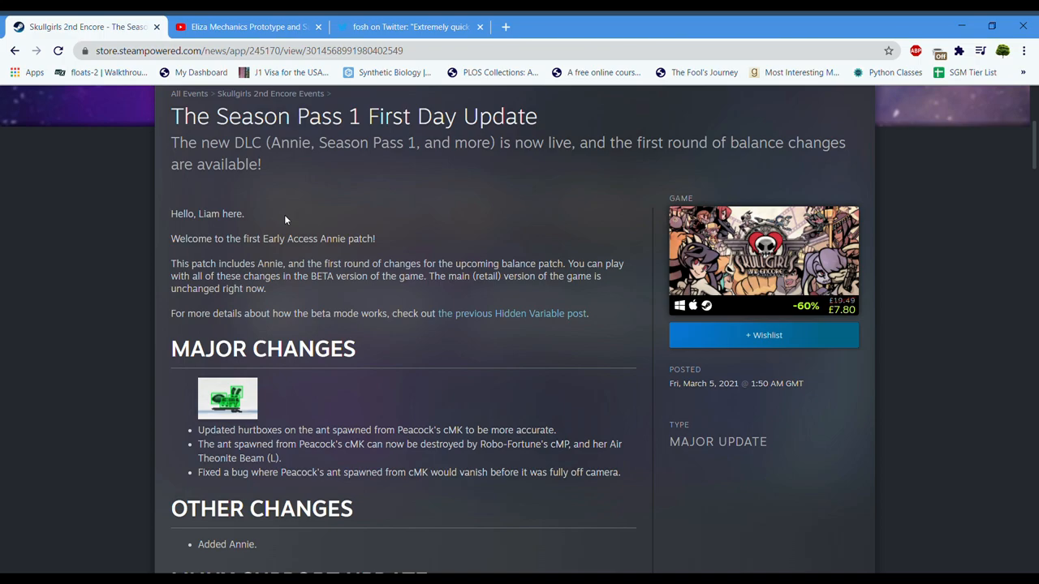
# Scroll down to the ELIZA section and its Sekhmet (General) notes.
pyautogui.scroll(-3)
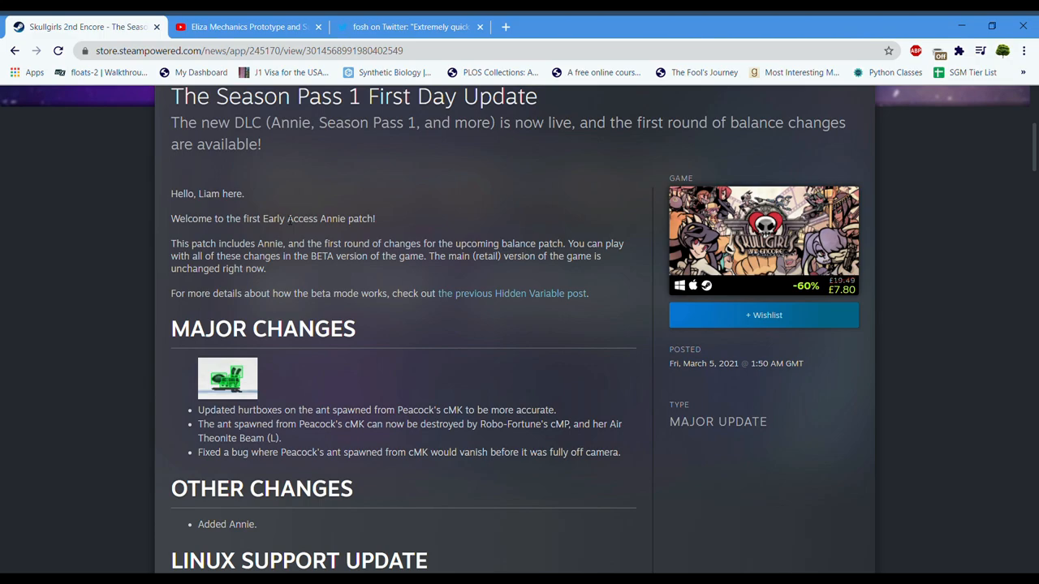
pyautogui.scroll(-3)
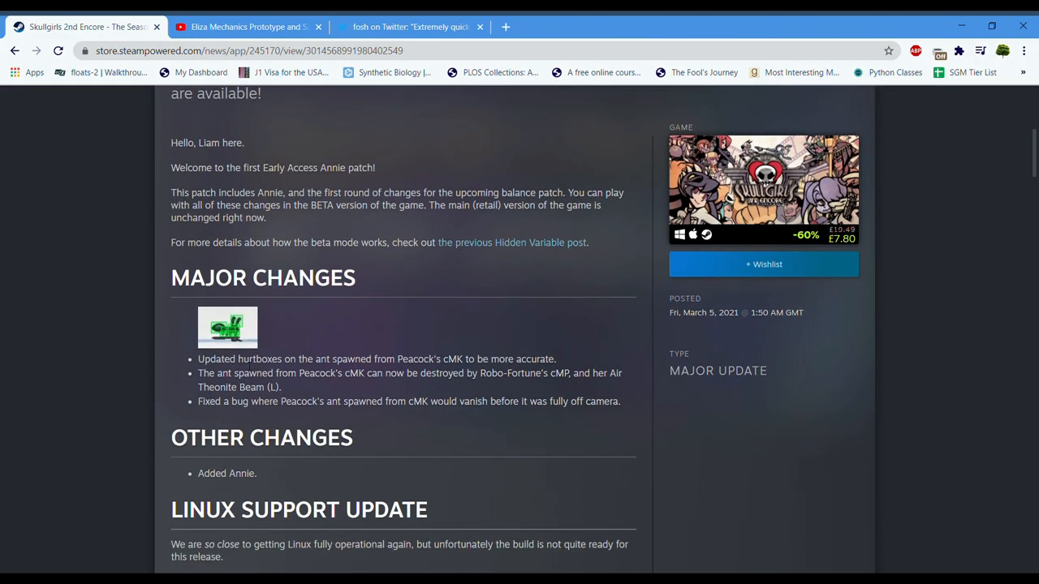
pyautogui.scroll(-3)
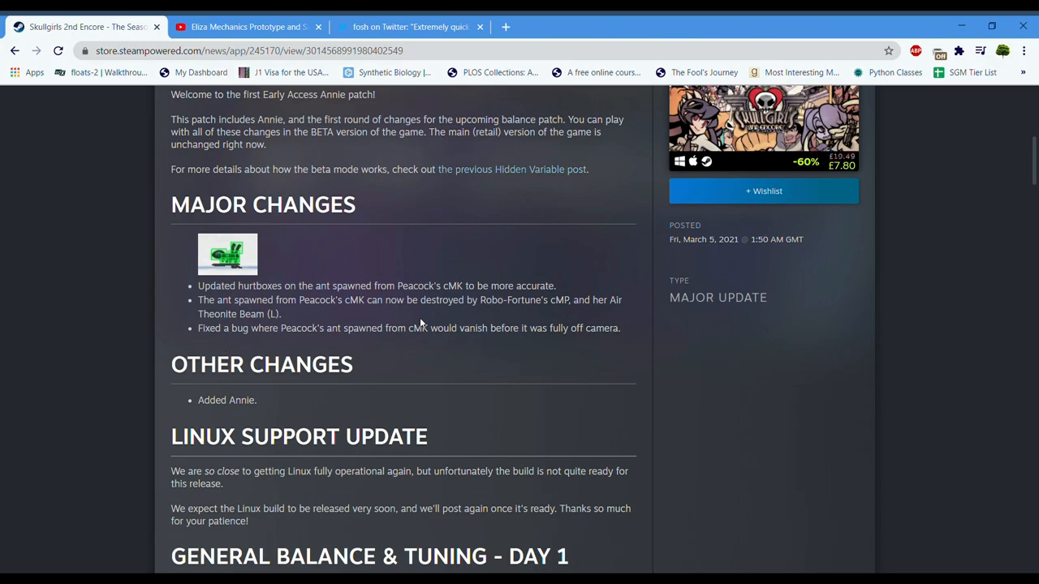
pyautogui.scroll(-3)
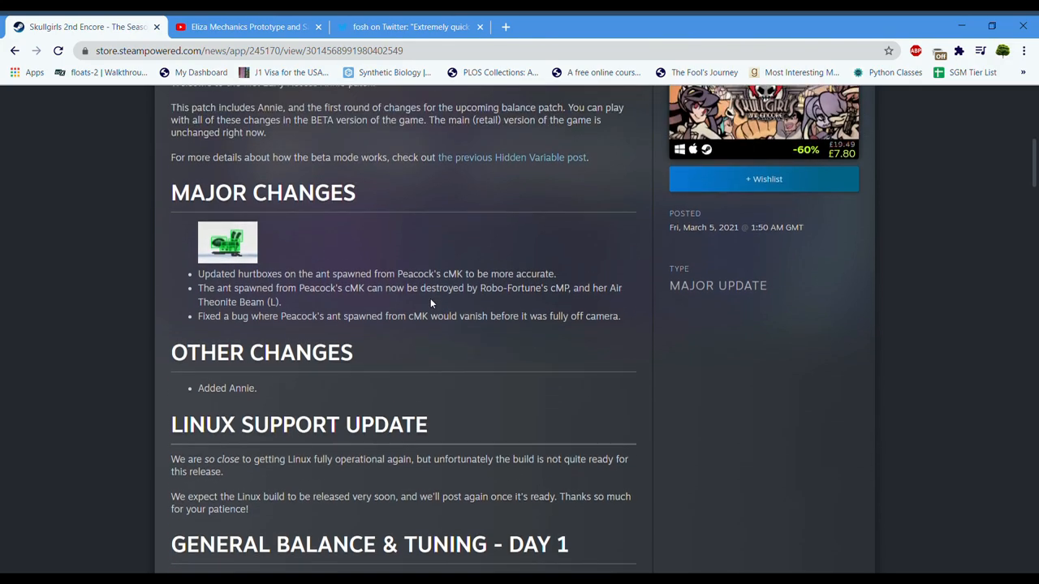
pyautogui.scroll(-3)
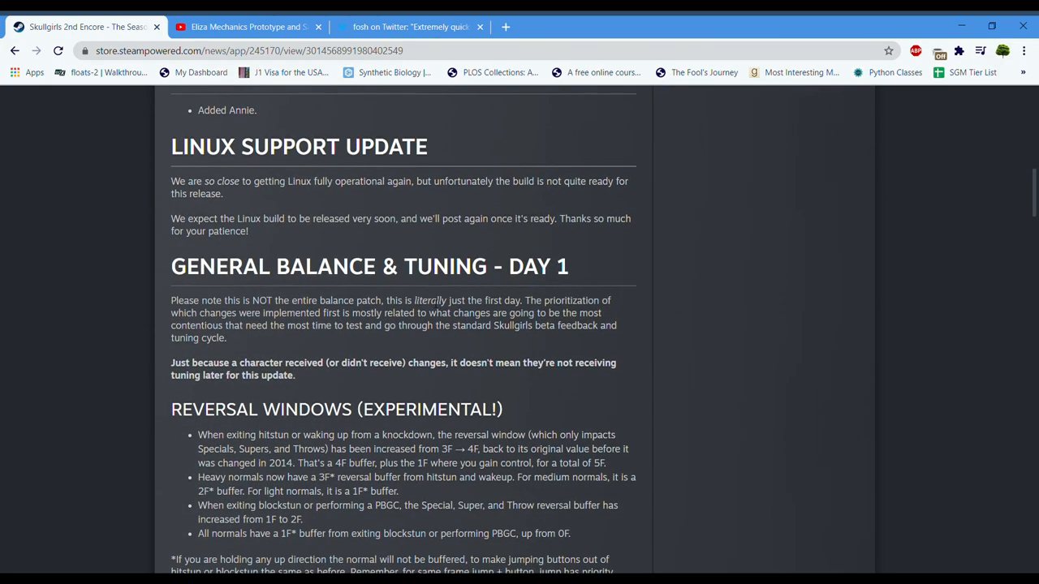
pyautogui.scroll(-3)
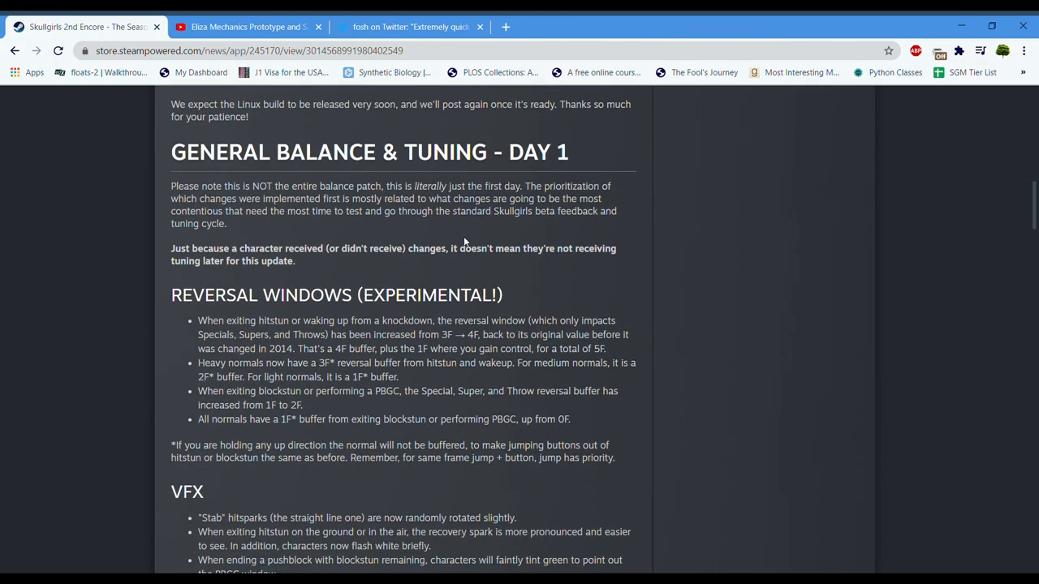
pyautogui.scroll(-3)
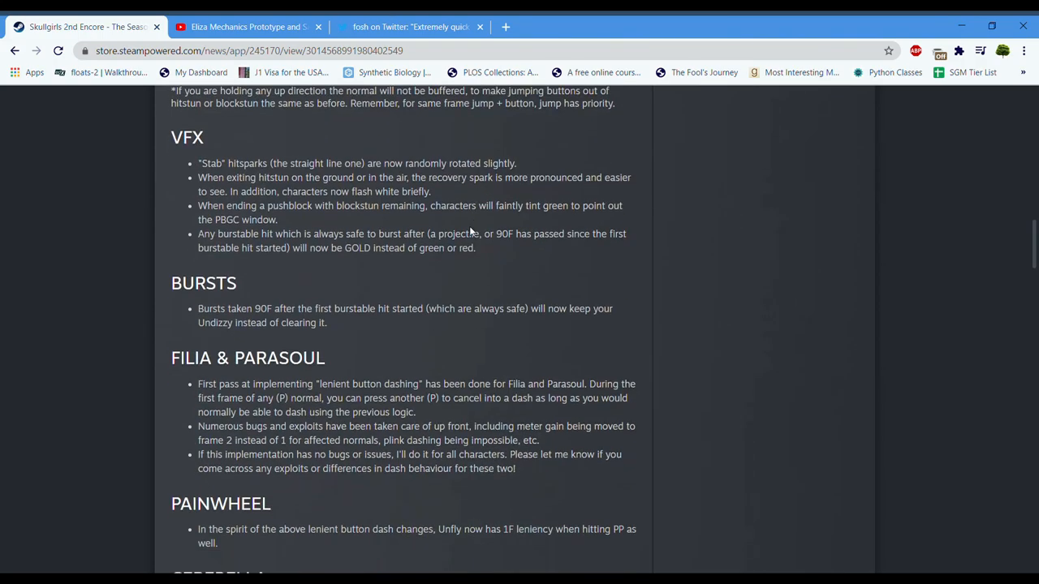
pyautogui.scroll(-3)
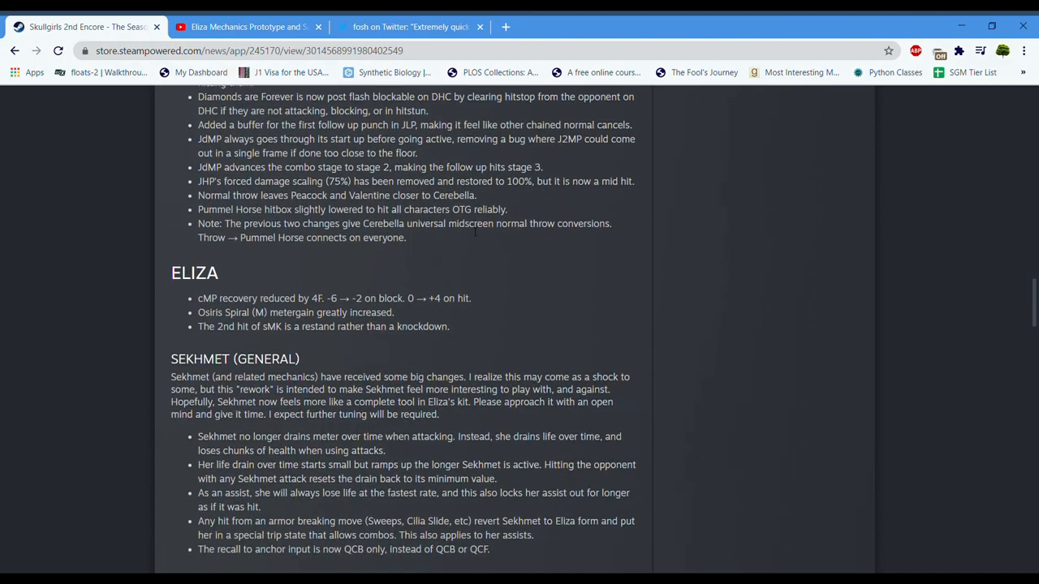
pyautogui.scroll(-3)
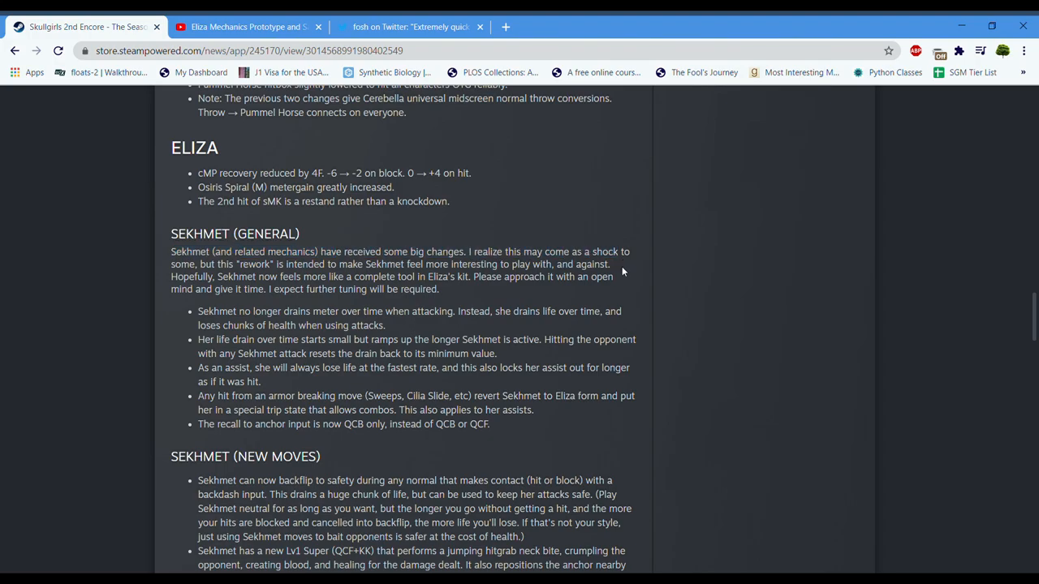
# Highlight the note that Sekhmet drains life instead of meter, then clear it.
pyautogui.scroll(-3)
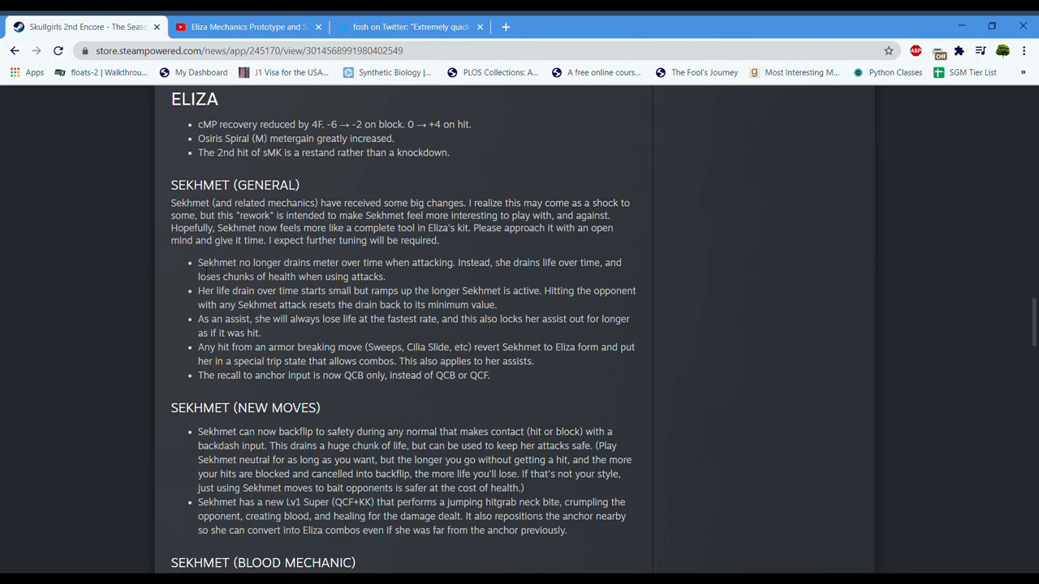
pyautogui.moveTo(198, 262); pyautogui.dragTo(456, 262)
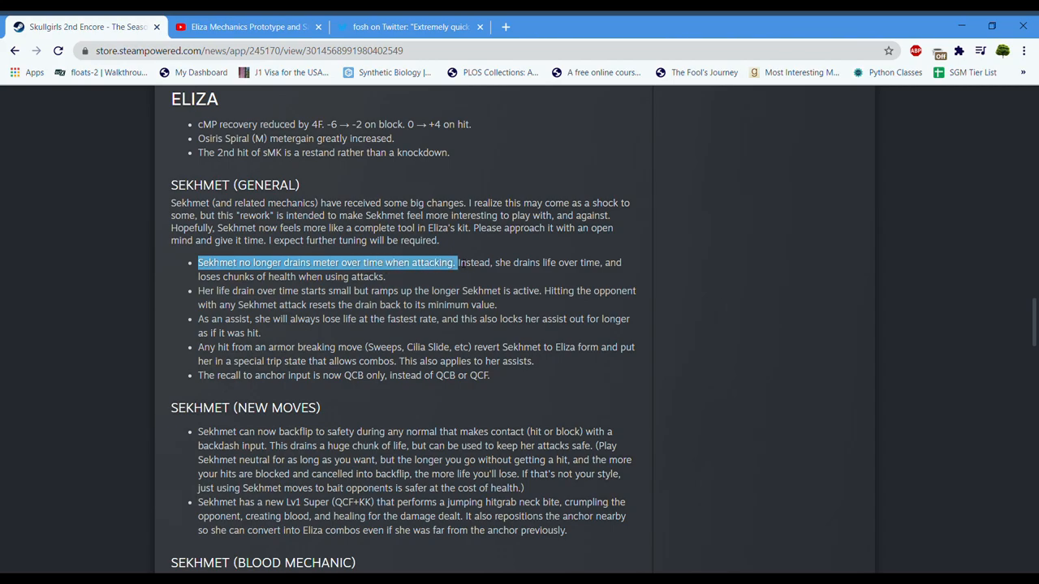
pyautogui.moveTo(457, 262); pyautogui.dragTo(599, 263)
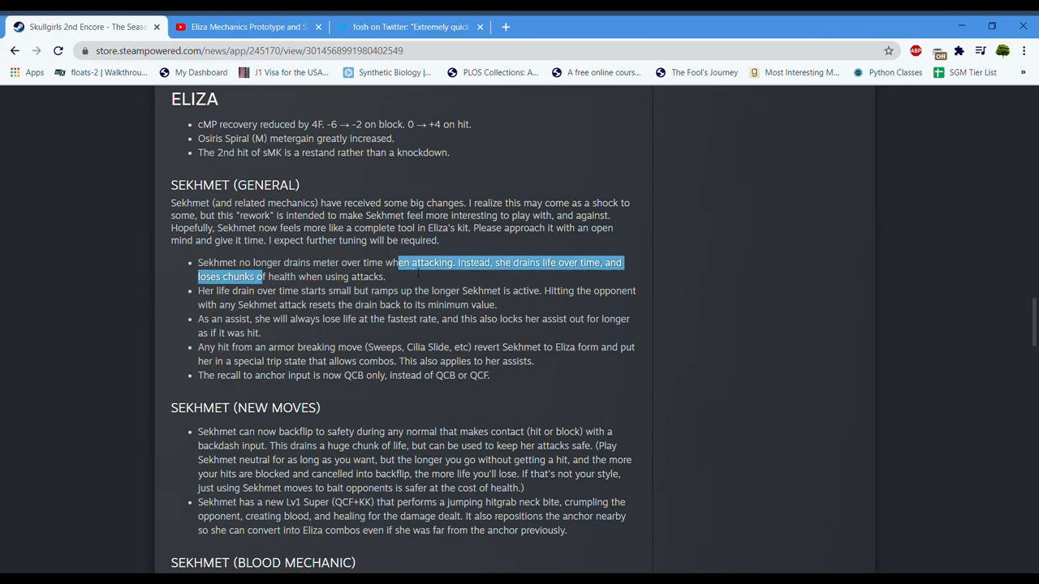
pyautogui.moveTo(413, 272)
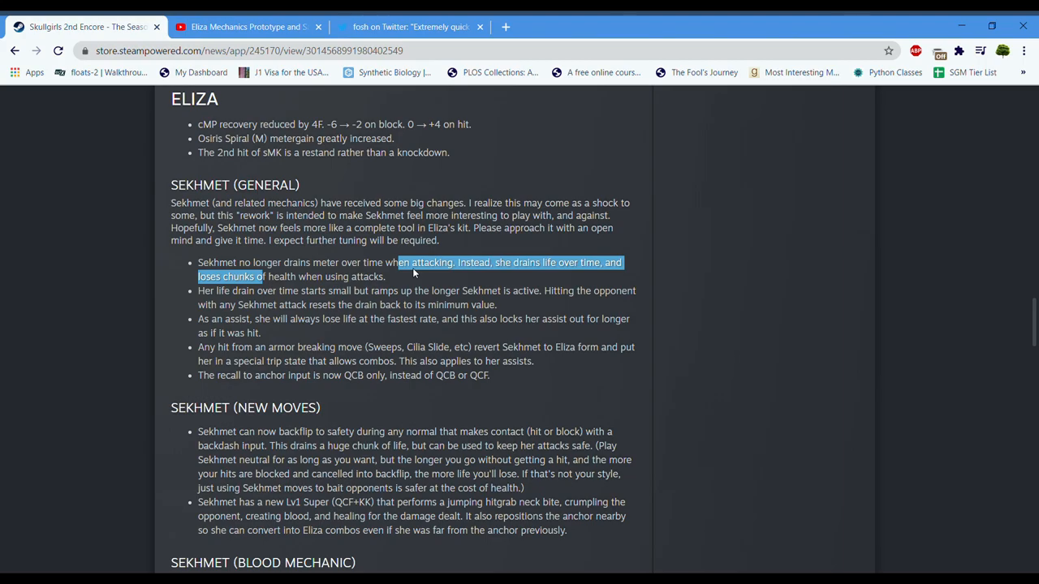
pyautogui.click(409, 276)
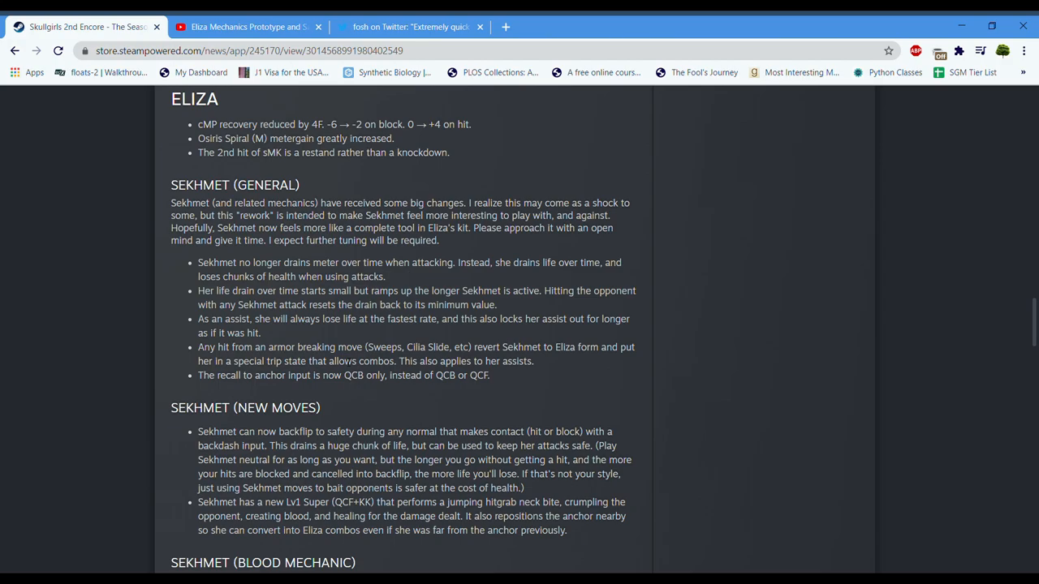
# Scroll down to the Sekhmet (Blood Mechanic) notes and Peacock.
pyautogui.scroll(-3)
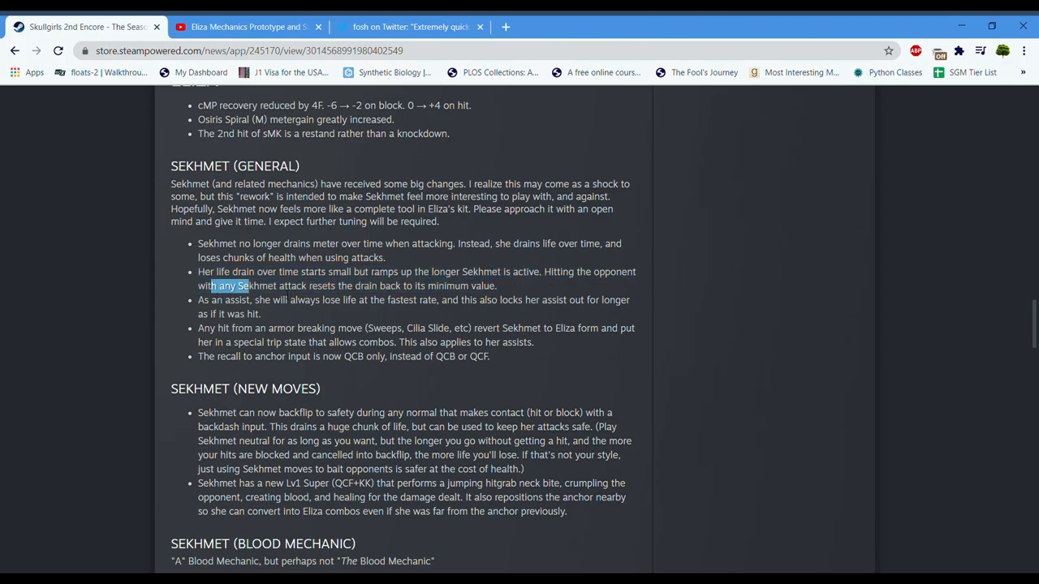
pyautogui.scroll(-3)
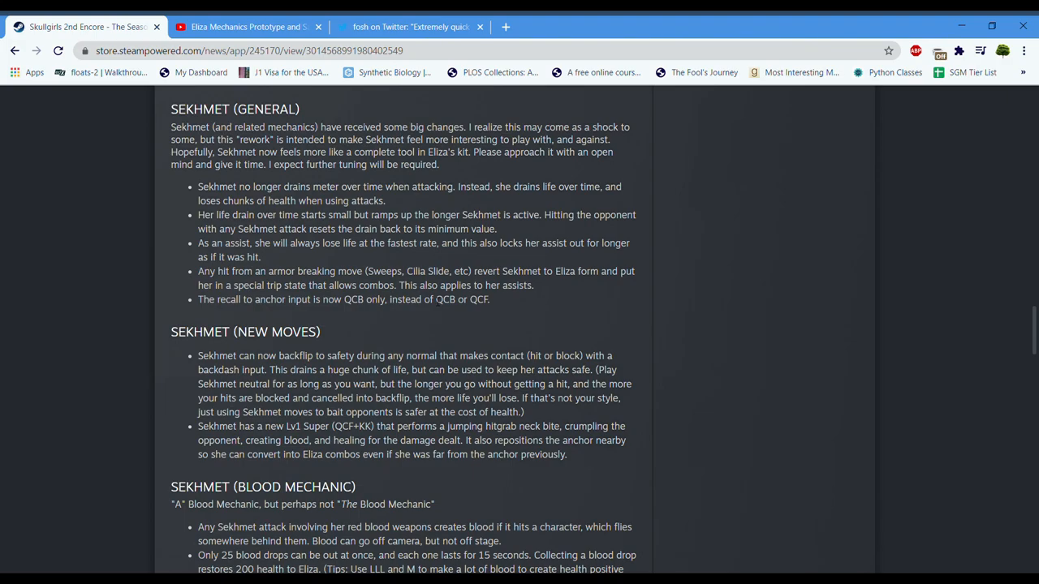
pyautogui.scroll(-3)
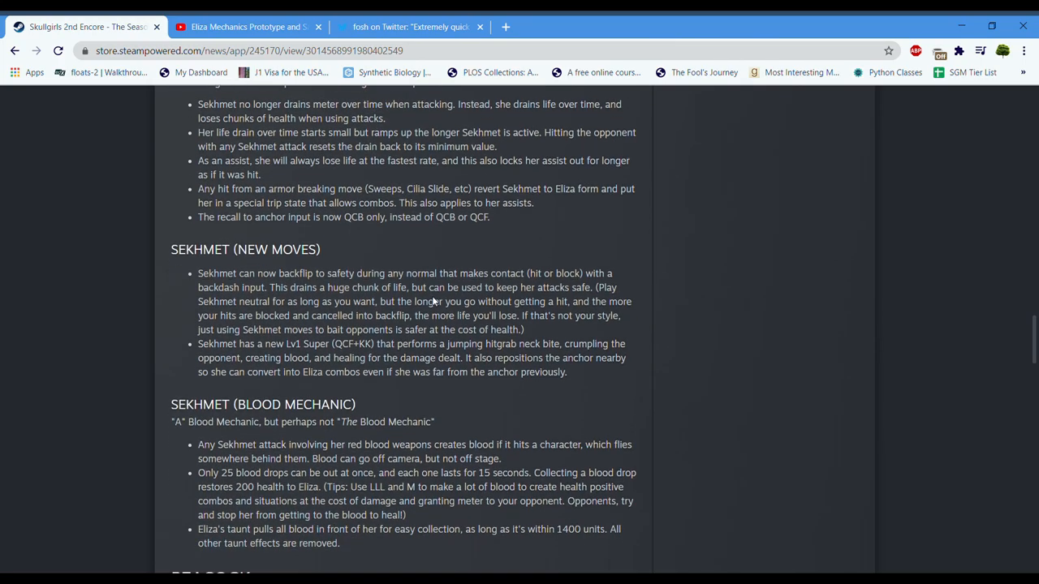
pyautogui.scroll(-3)
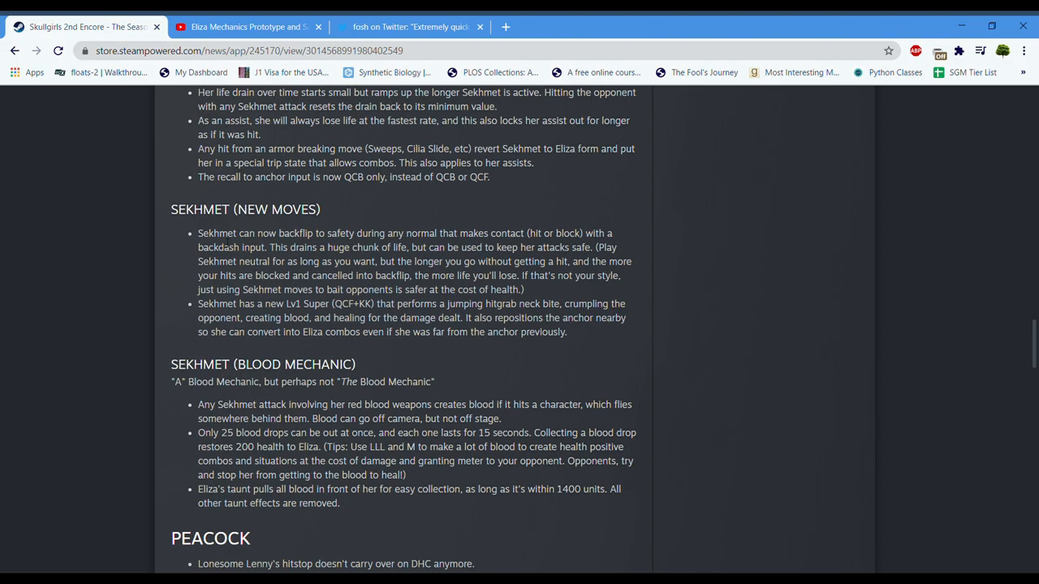
# Highlight Sekhmet's new Lv1 Super note and the sentence about repositioning the anchor.
pyautogui.moveTo(198, 233); pyautogui.dragTo(388, 233)
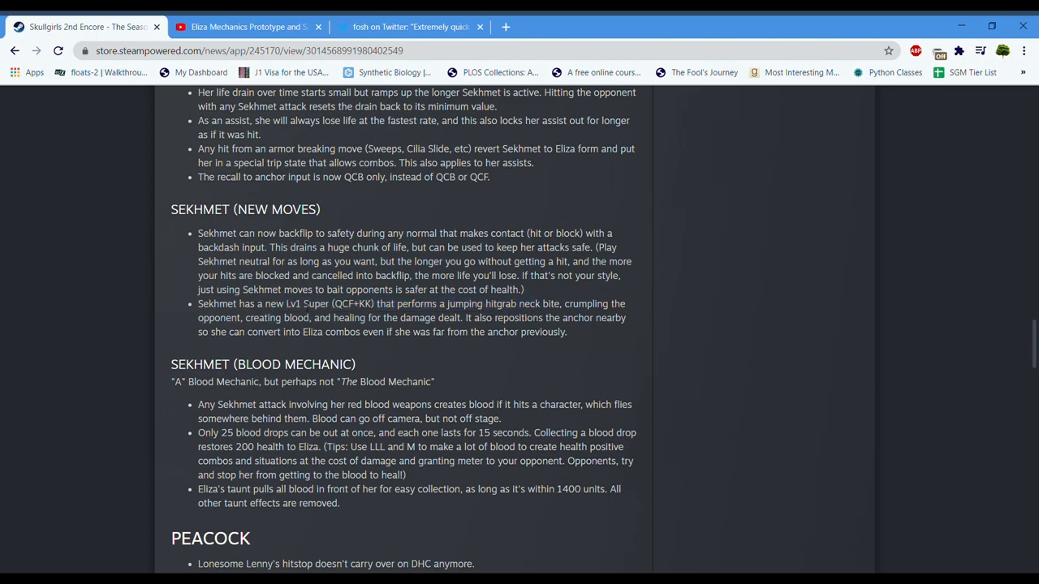
pyautogui.moveTo(251, 304); pyautogui.dragTo(515, 303)
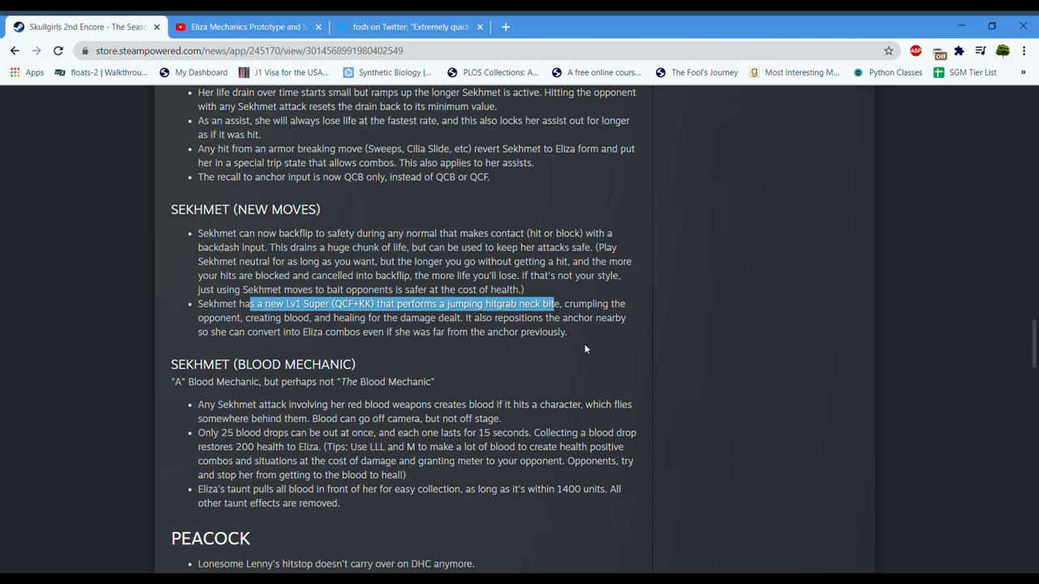
pyautogui.scroll(-3)
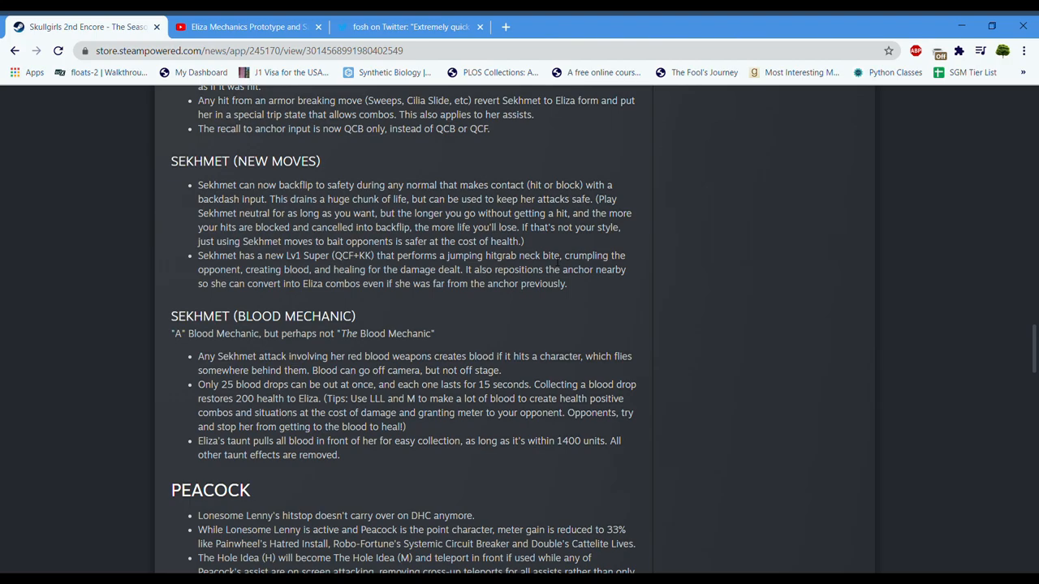
pyautogui.scroll(-3)
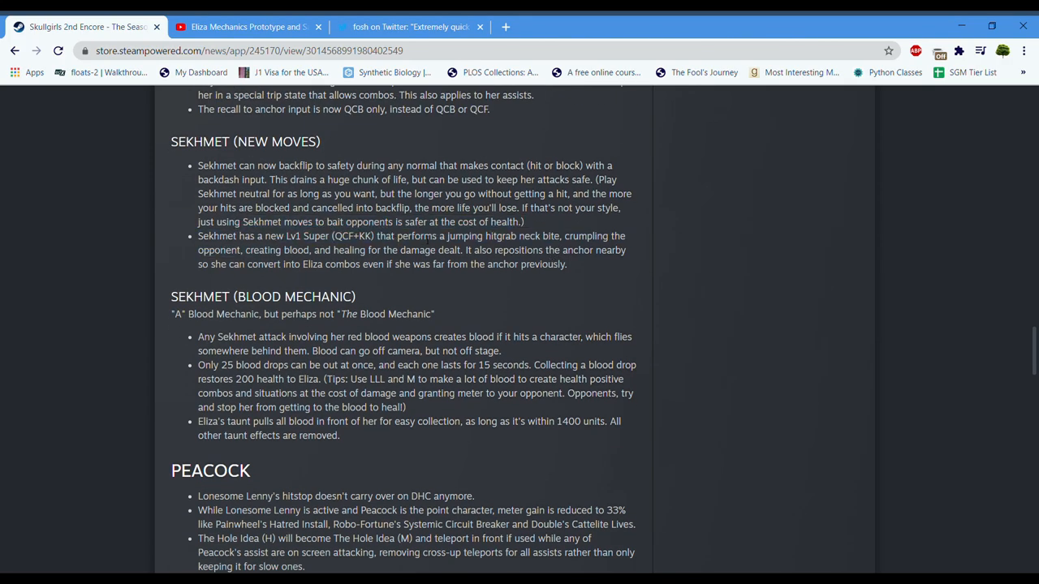
pyautogui.moveTo(461, 250); pyautogui.dragTo(305, 264)
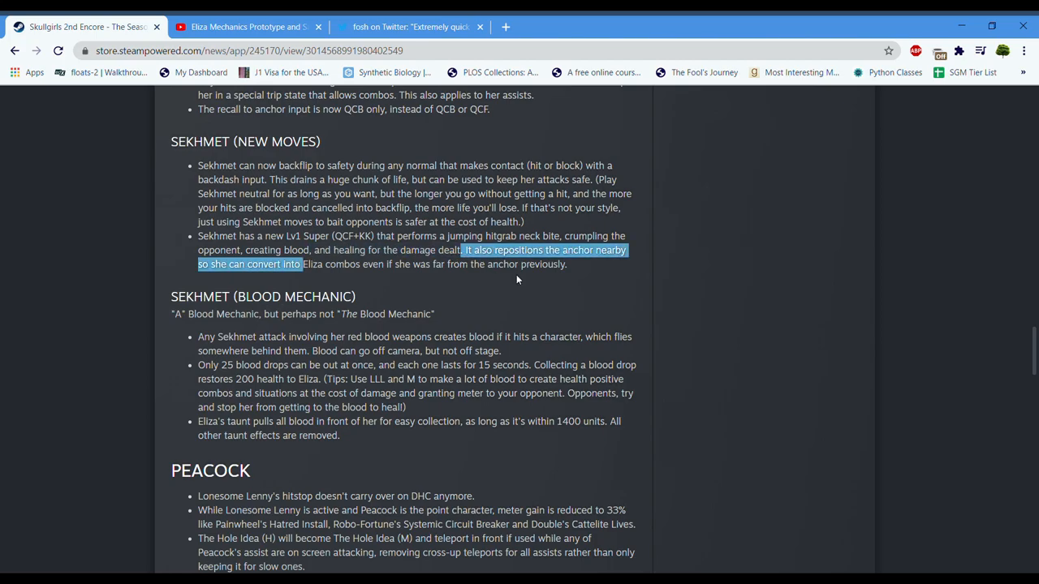
# Highlight the Blood Mechanic heading and first blood bullet, then clear it.
pyautogui.scroll(-3)
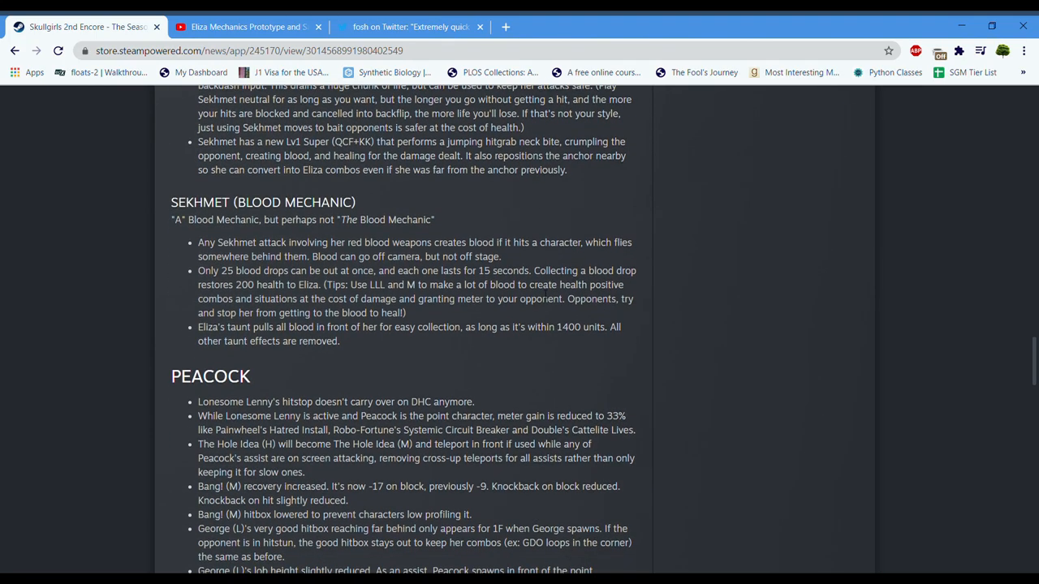
pyautogui.moveTo(171, 202); pyautogui.dragTo(340, 256)
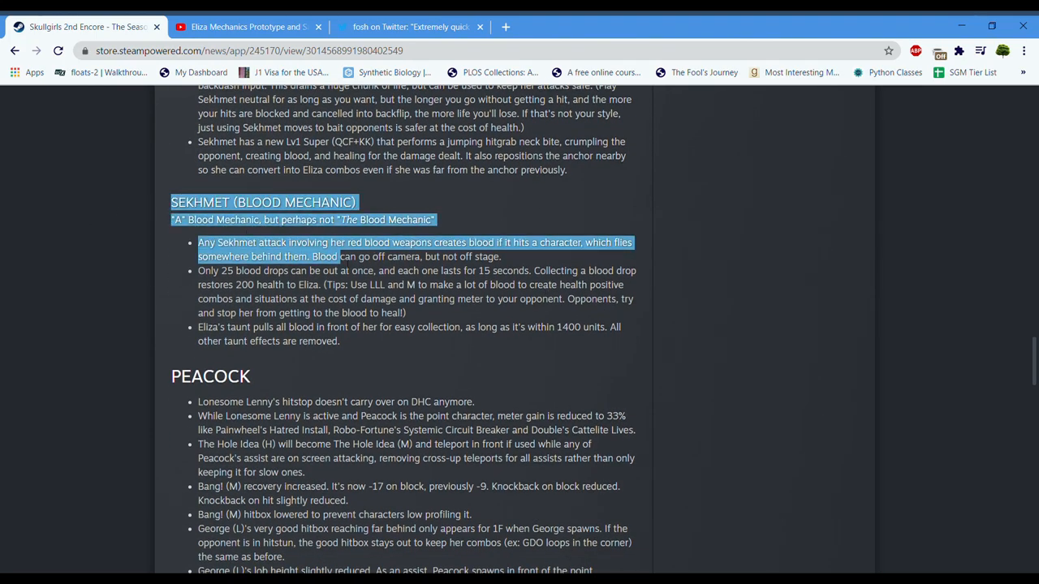
pyautogui.click(187, 245)
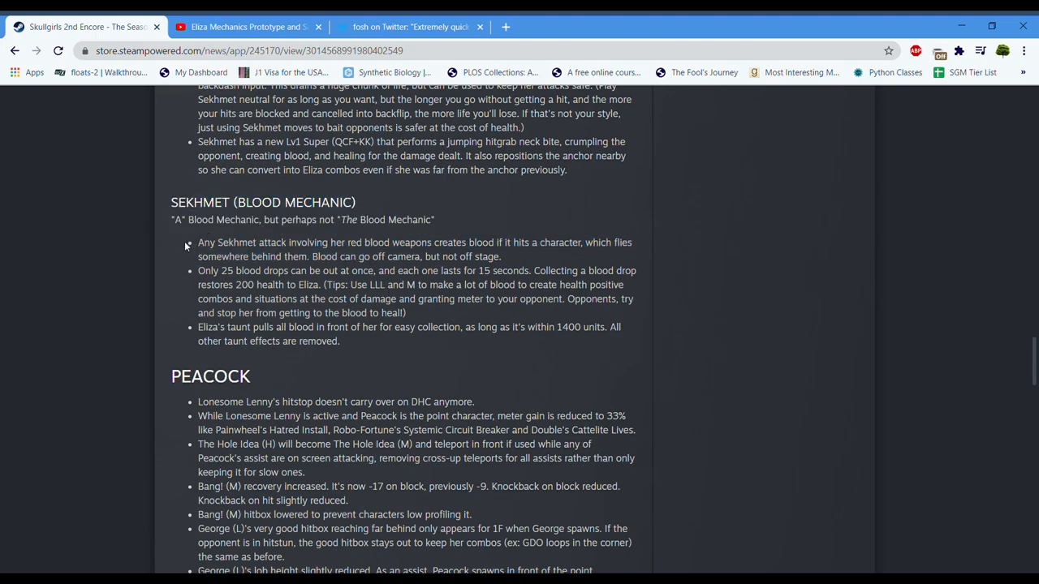
pyautogui.moveTo(197, 242); pyautogui.dragTo(419, 242)
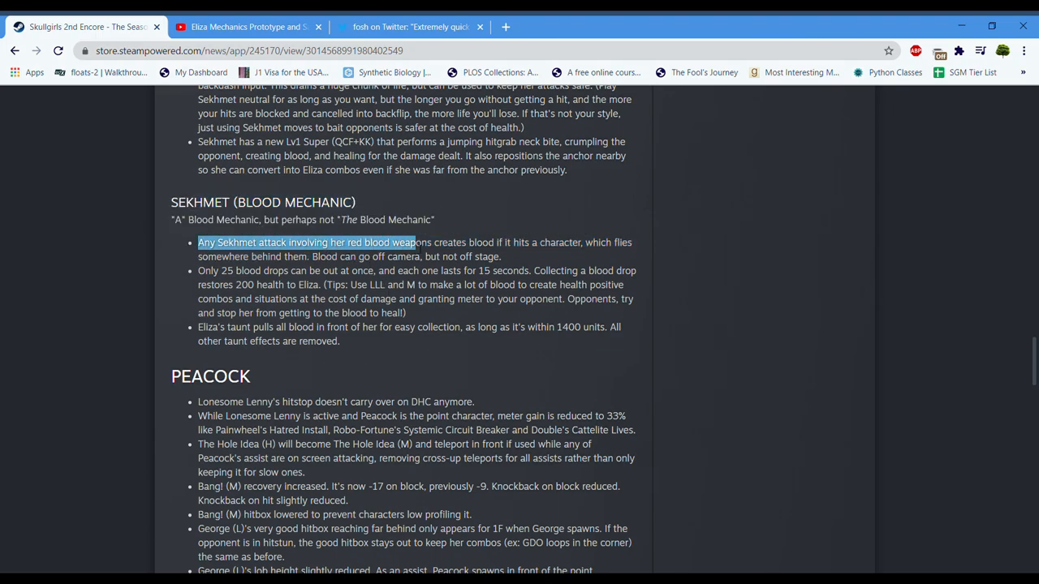
pyautogui.moveTo(417, 242); pyautogui.dragTo(483, 242)
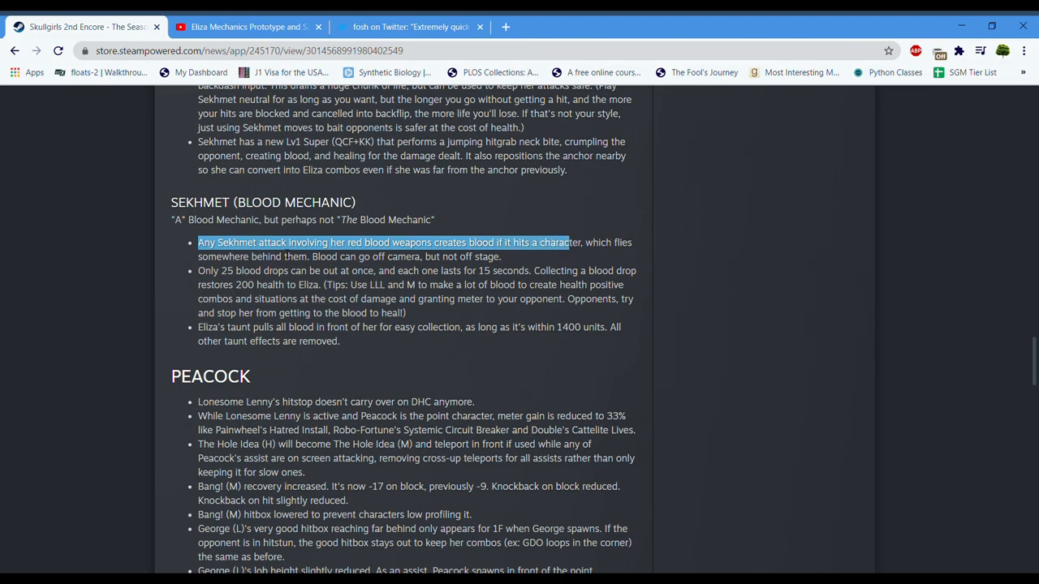
pyautogui.moveTo(568, 242); pyautogui.dragTo(503, 271)
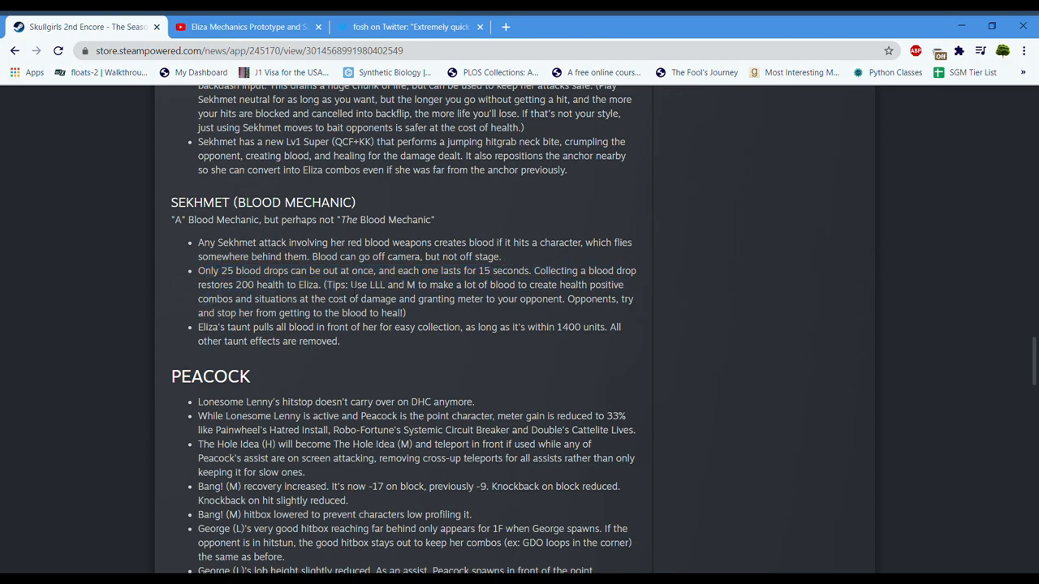
# Highlight the tip about using LLL and M and its damage and meter cost, then clear it.
pyautogui.moveTo(332, 285); pyautogui.dragTo(501, 285)
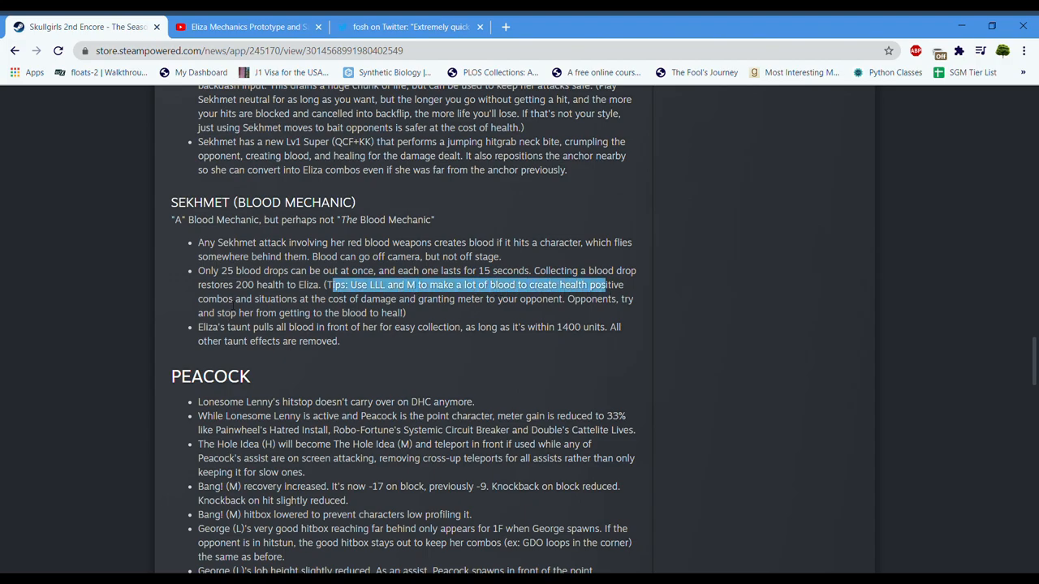
pyautogui.moveTo(332, 285); pyautogui.dragTo(552, 298)
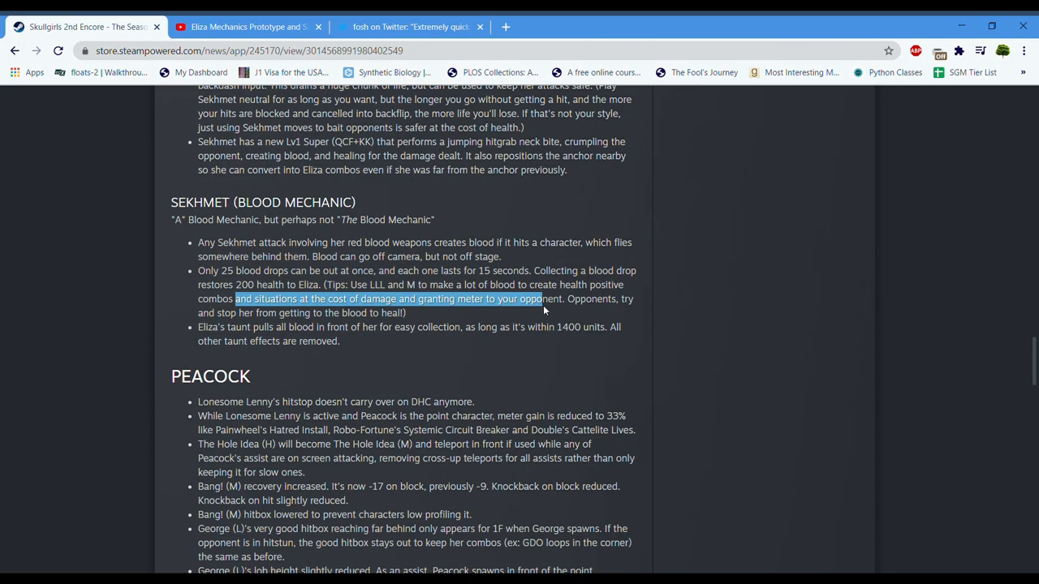
pyautogui.moveTo(542, 299); pyautogui.dragTo(298, 328)
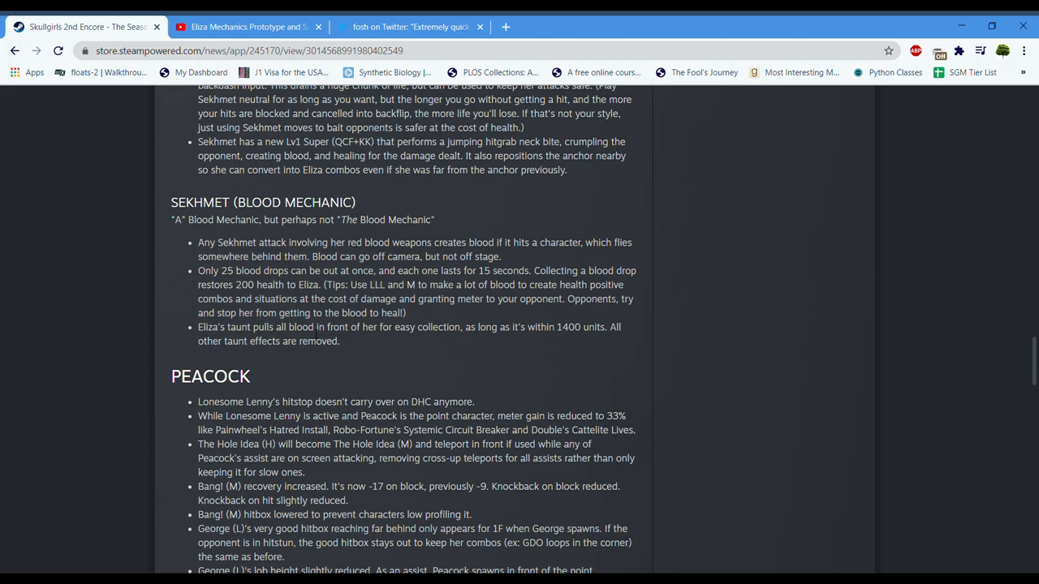
pyautogui.moveTo(246, 20)
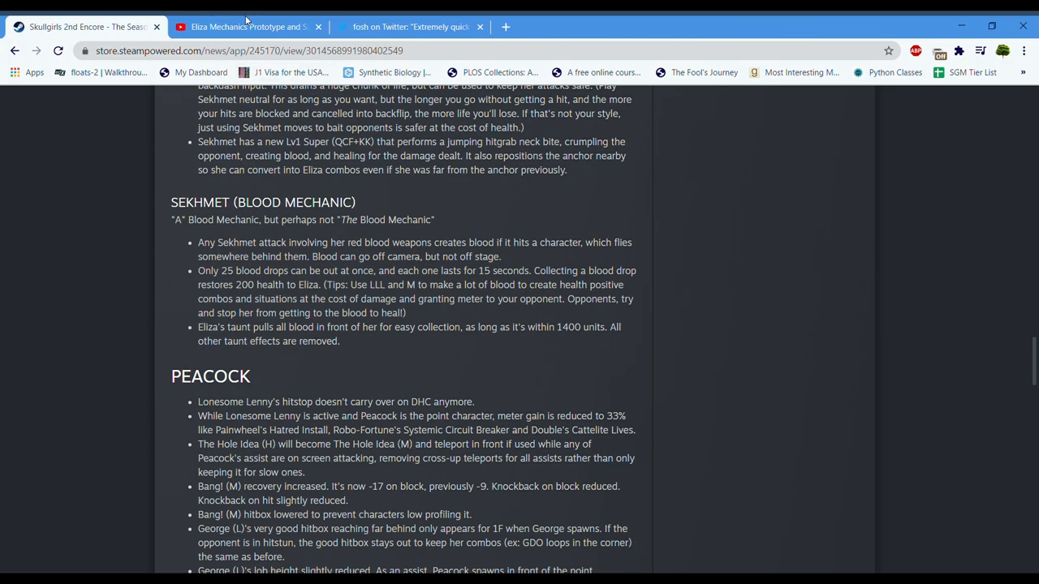
# Switch to the YouTube tab with the Eliza Mechanics Prototype video.
pyautogui.click(244, 26)
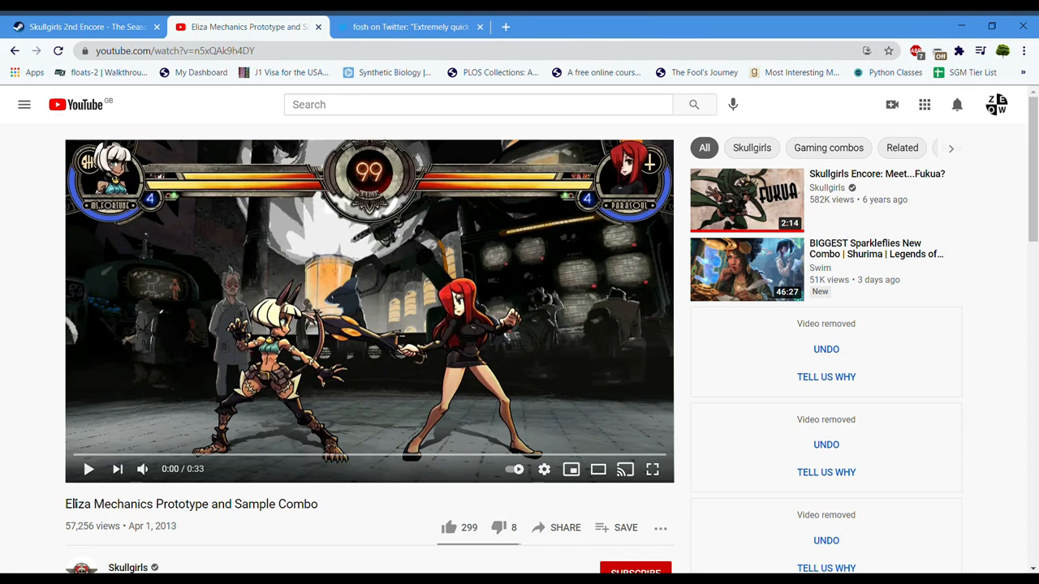
pyautogui.moveTo(87, 470)
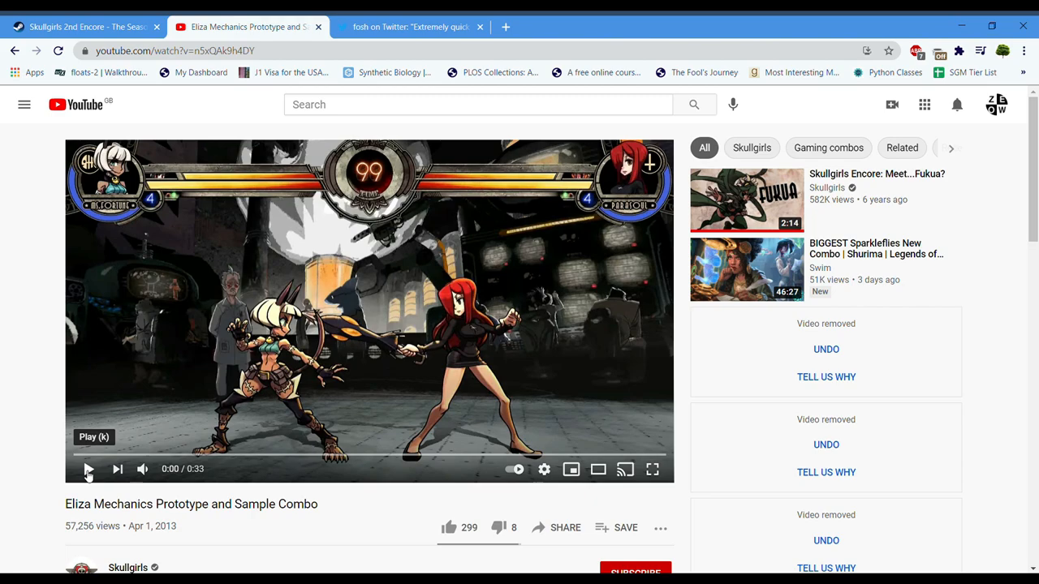
pyautogui.moveTo(375, 207)
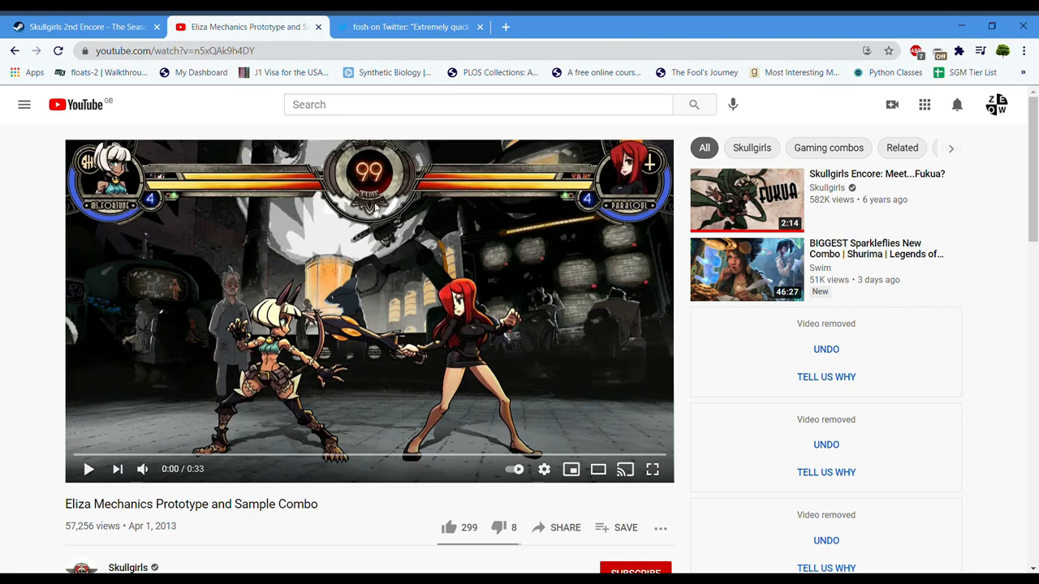
pyautogui.moveTo(88, 470)
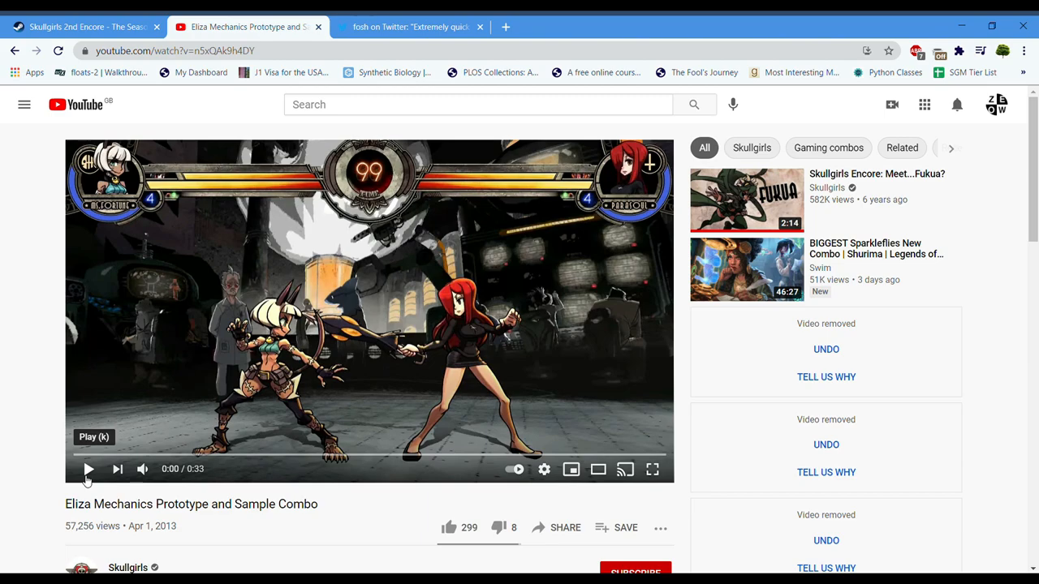
pyautogui.moveTo(91, 414)
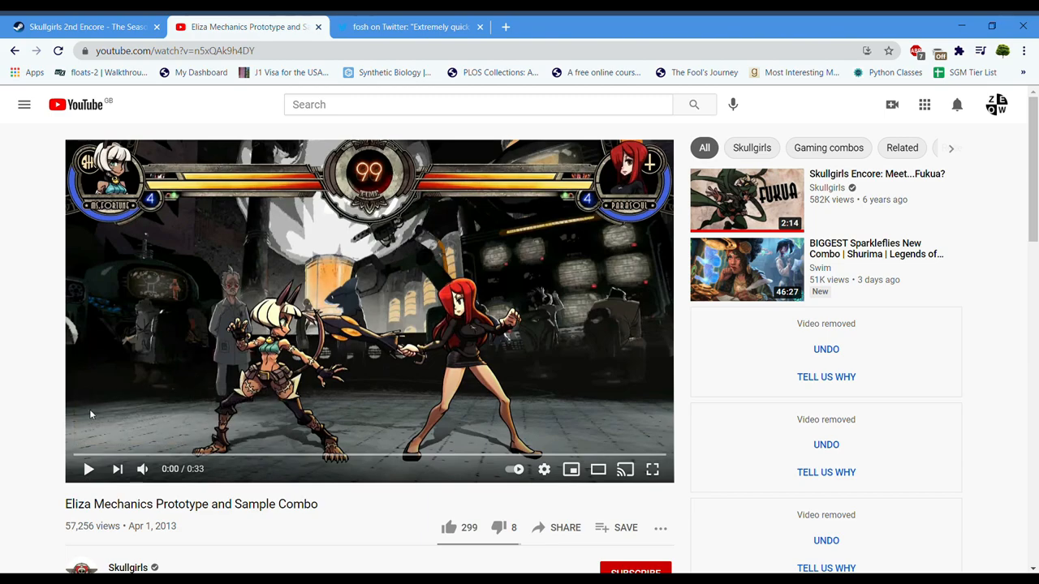
# Play and pause the Eliza mechanics video, then go to the fosh tweet tab.
pyautogui.click(89, 469)
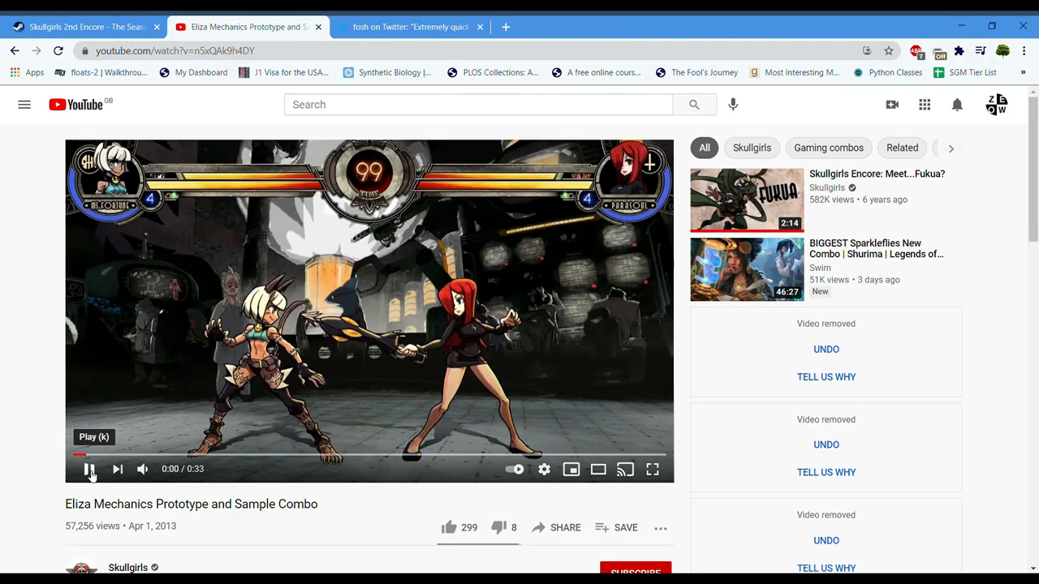
pyautogui.click(89, 469)
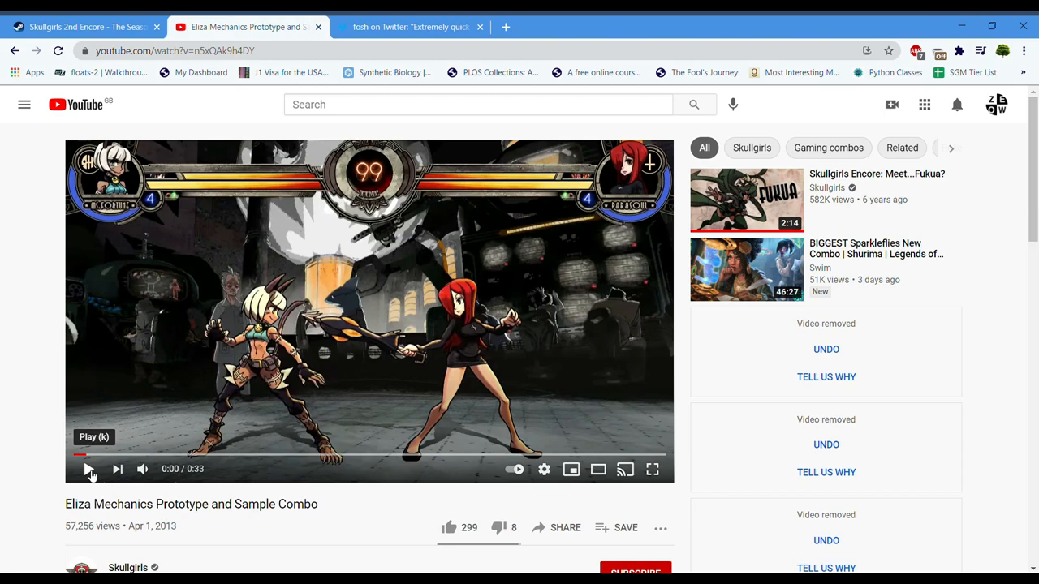
pyautogui.click(410, 27)
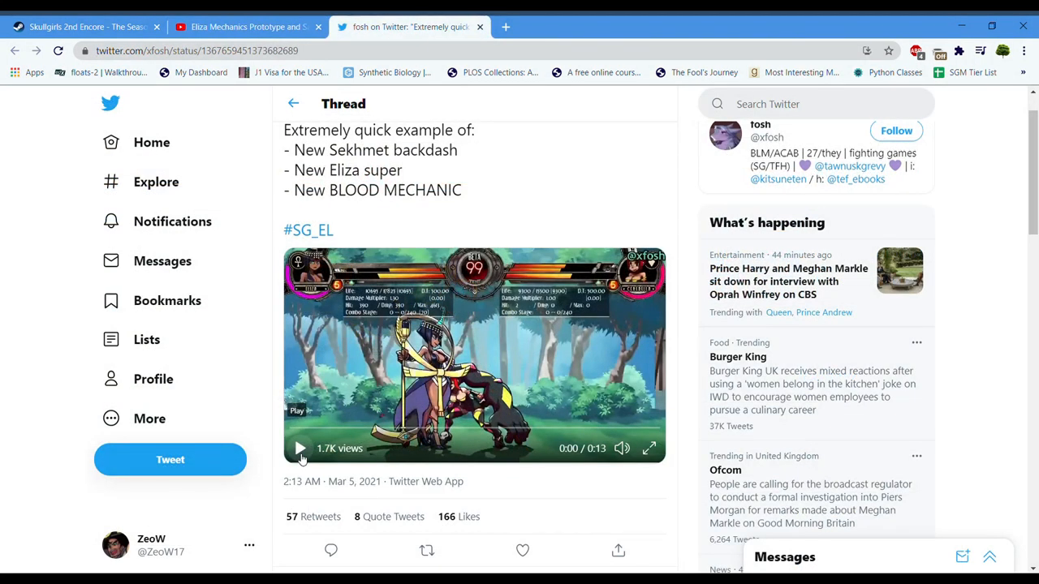
# Play the fosh Sekhmet clip, pausing during the combo and on the blood burst.
pyautogui.click(299, 448)
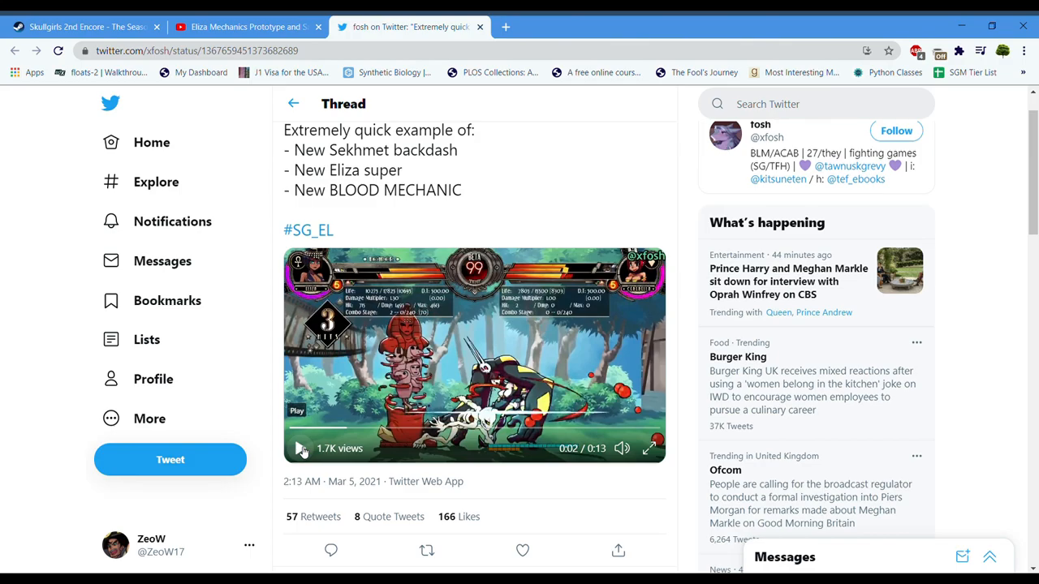
pyautogui.click(298, 449)
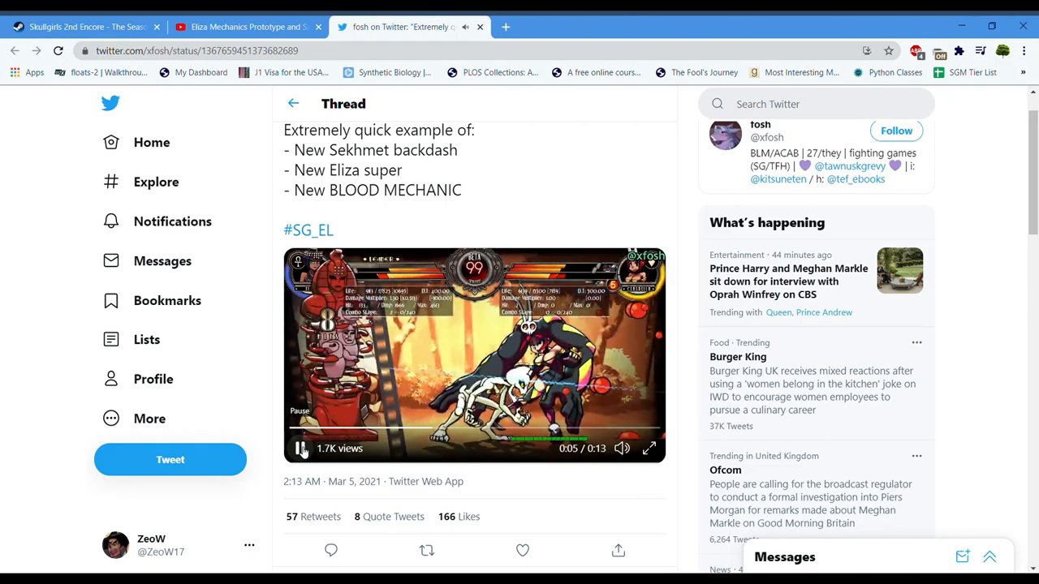
pyautogui.click(301, 448)
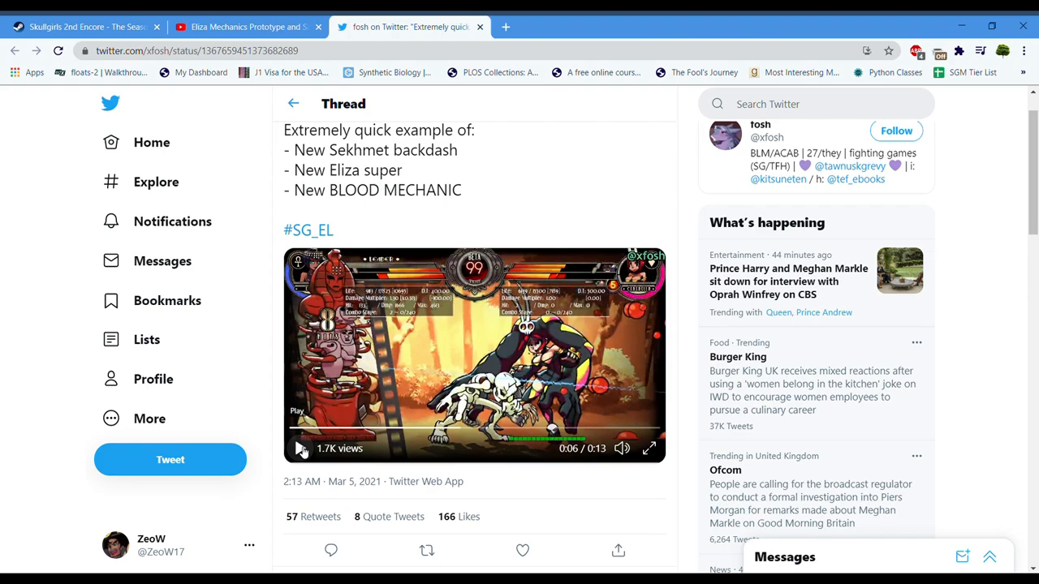
pyautogui.click(299, 448)
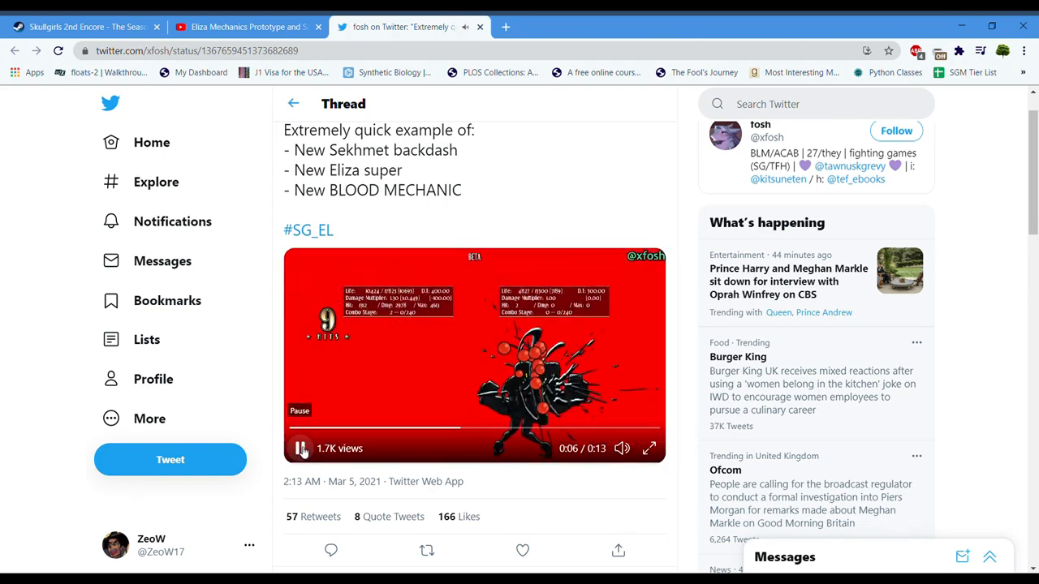
pyautogui.click(300, 448)
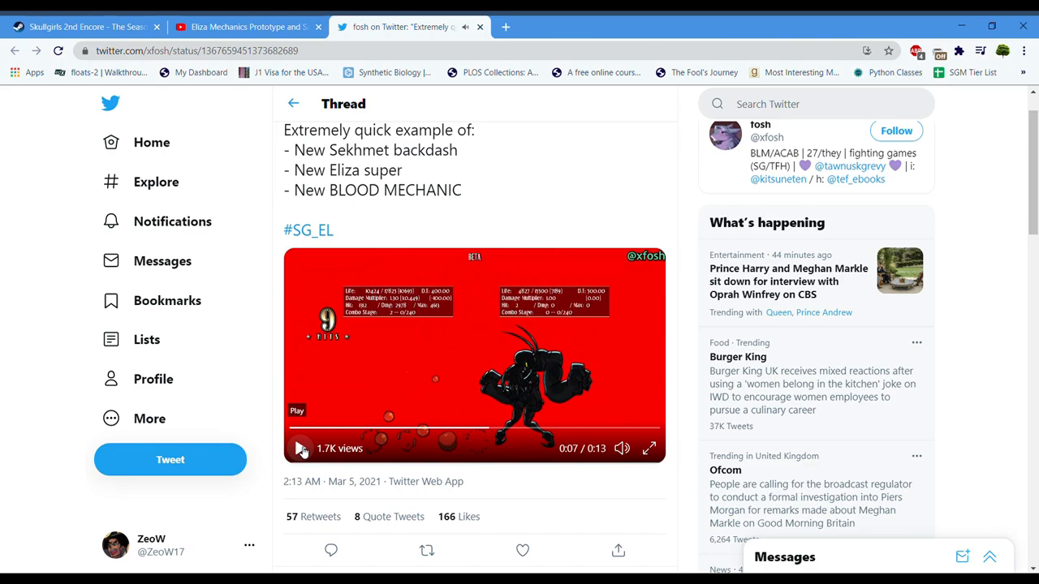
pyautogui.click(299, 448)
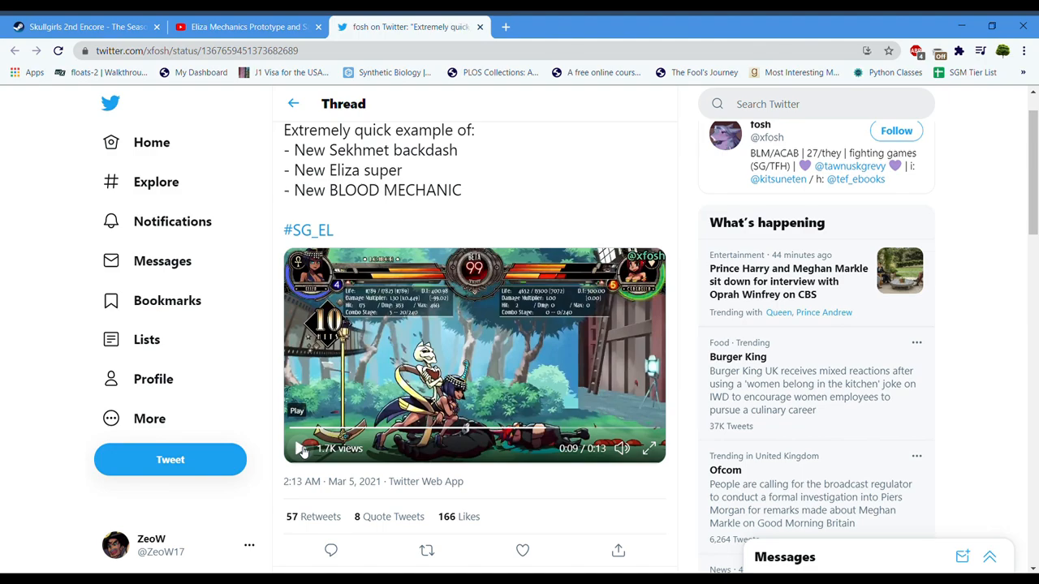
pyautogui.click(301, 448)
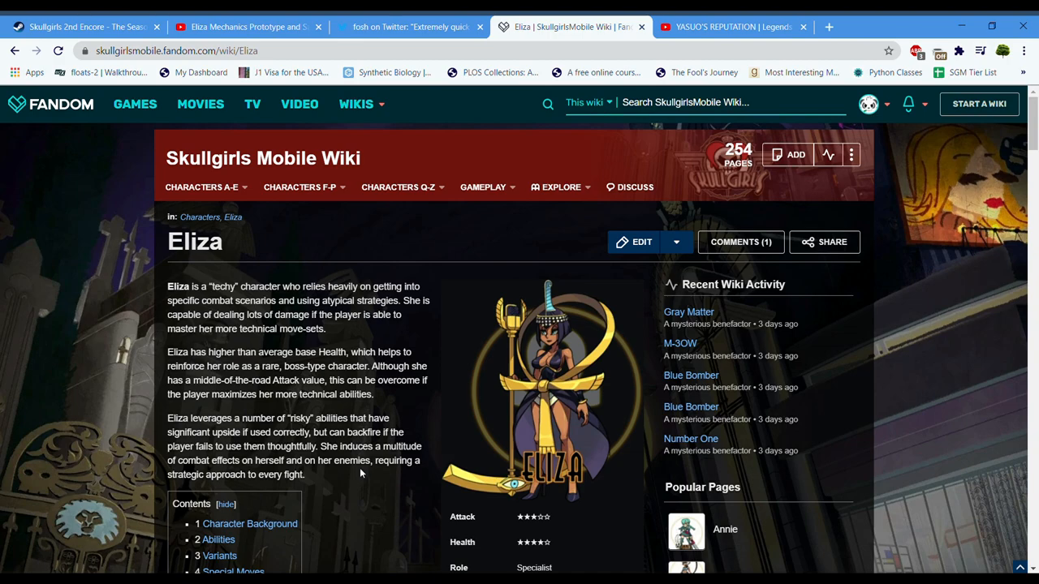
pyautogui.scroll(-3)
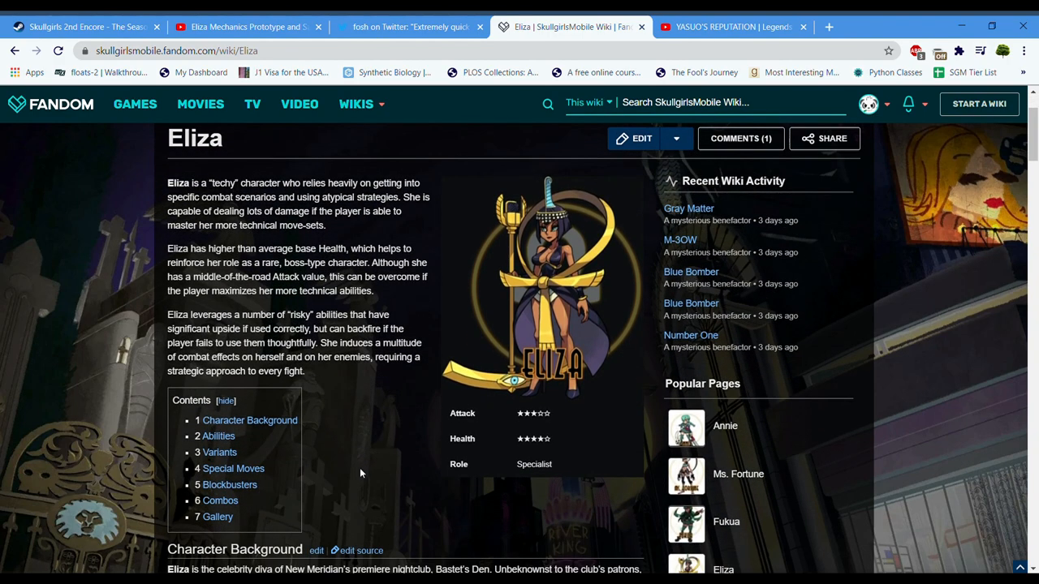
pyautogui.scroll(-3)
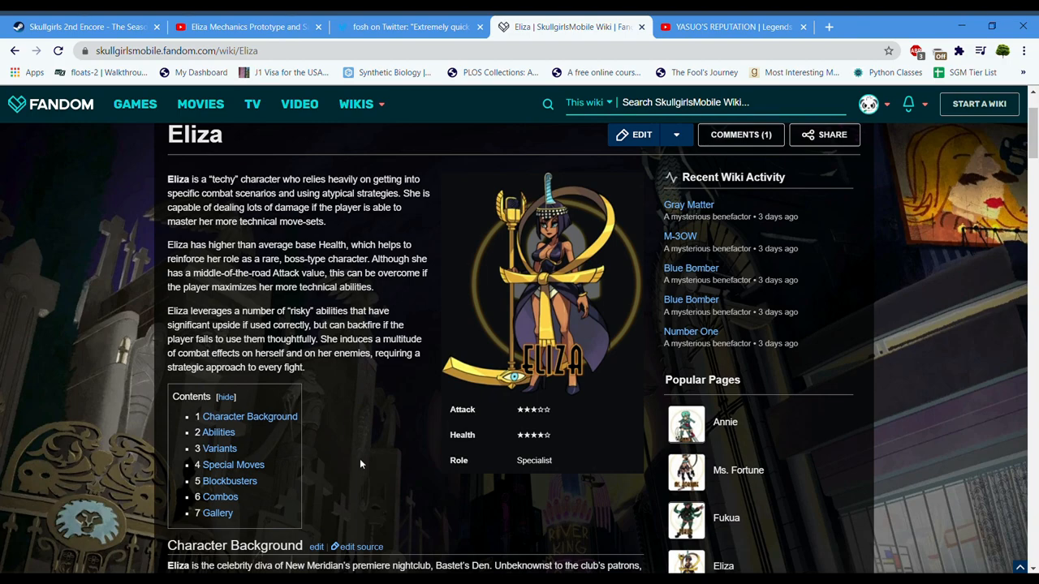
pyautogui.scroll(-3)
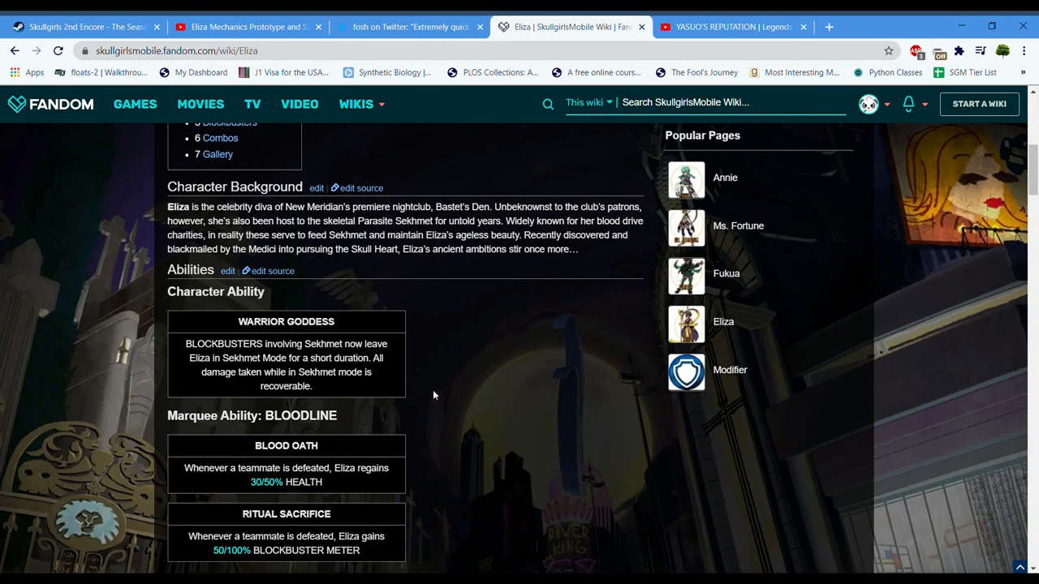
pyautogui.moveTo(331, 404)
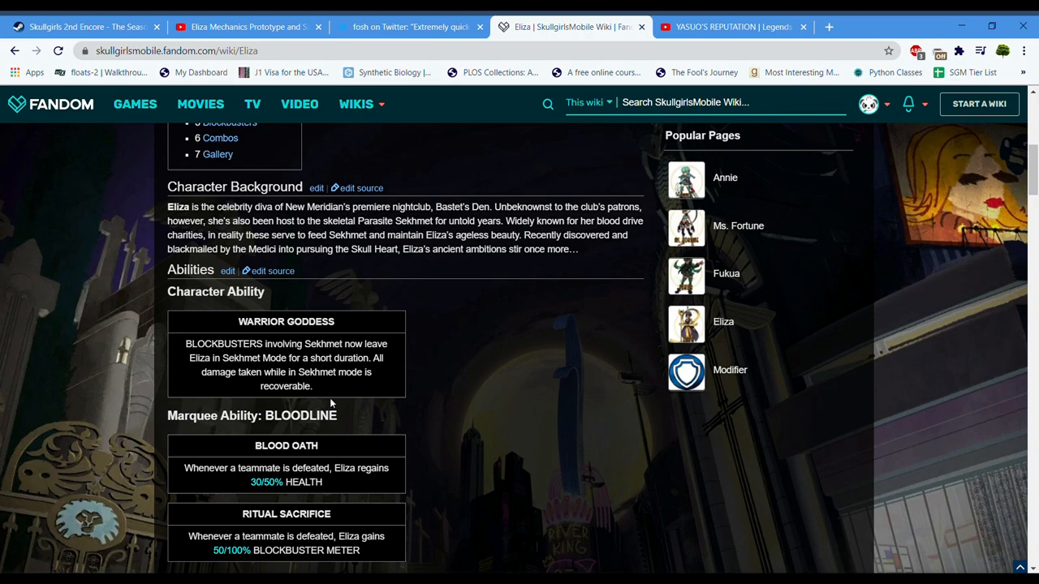
pyautogui.moveTo(398, 406)
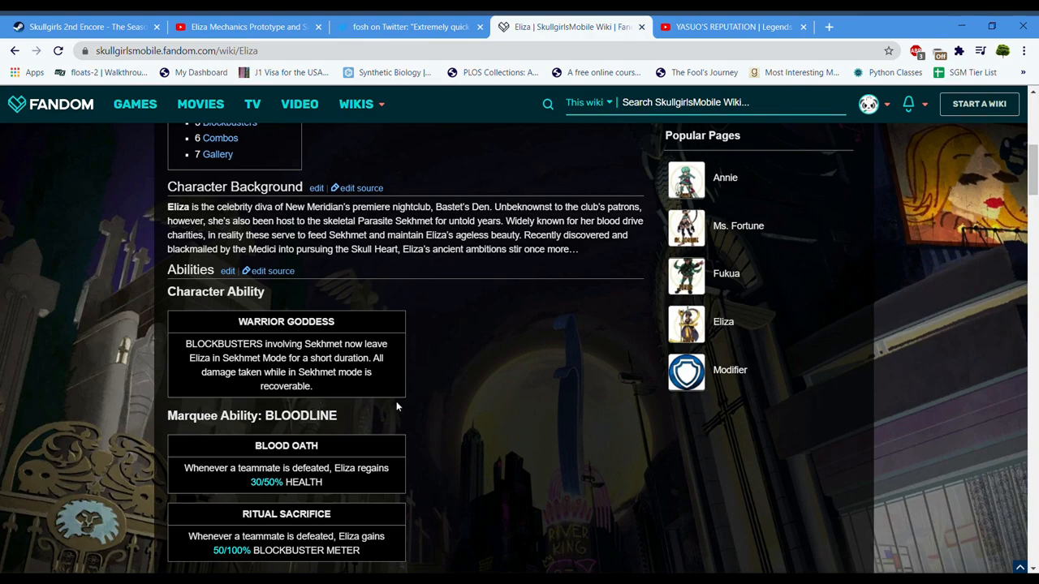
pyautogui.scroll(-3)
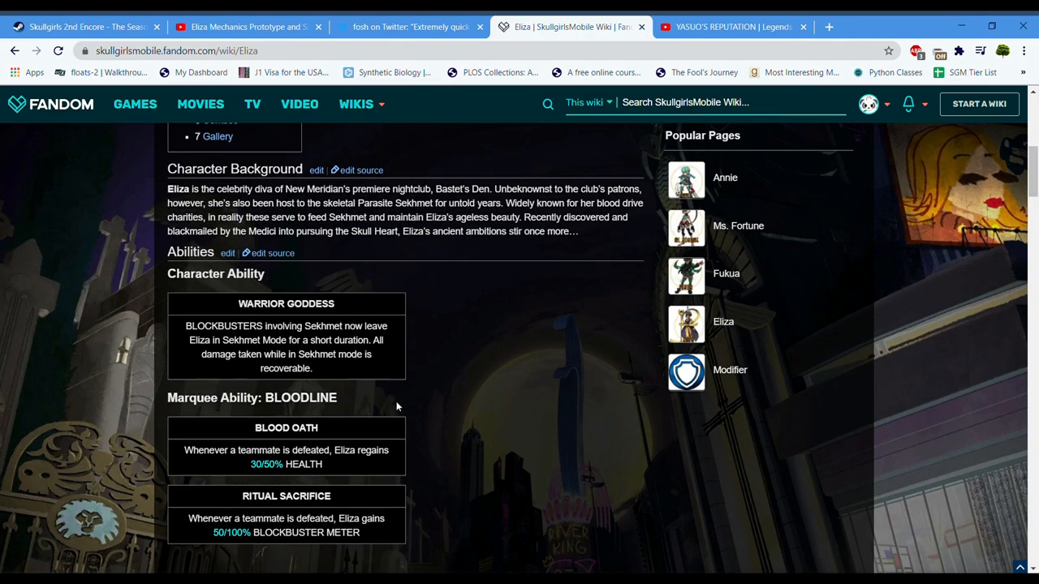
pyautogui.scroll(-3)
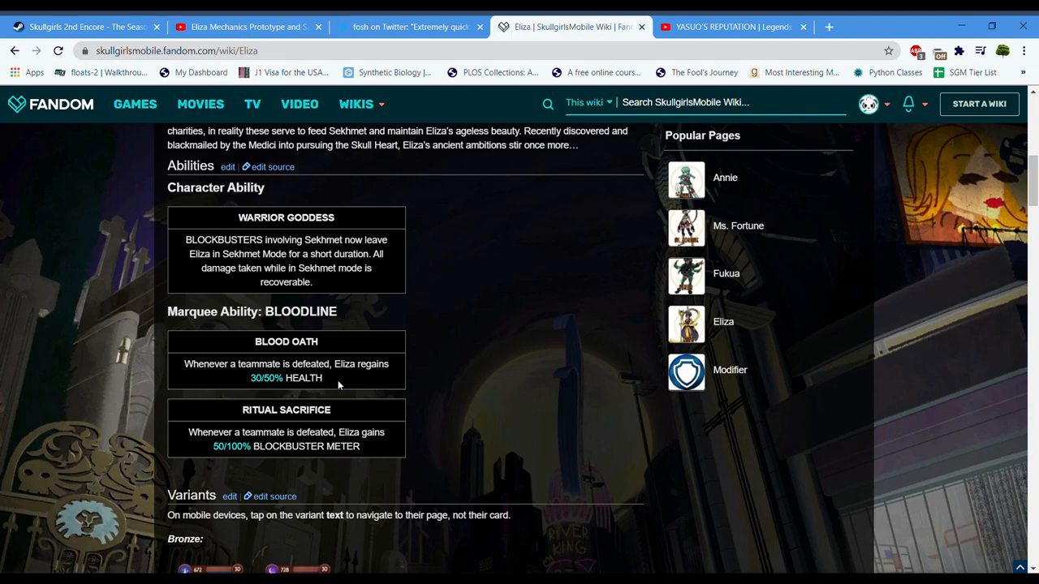
pyautogui.moveTo(366, 455)
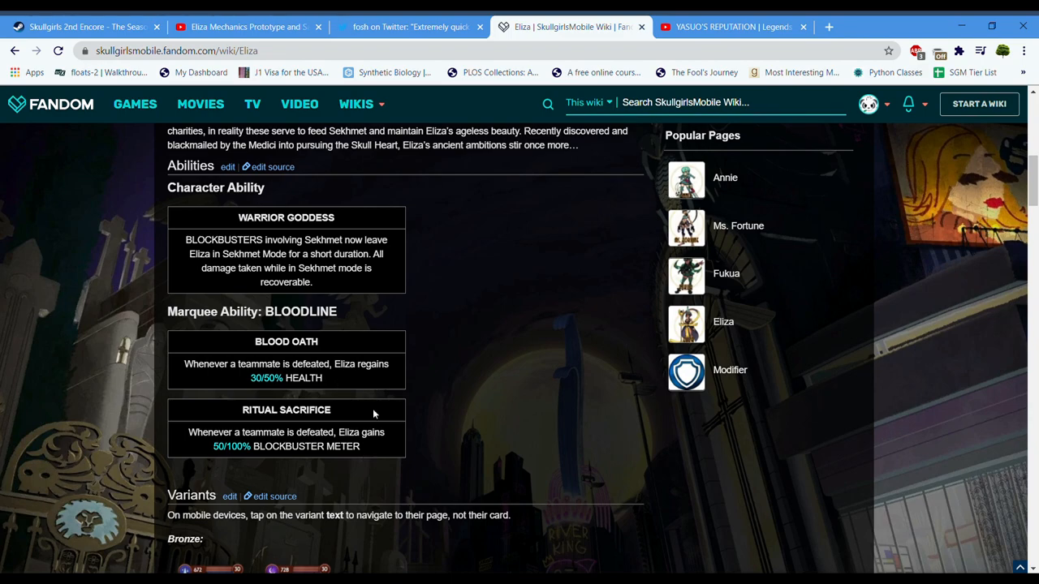
pyautogui.moveTo(382, 442)
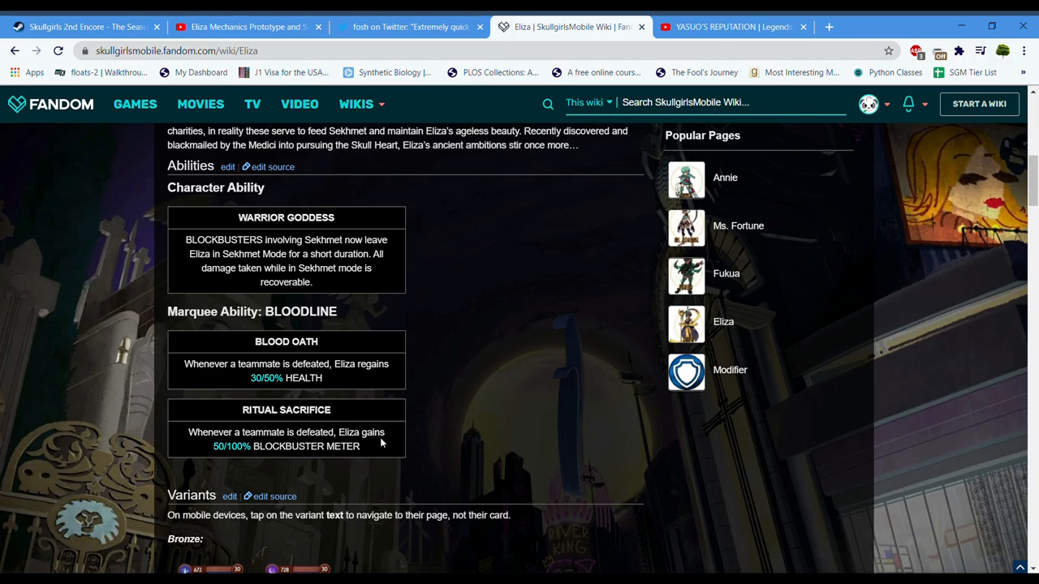
pyautogui.scroll(-3)
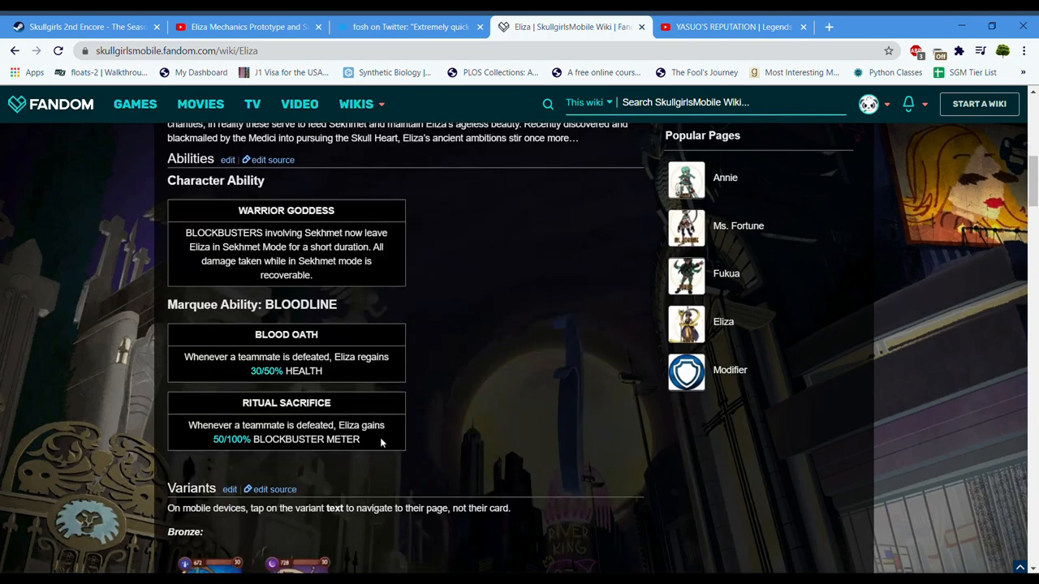
# Scroll through Eliza's Bronze, Silver, Gold and Diamond variant cards, then back up.
pyautogui.scroll(-3)
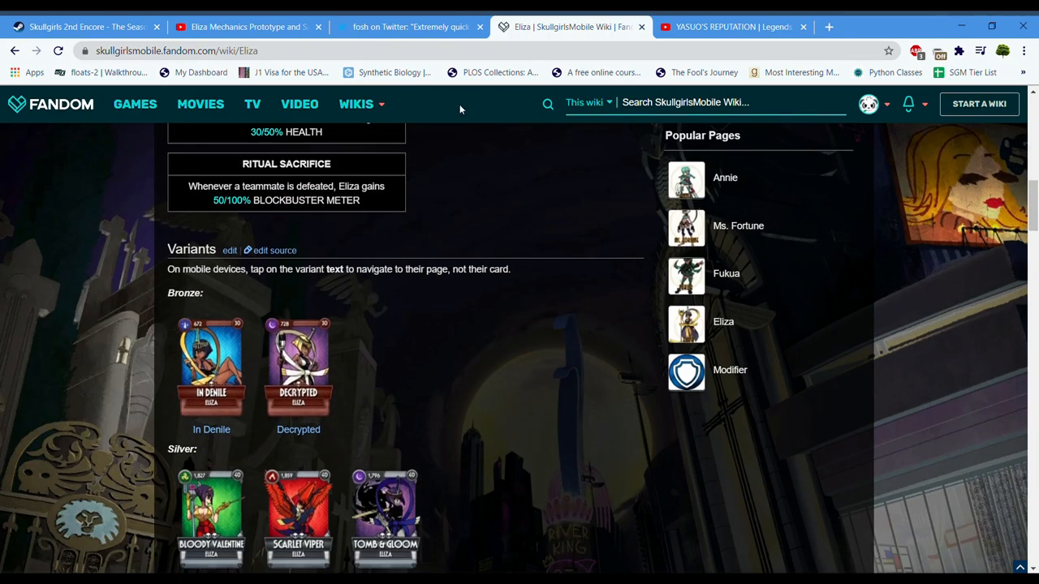
pyautogui.scroll(-3)
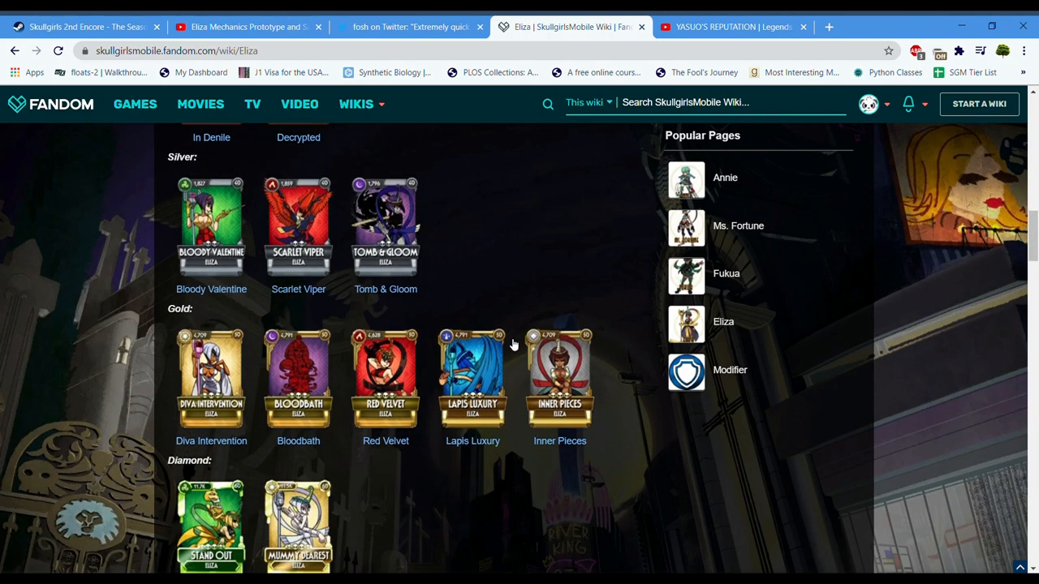
pyautogui.moveTo(444, 471)
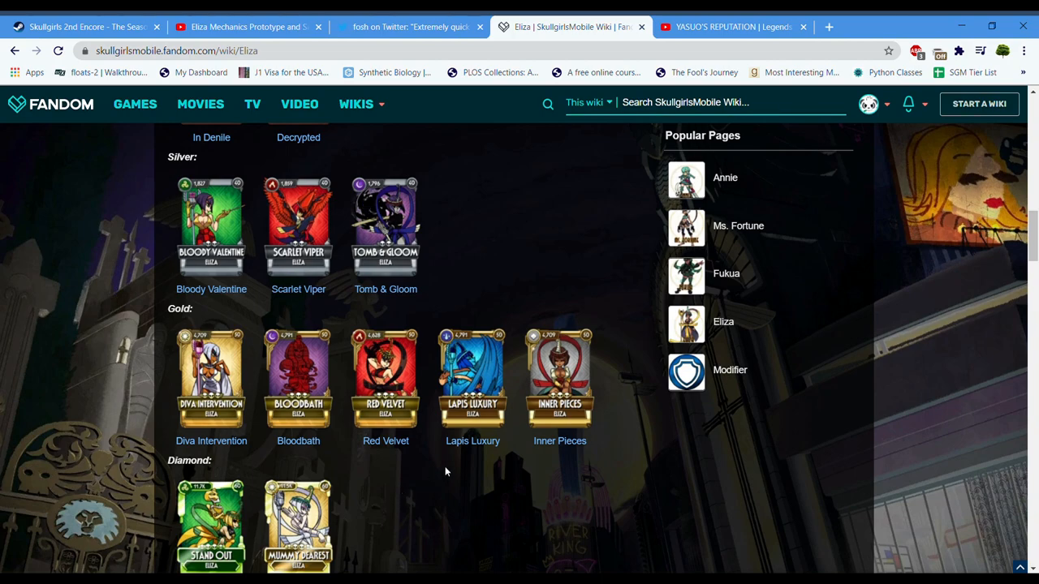
pyautogui.scroll(-3)
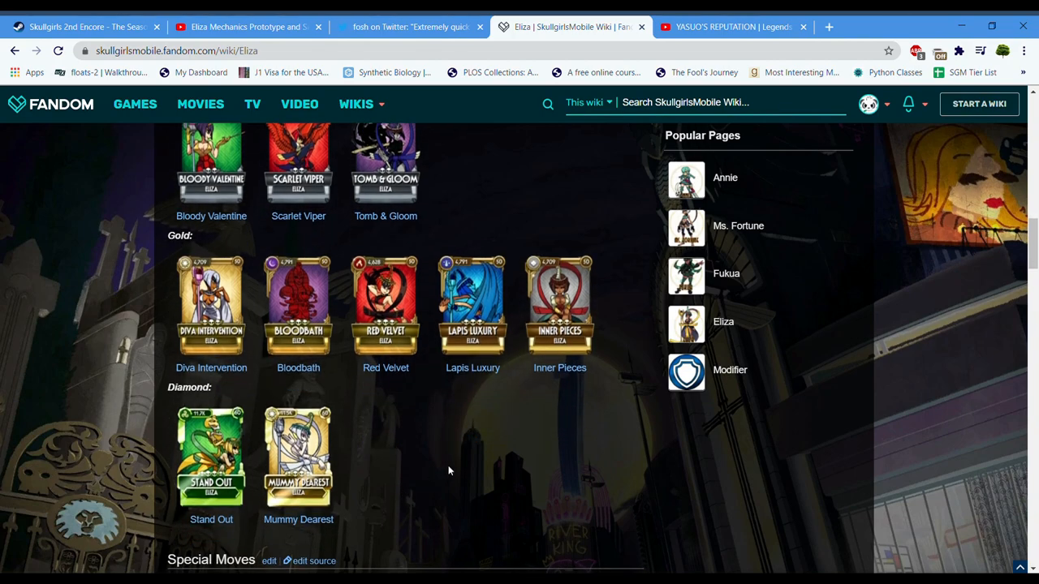
pyautogui.moveTo(400, 414)
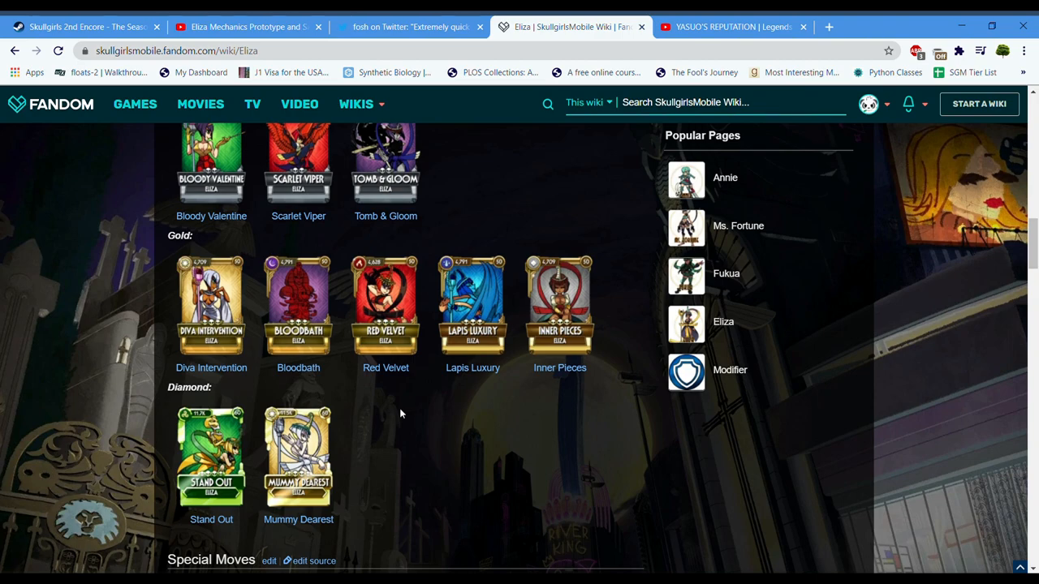
pyautogui.scroll(3)
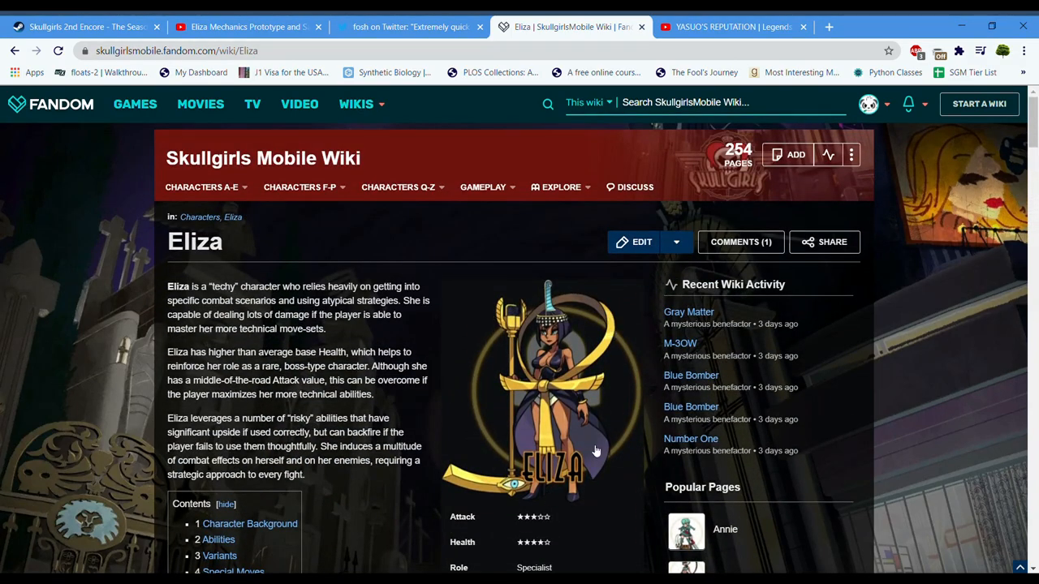
pyautogui.moveTo(488, 447)
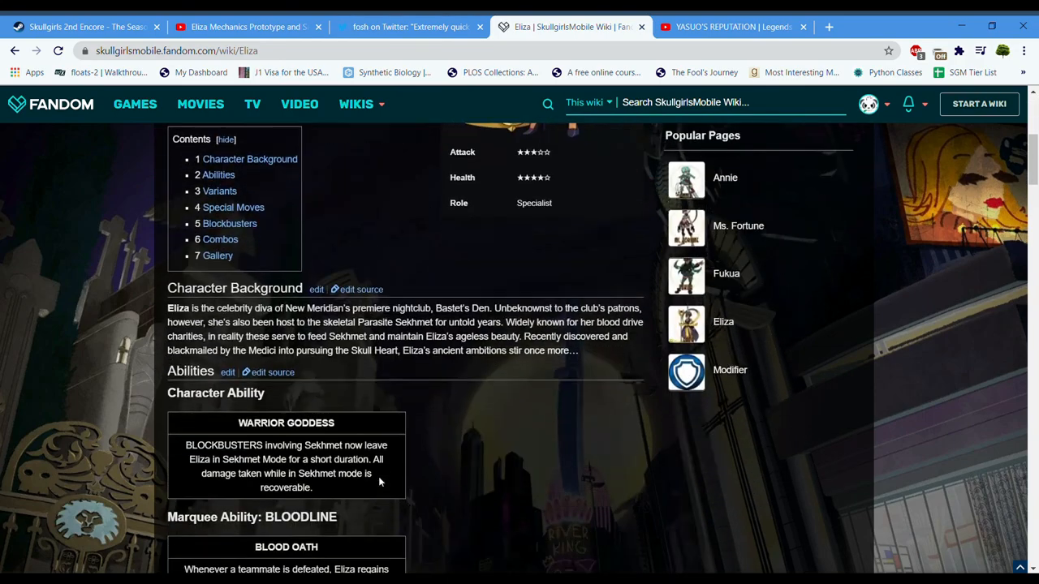
pyautogui.scroll(-3)
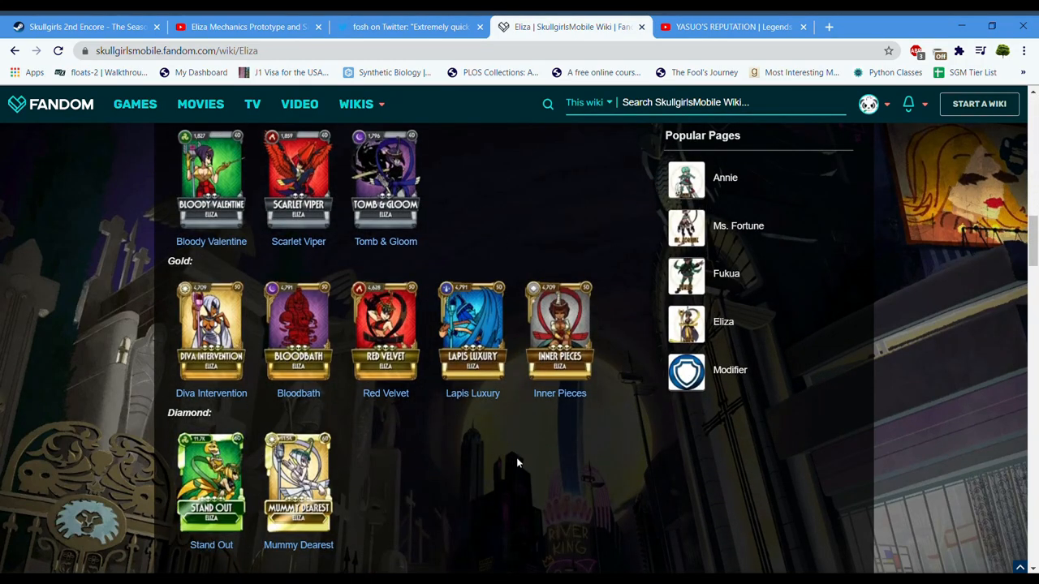
pyautogui.moveTo(454, 507)
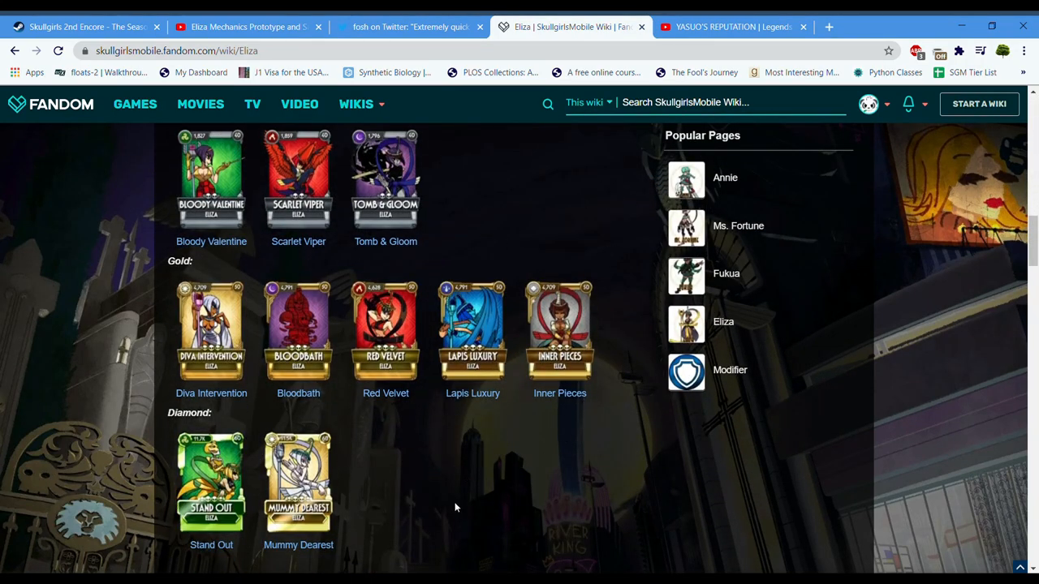
pyautogui.scroll(-3)
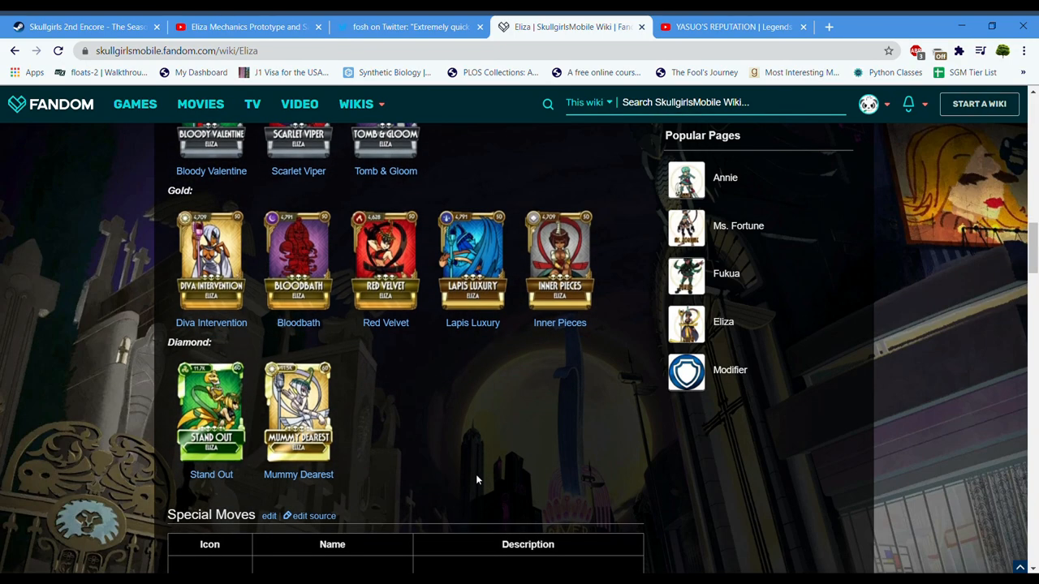
pyautogui.scroll(-3)
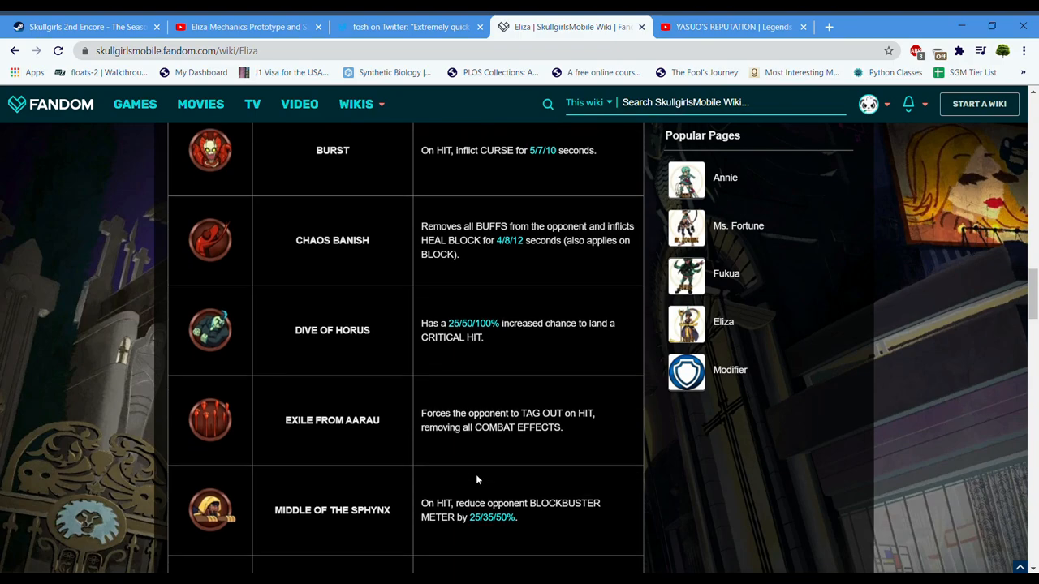
pyautogui.scroll(-3)
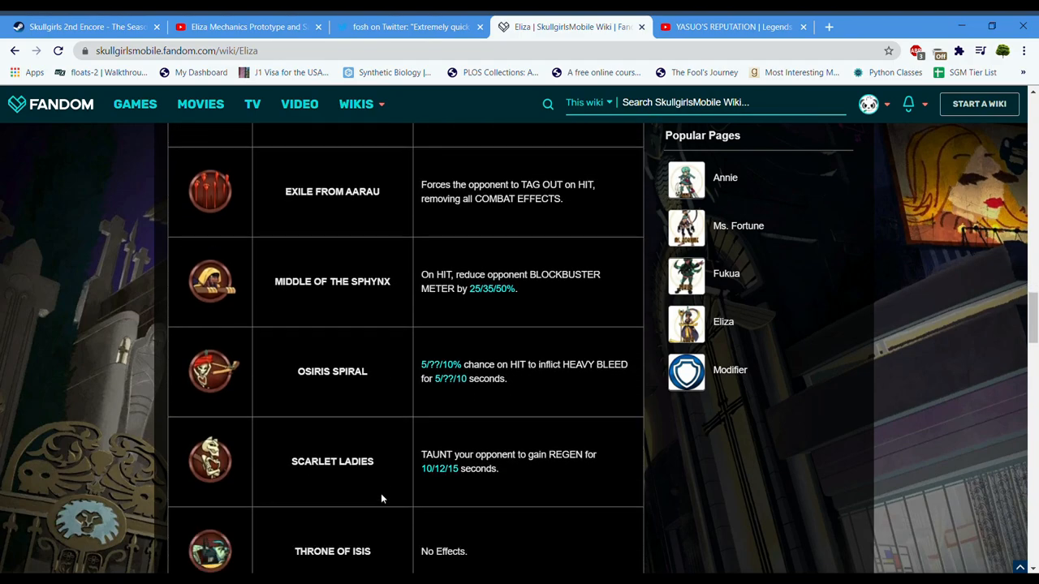
pyautogui.scroll(-3)
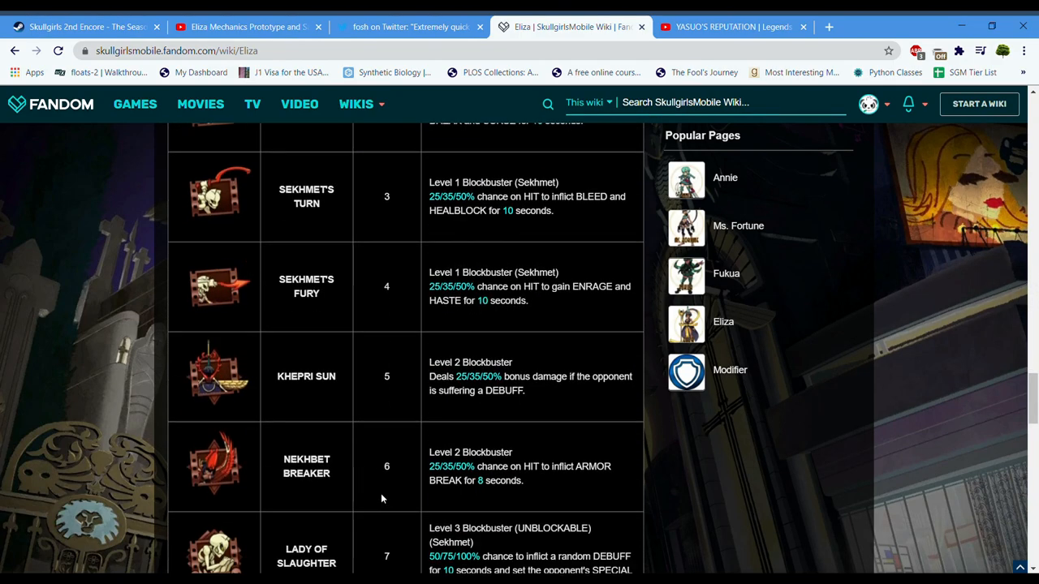
pyautogui.scroll(-3)
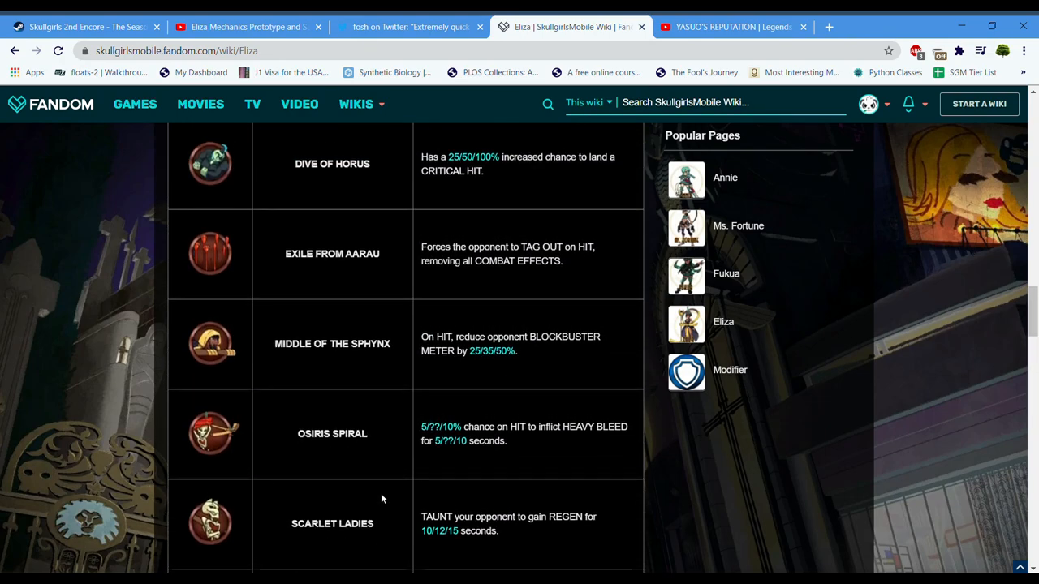
pyautogui.scroll(3)
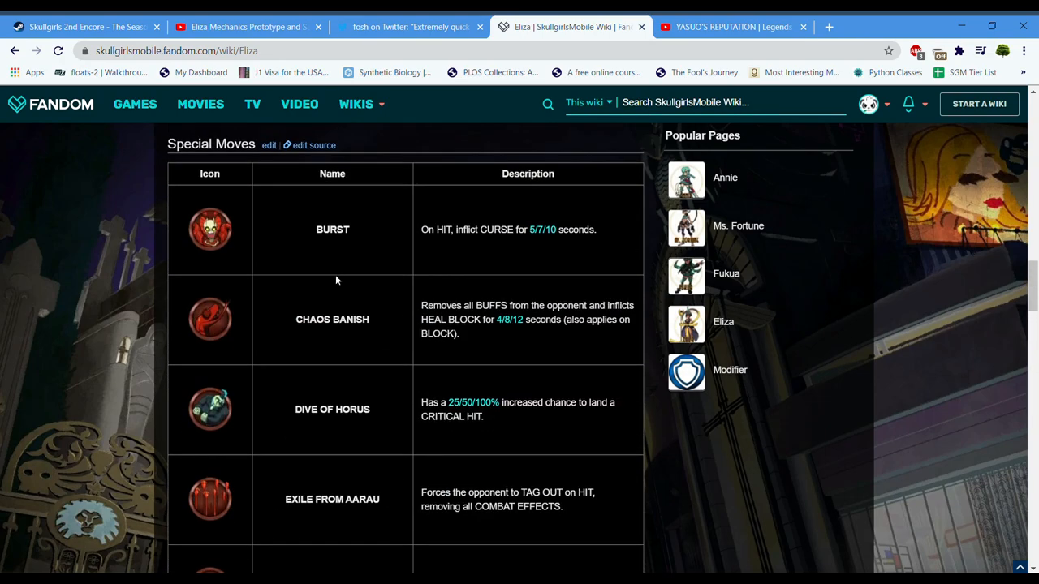
pyautogui.scroll(-3)
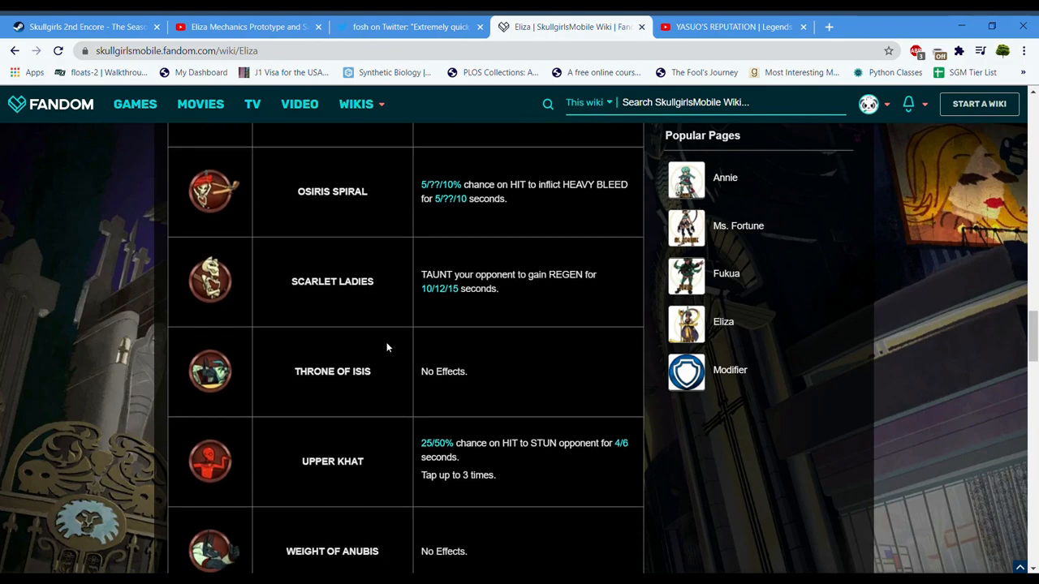
pyautogui.scroll(-3)
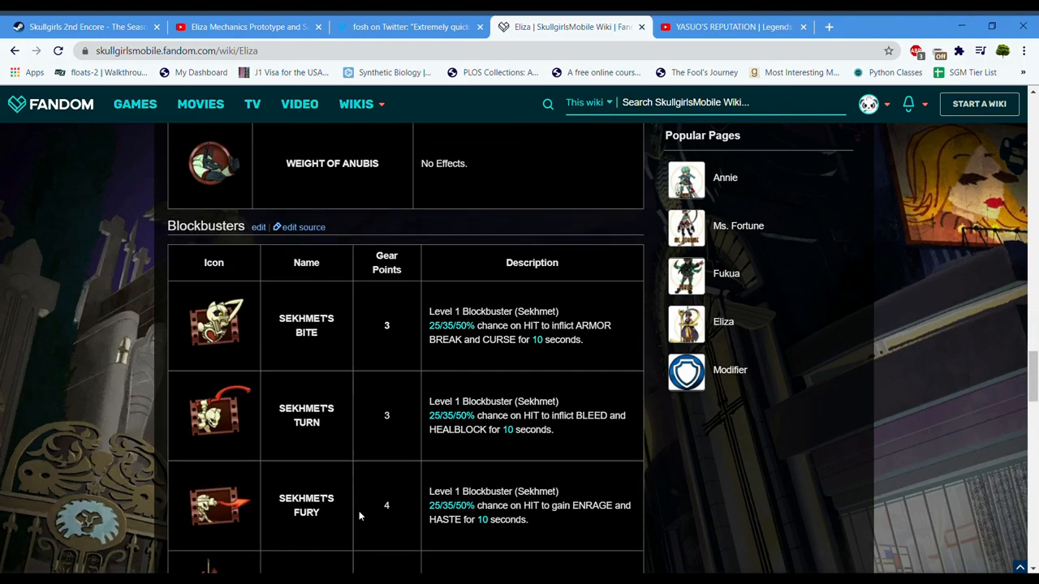
pyautogui.scroll(-3)
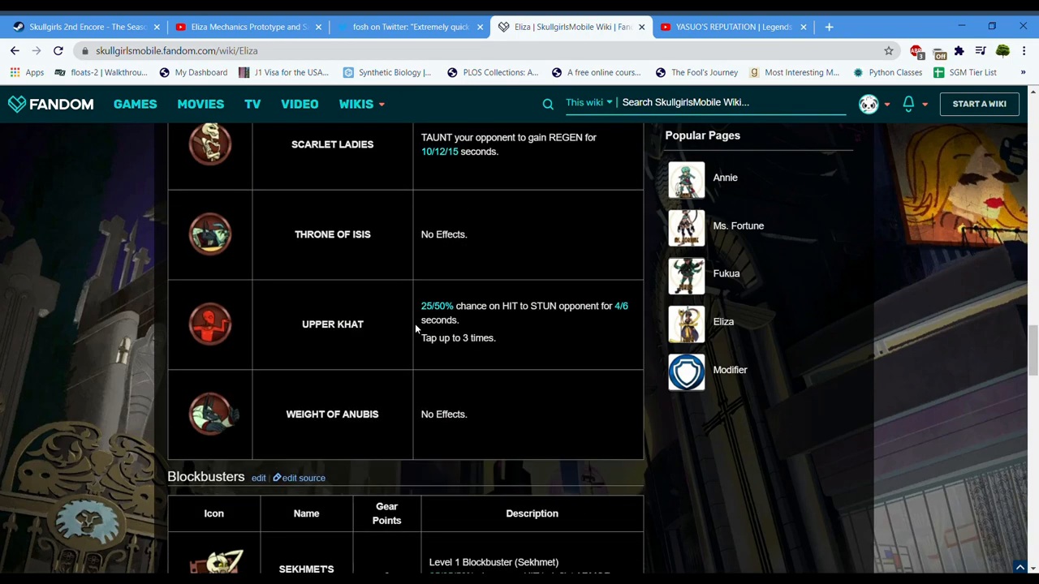
pyautogui.scroll(-3)
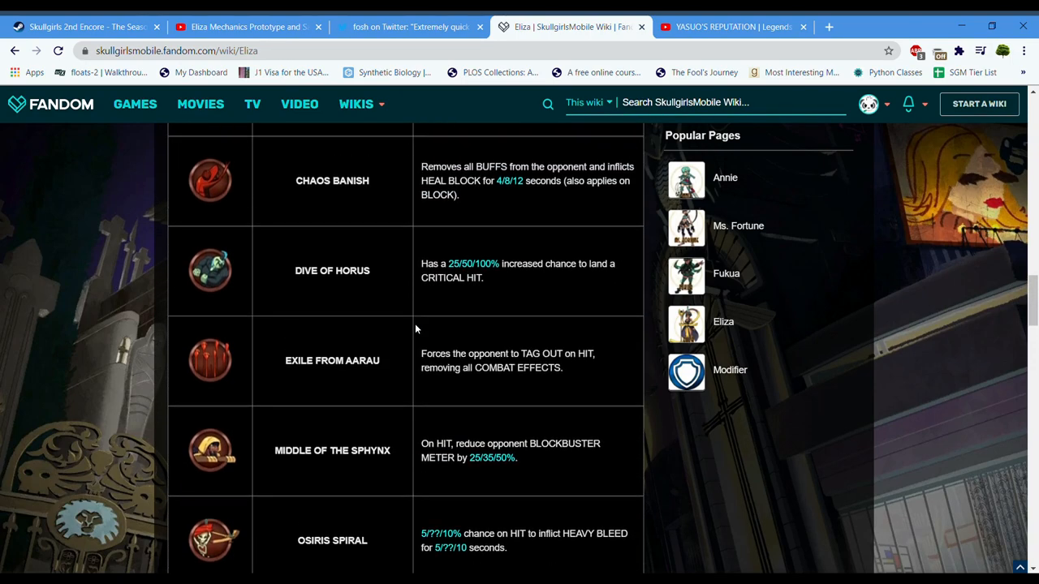
pyautogui.scroll(3)
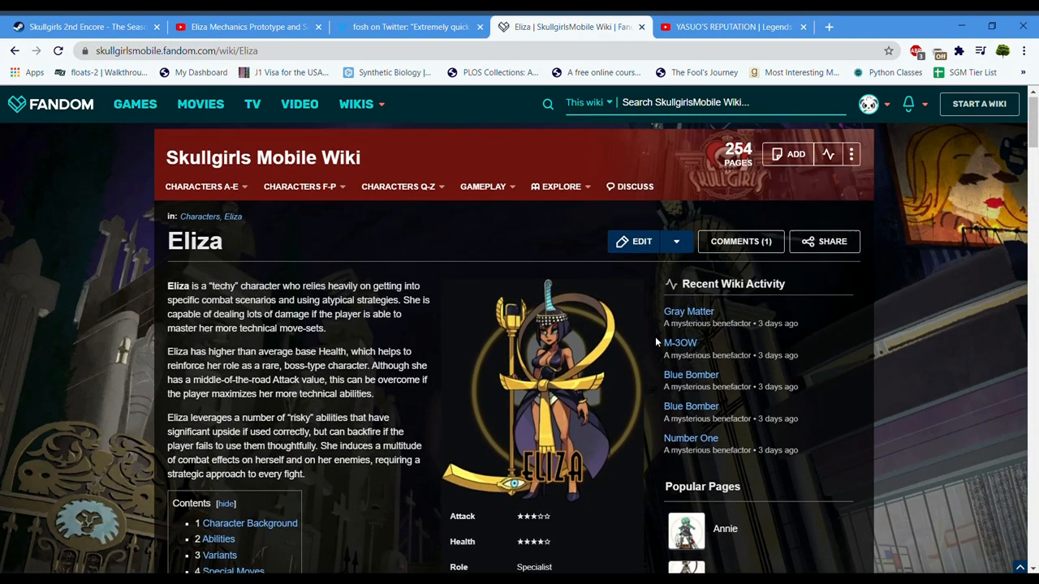
pyautogui.scroll(-3)
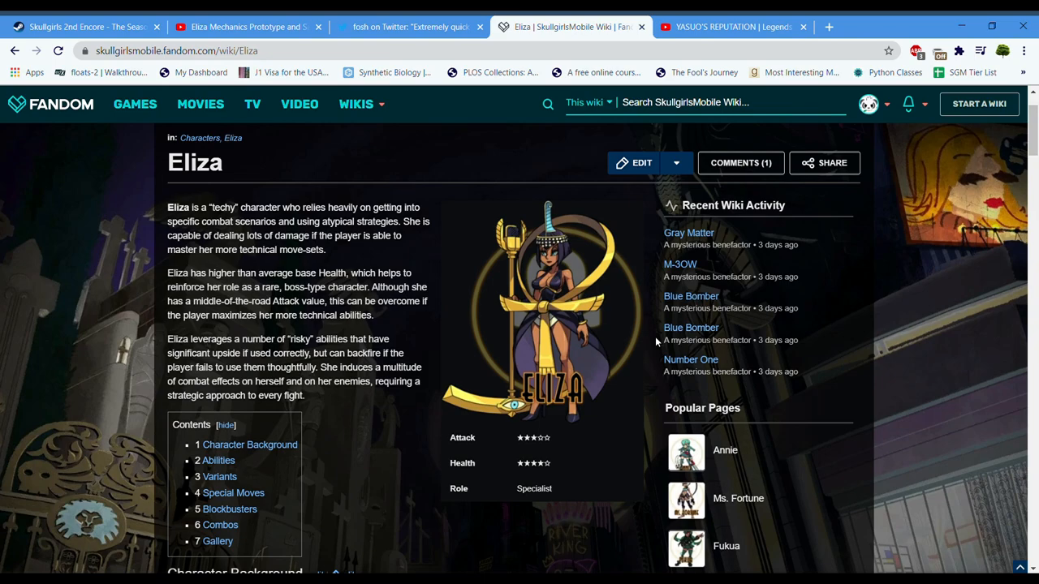
pyautogui.scroll(-3)
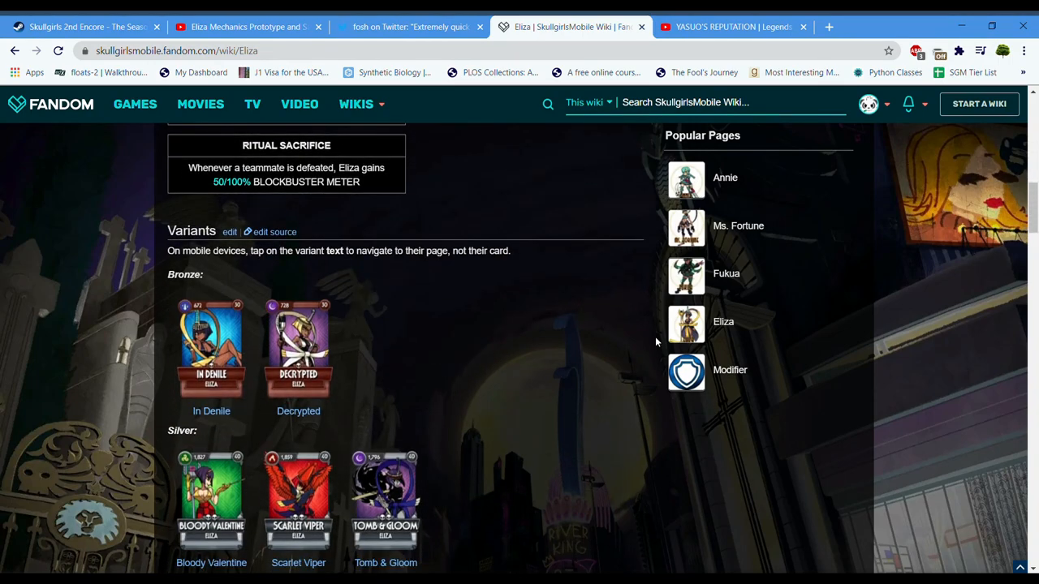
pyautogui.scroll(-3)
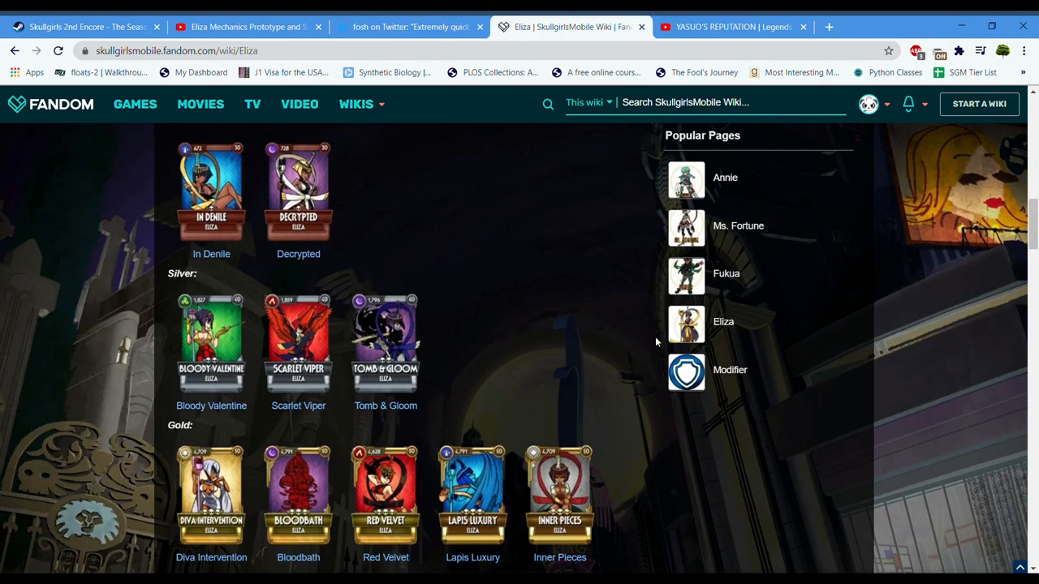
pyautogui.scroll(-3)
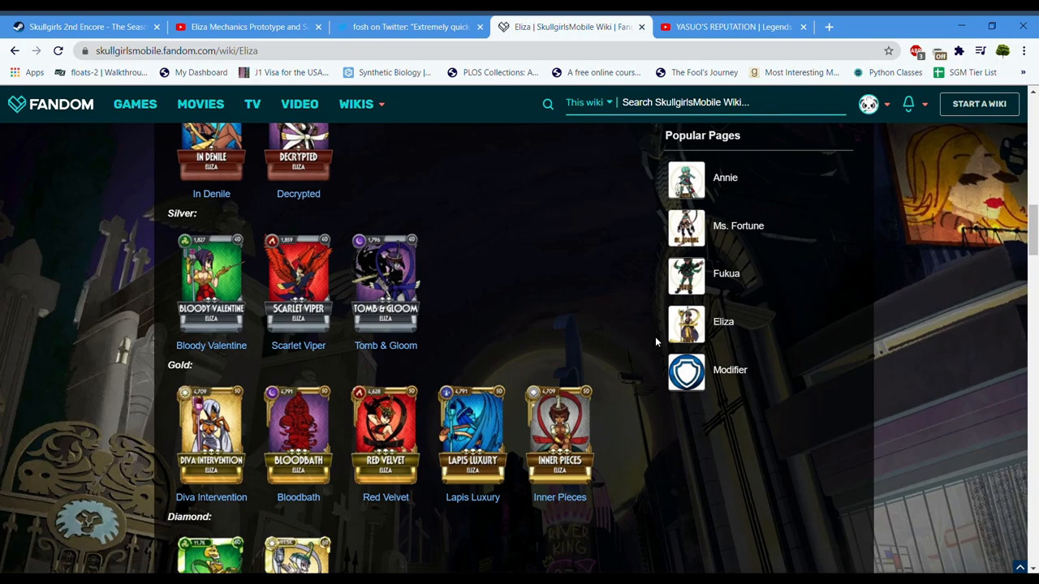
pyautogui.scroll(-3)
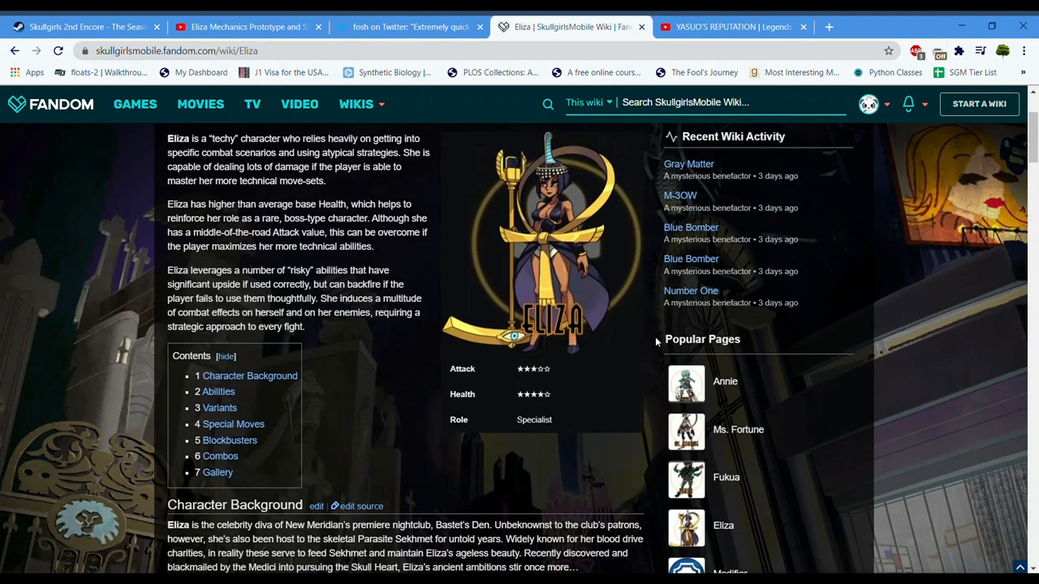
pyautogui.click(233, 423)
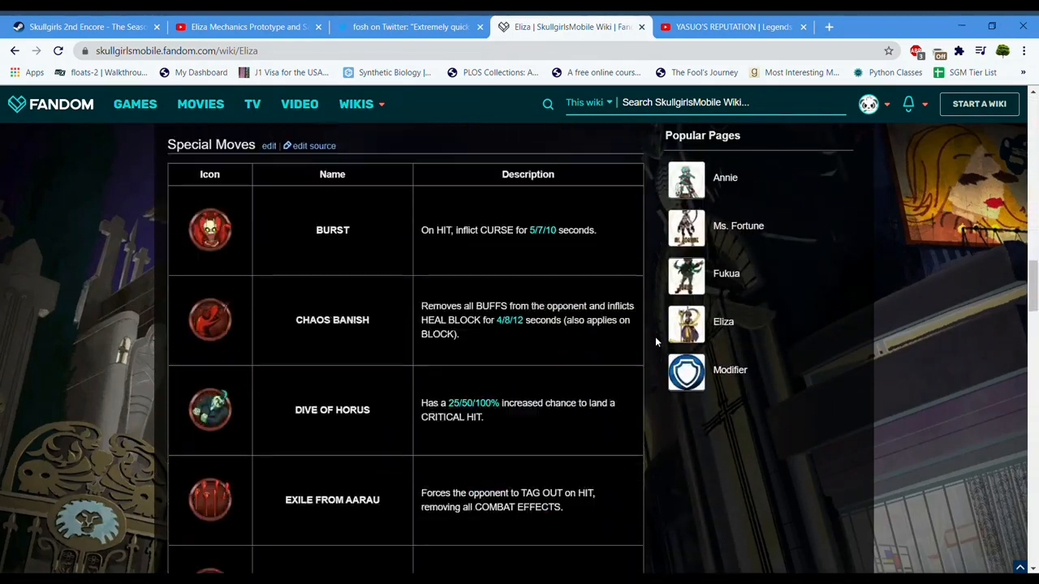
pyautogui.scroll(-3)
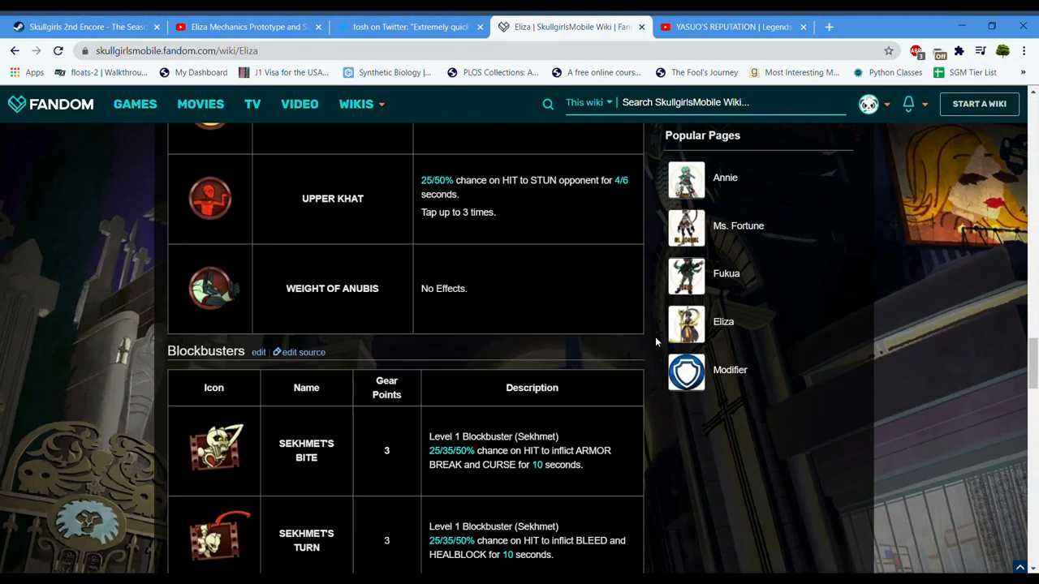
pyautogui.scroll(-3)
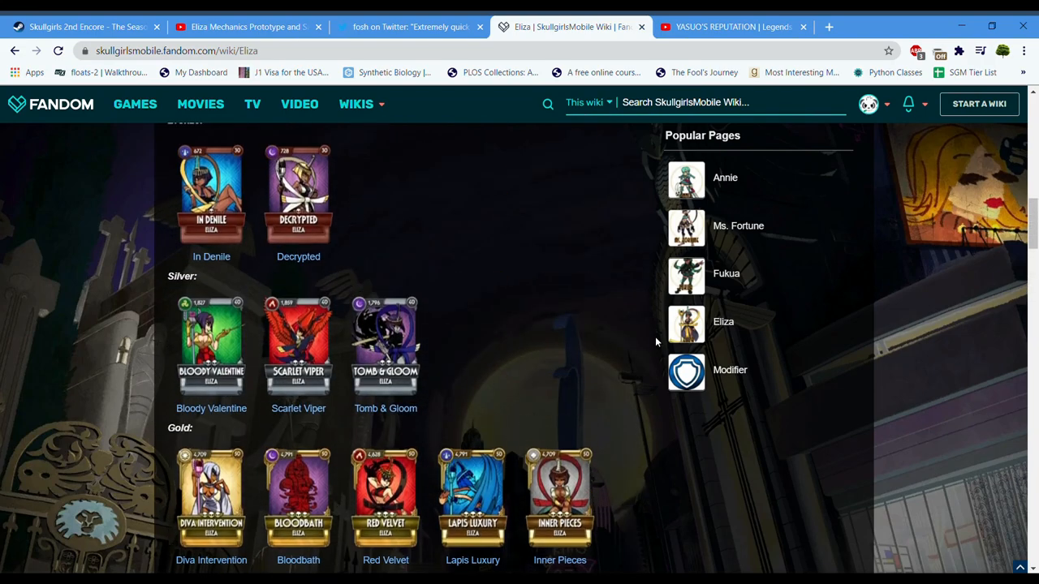
pyautogui.scroll(3)
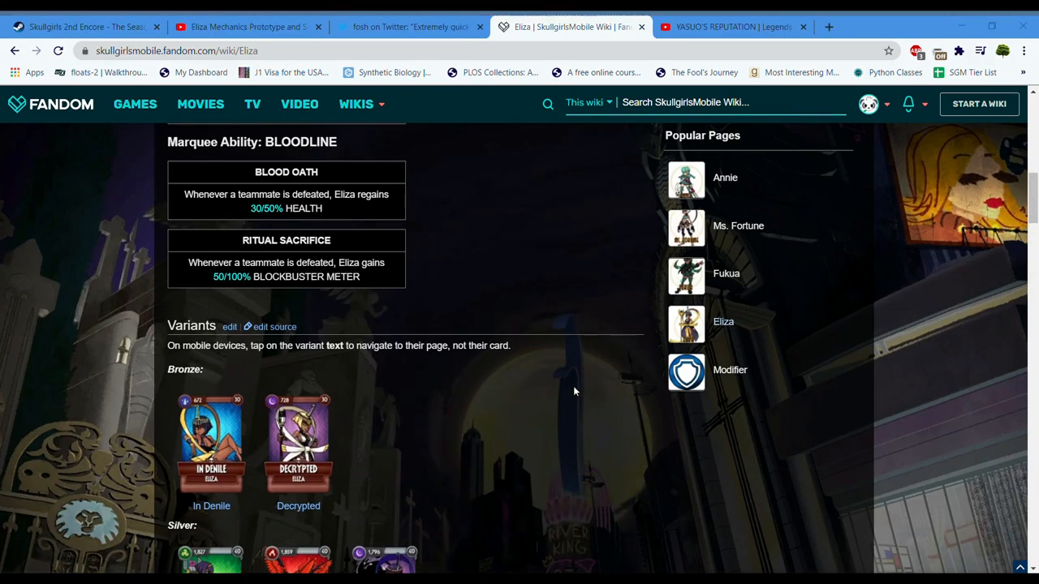
pyautogui.moveTo(611, 387)
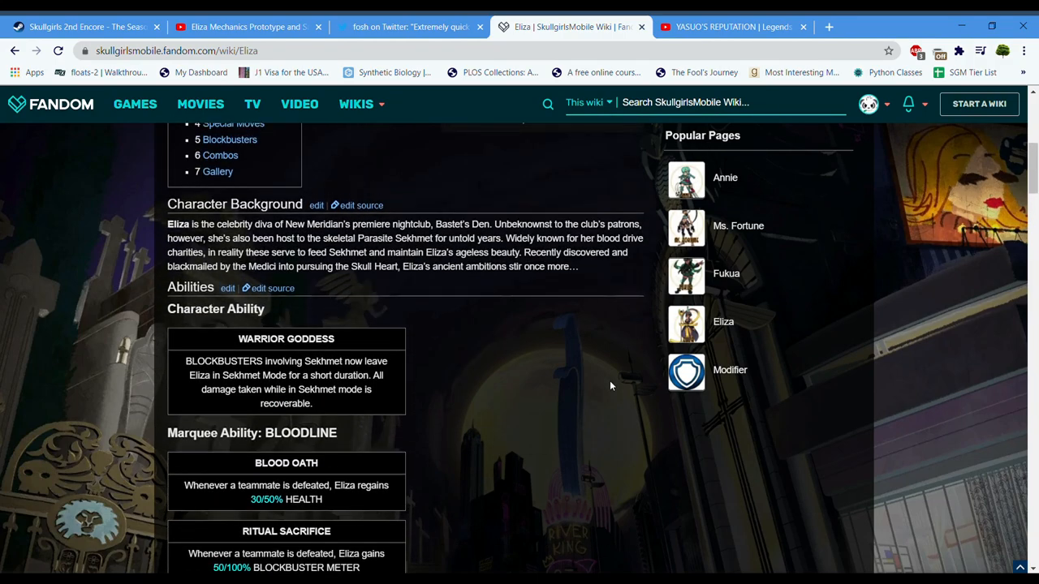
pyautogui.scroll(-3)
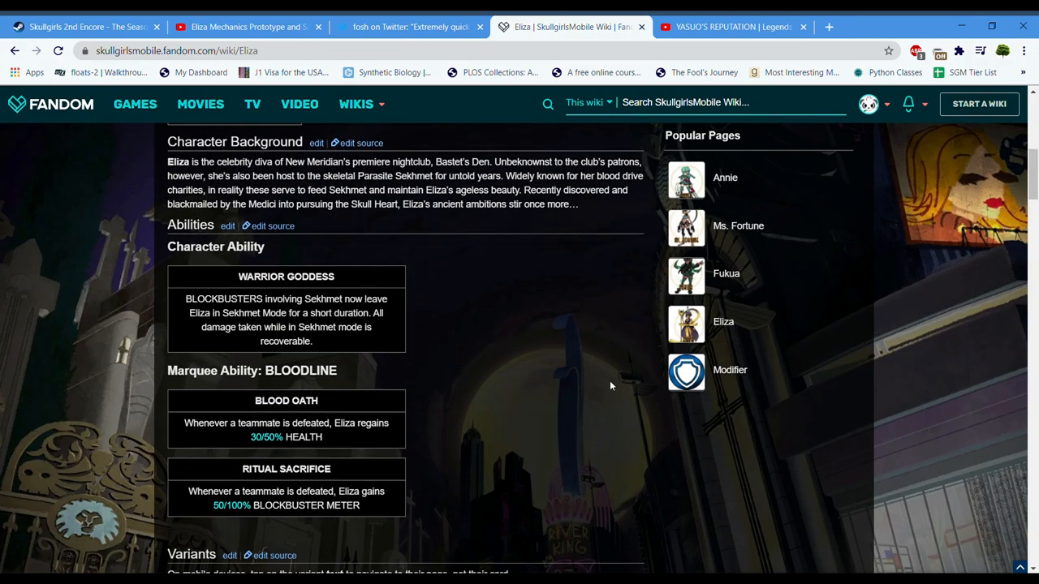
pyautogui.moveTo(540, 335)
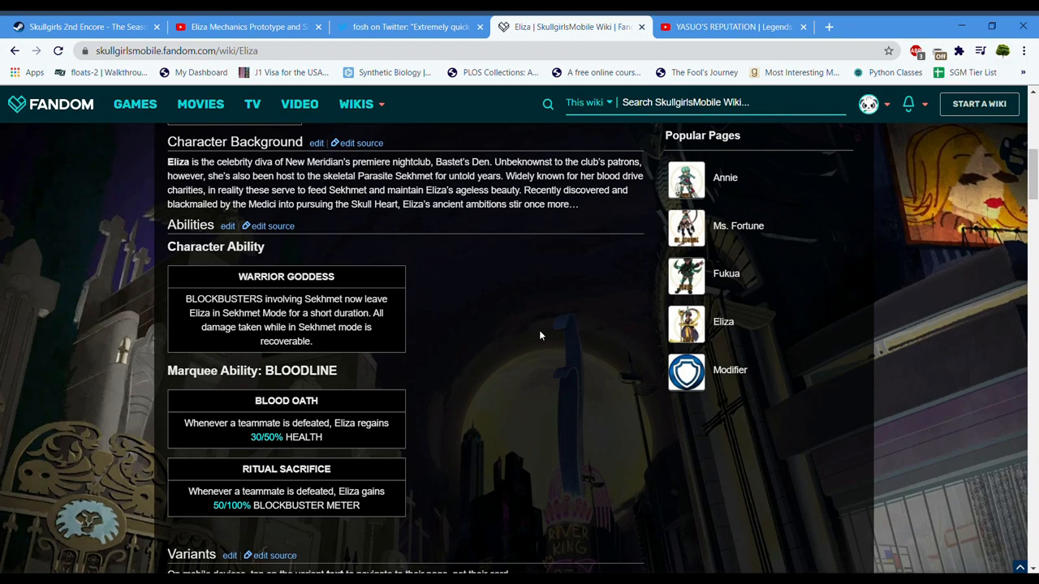
pyautogui.moveTo(405, 475)
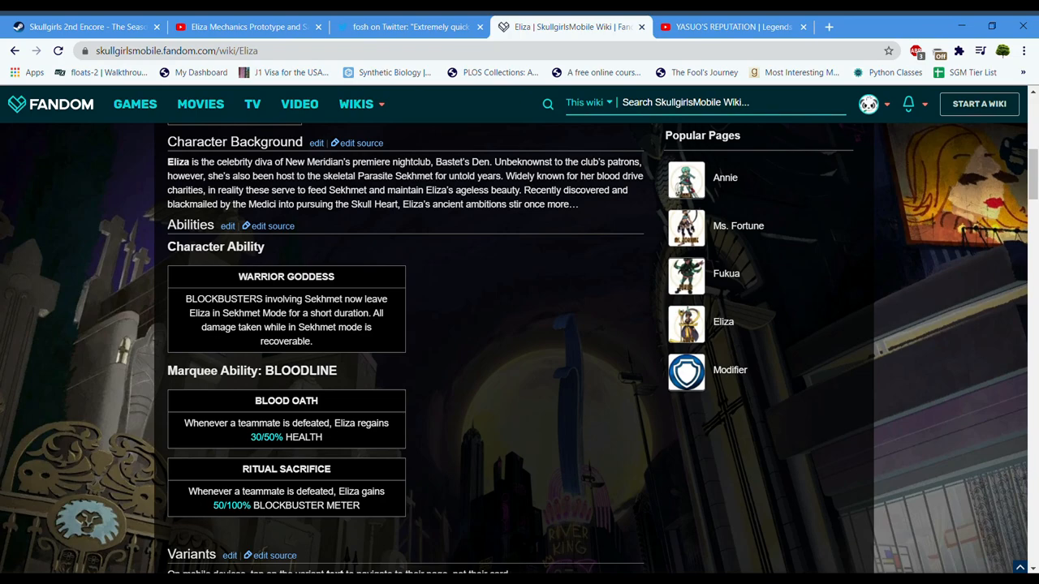
pyautogui.scroll(-3)
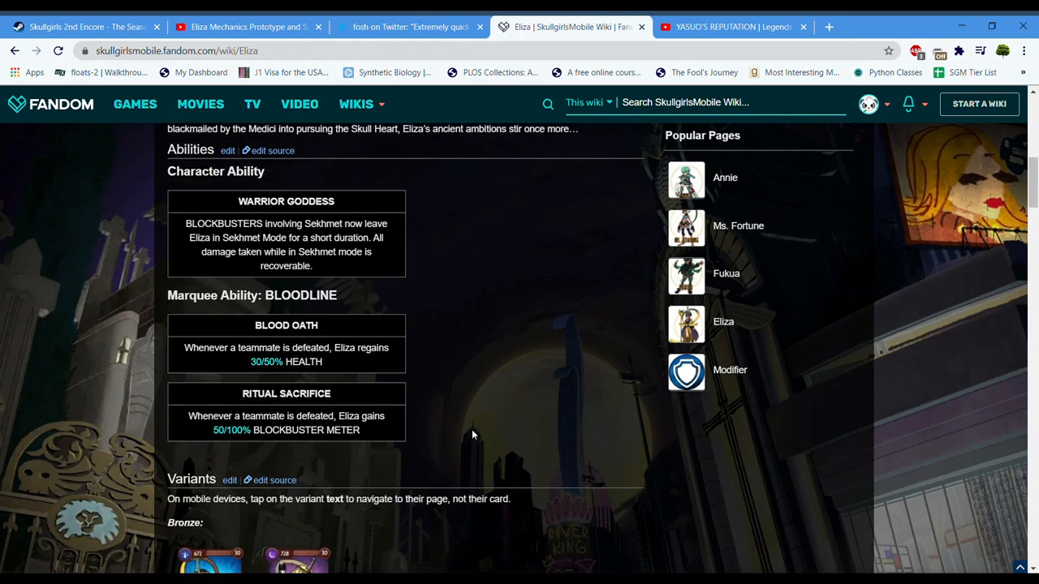
pyautogui.scroll(-3)
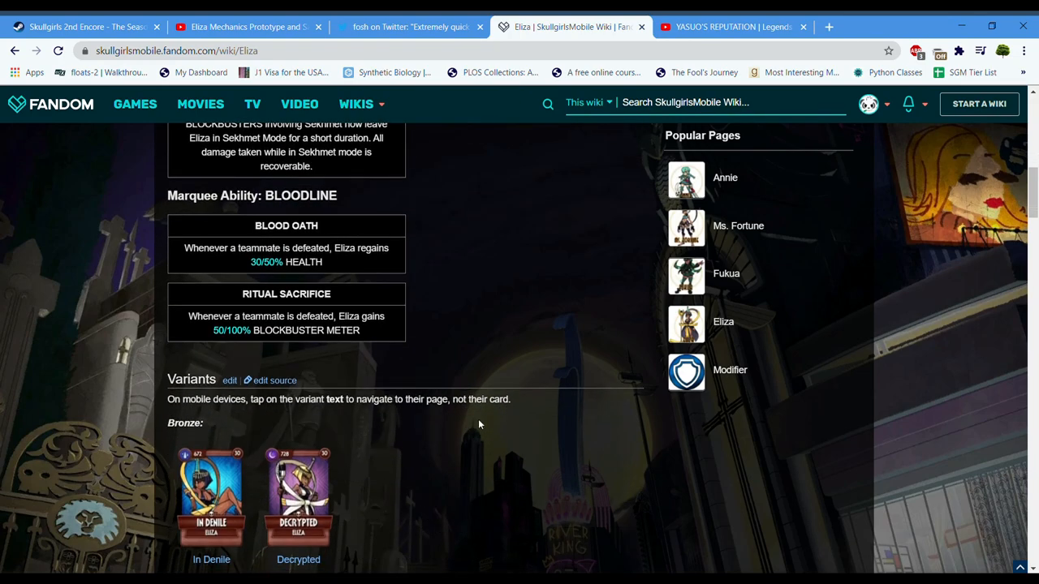
pyautogui.scroll(-3)
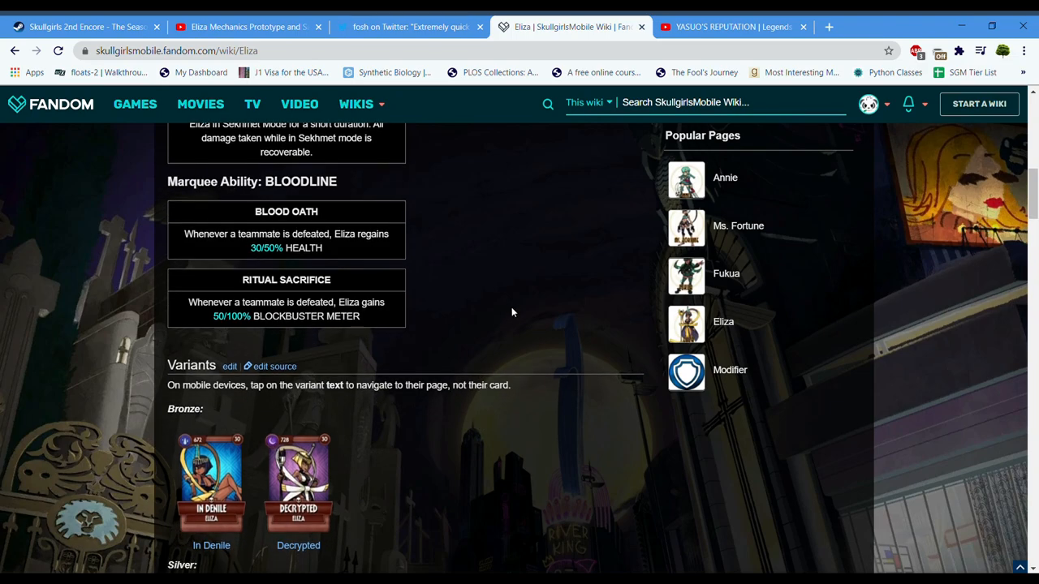
pyautogui.moveTo(373, 325)
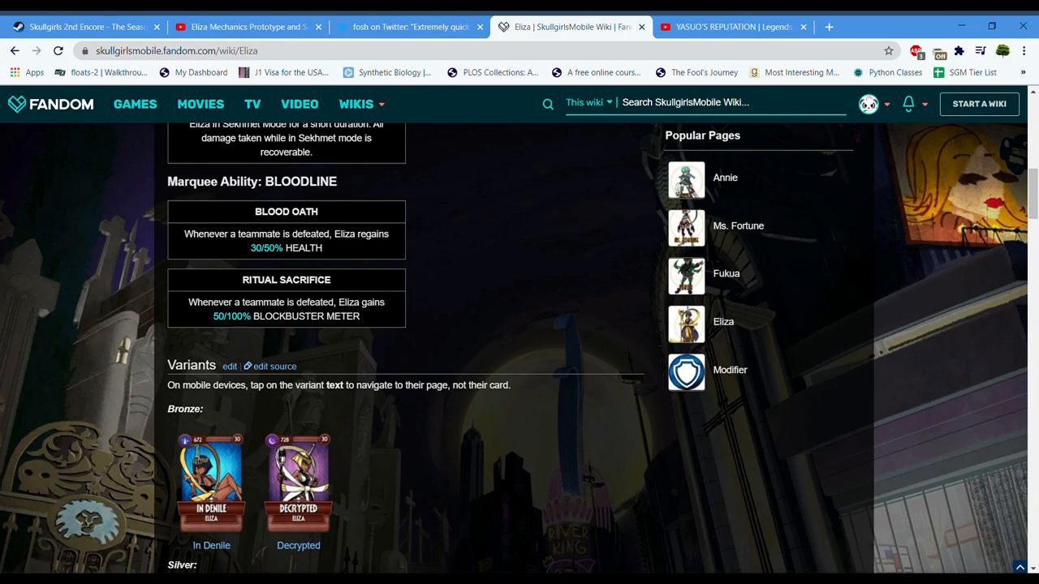
pyautogui.moveTo(184, 234); pyautogui.dragTo(325, 233)
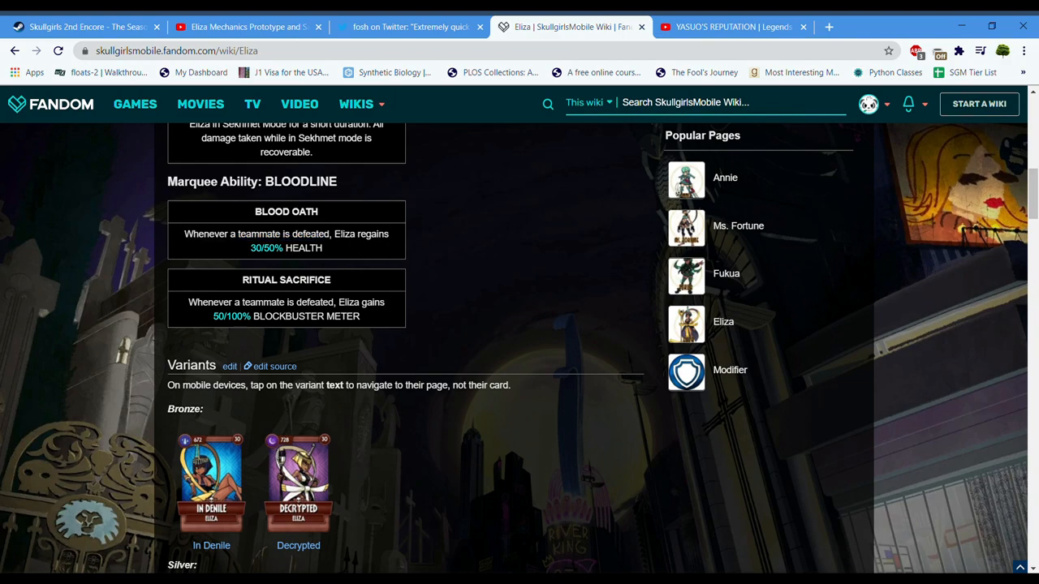
pyautogui.doubleClick(303, 248)
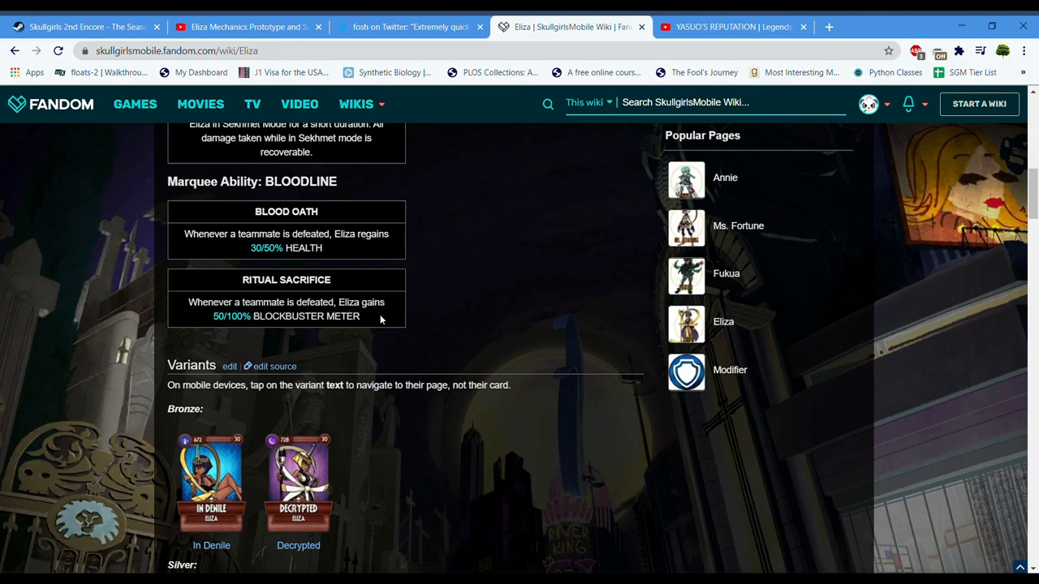
pyautogui.moveTo(478, 365)
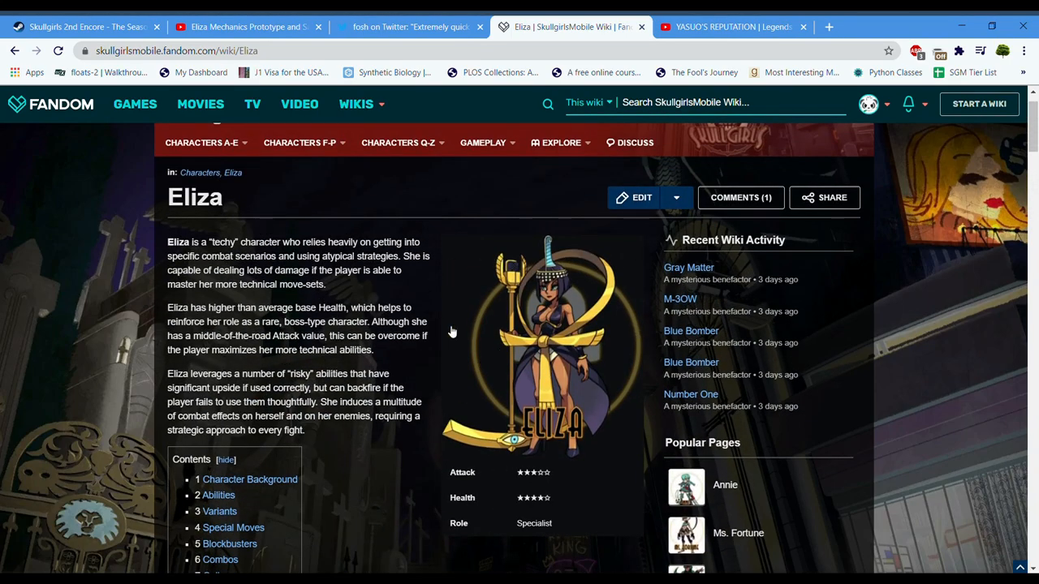
pyautogui.scroll(-3)
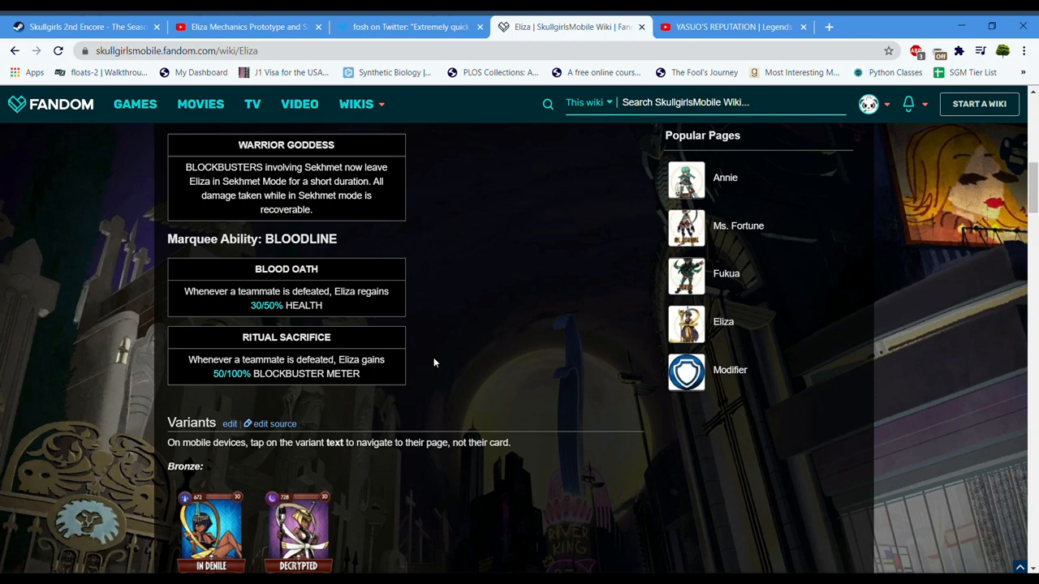
pyautogui.scroll(-3)
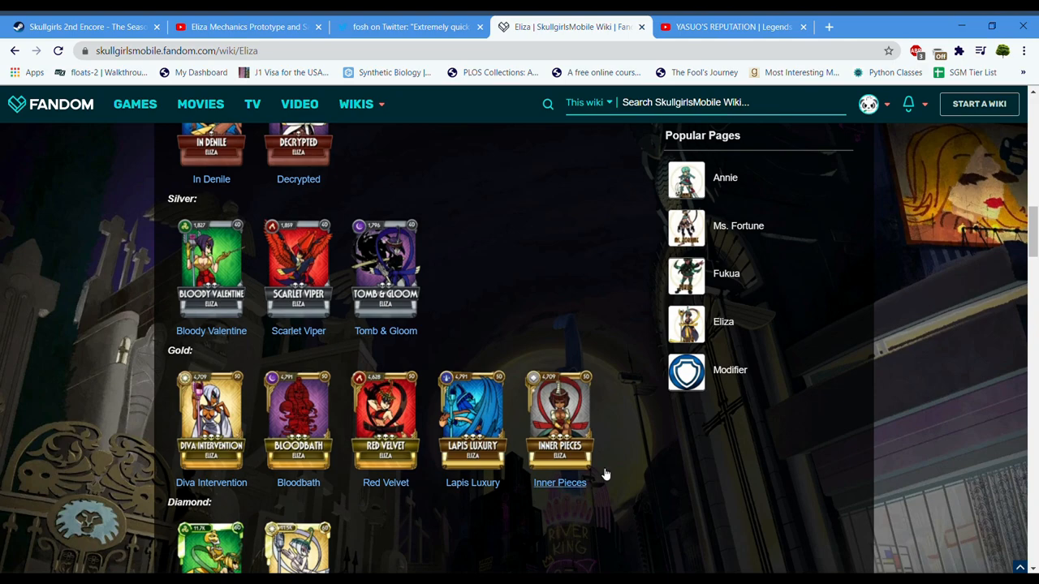
pyautogui.scroll(-3)
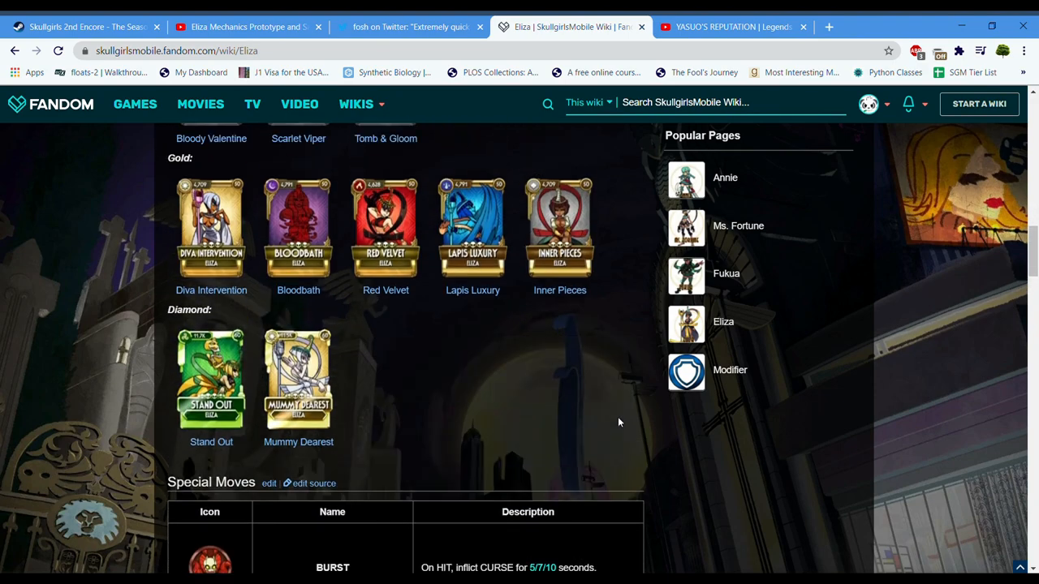
pyautogui.moveTo(479, 335)
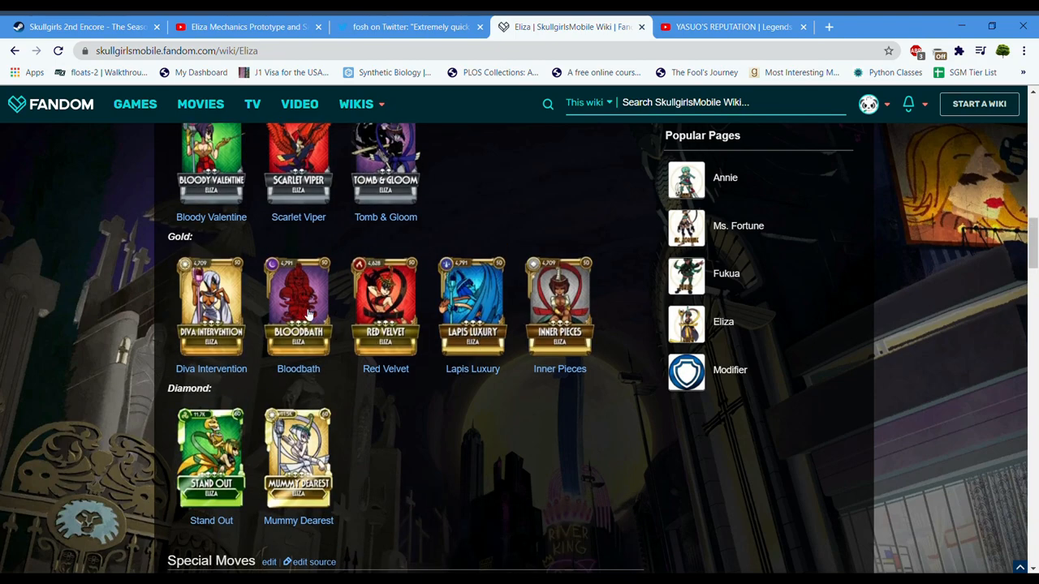
pyautogui.moveTo(308, 323)
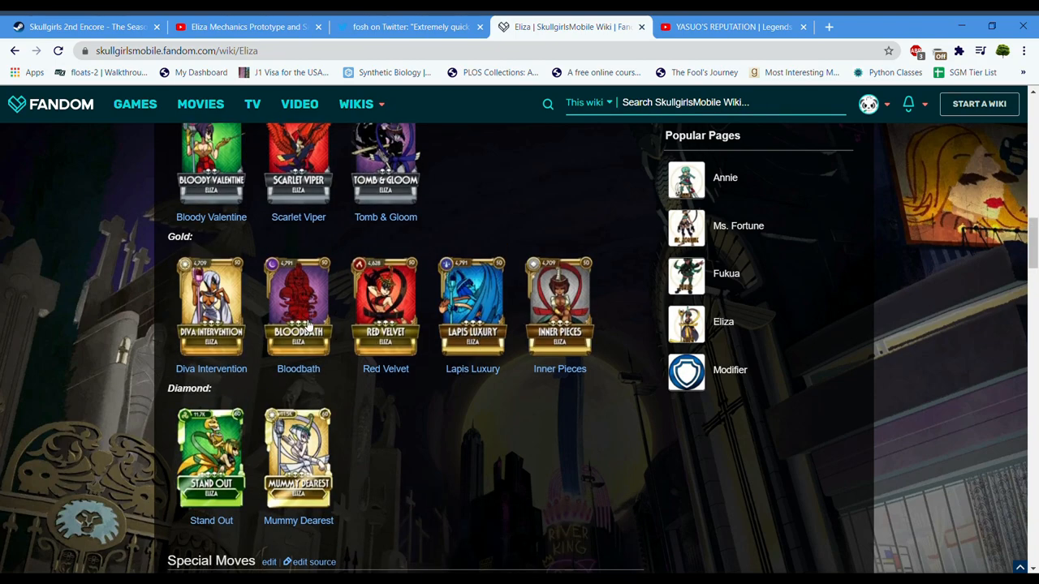
pyautogui.moveTo(398, 325)
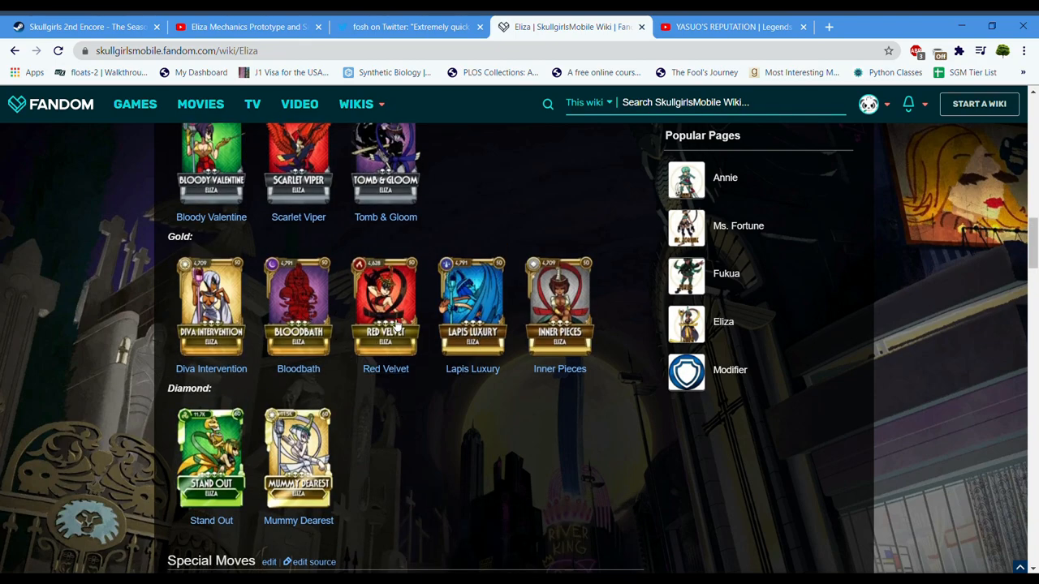
pyautogui.moveTo(560, 439)
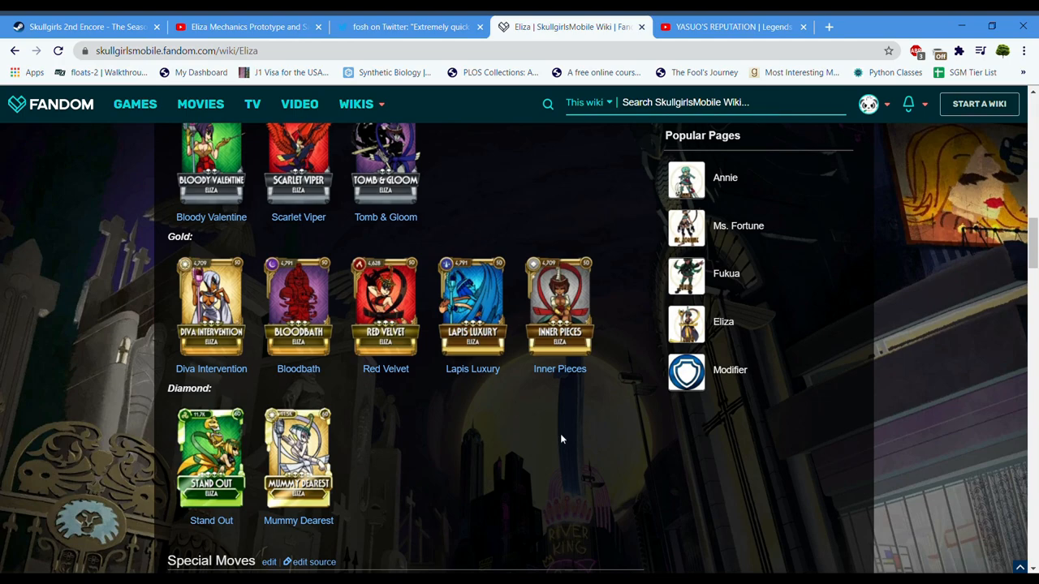
pyautogui.moveTo(560, 334)
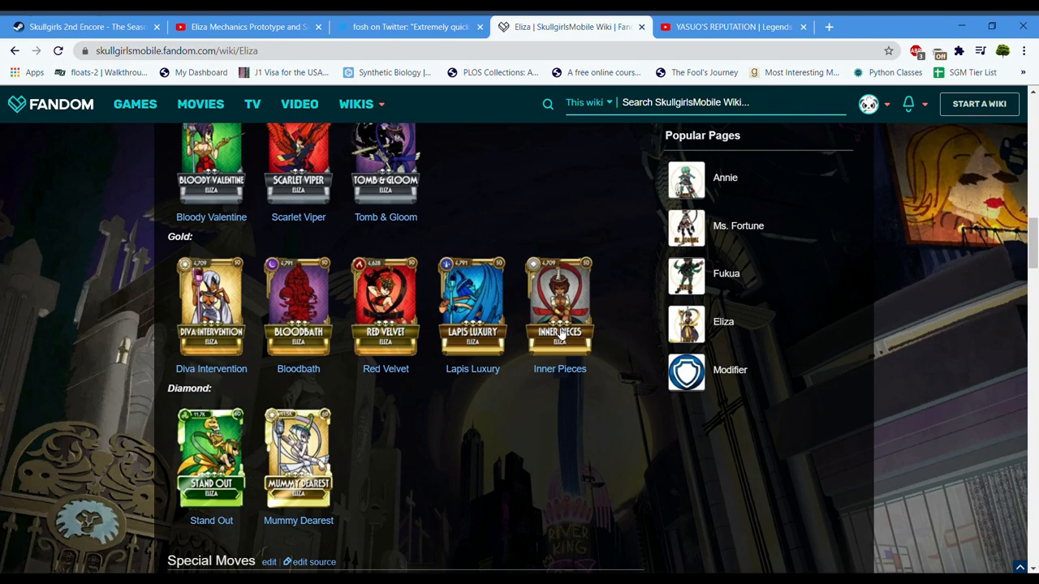
pyautogui.scroll(-3)
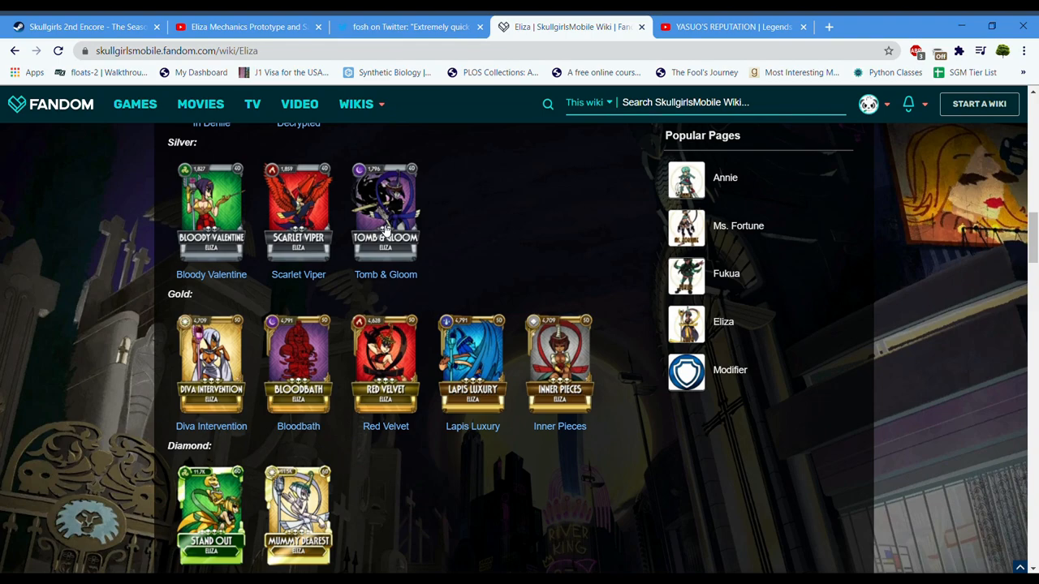
pyautogui.scroll(-3)
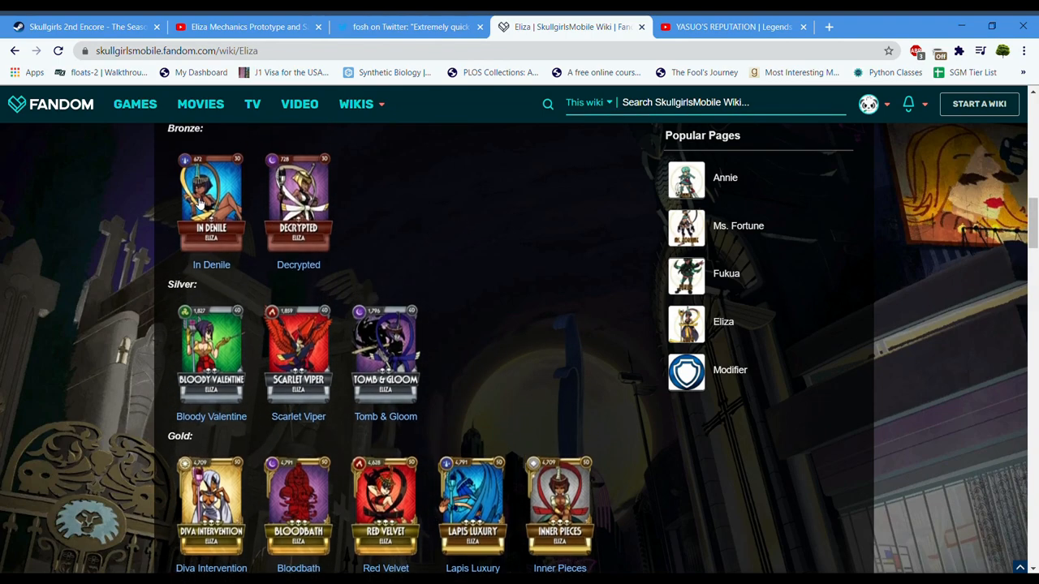
pyautogui.moveTo(312, 382)
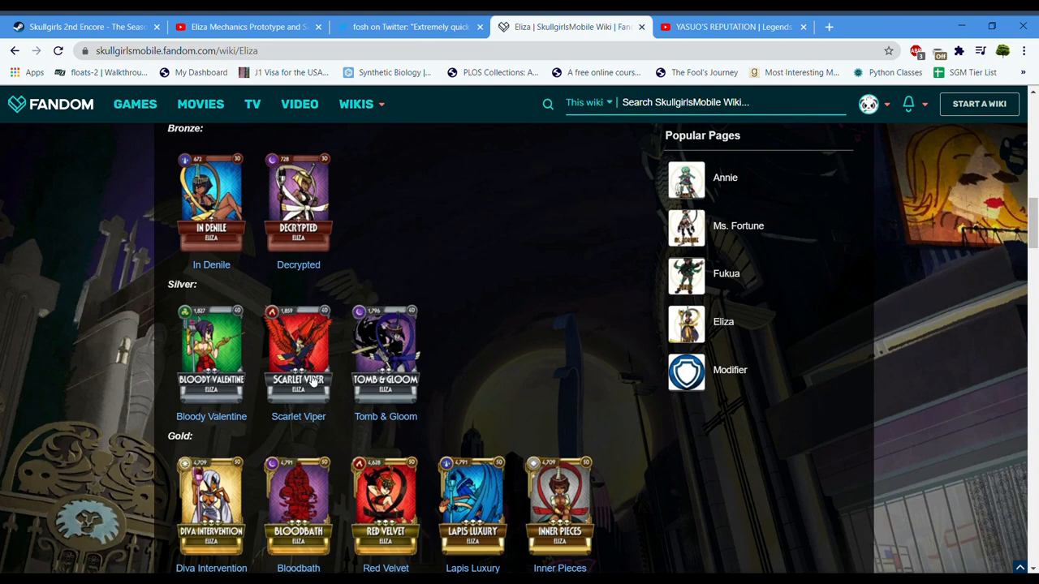
pyautogui.scroll(-3)
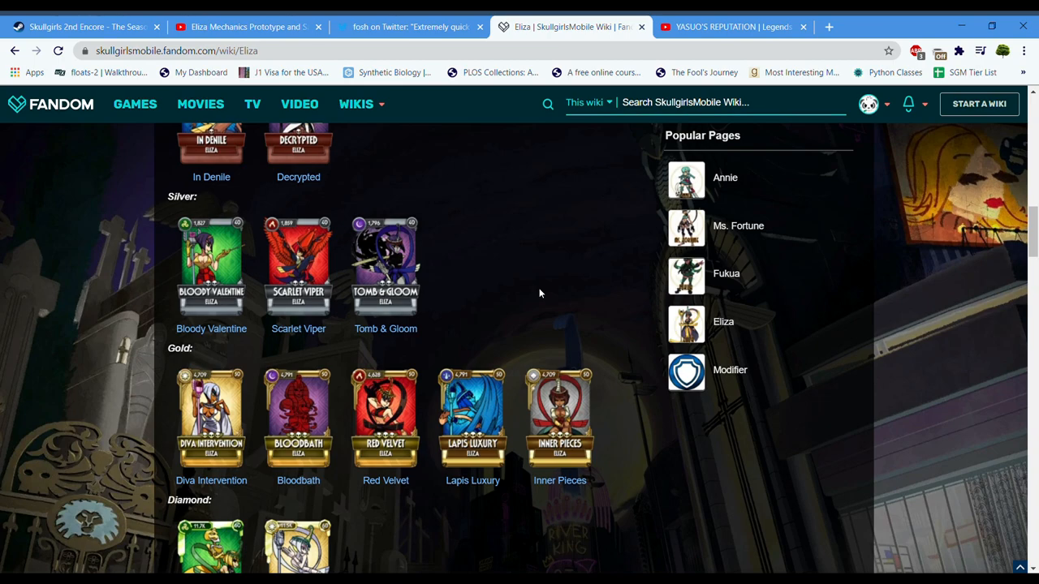
pyautogui.scroll(3)
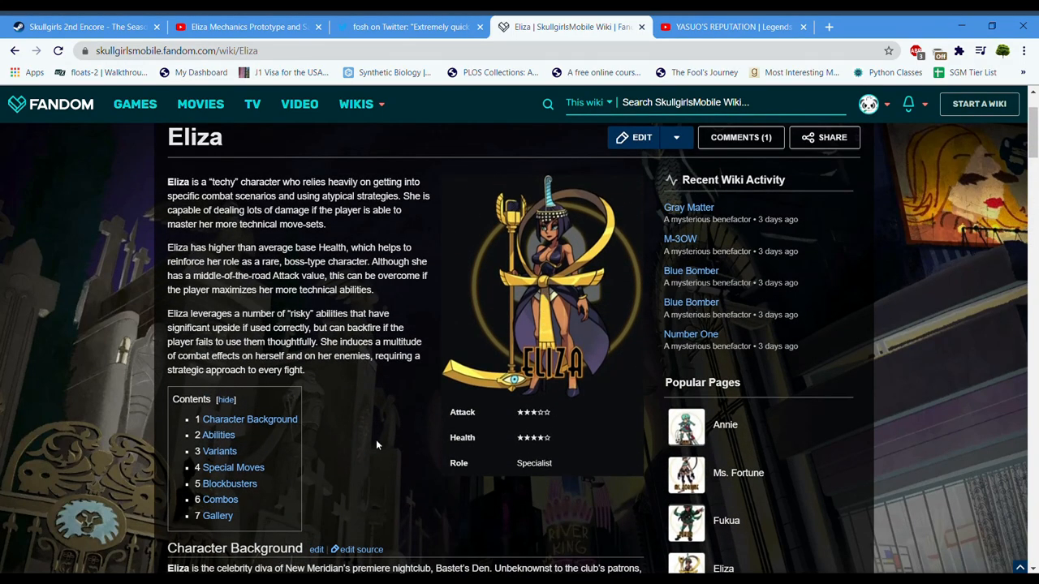
pyautogui.scroll(-3)
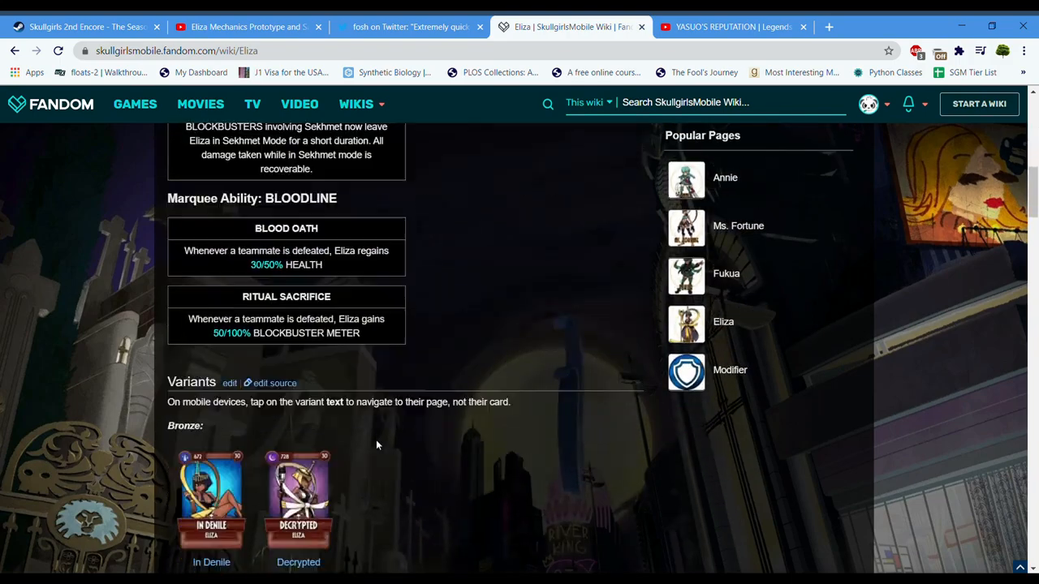
pyautogui.scroll(-3)
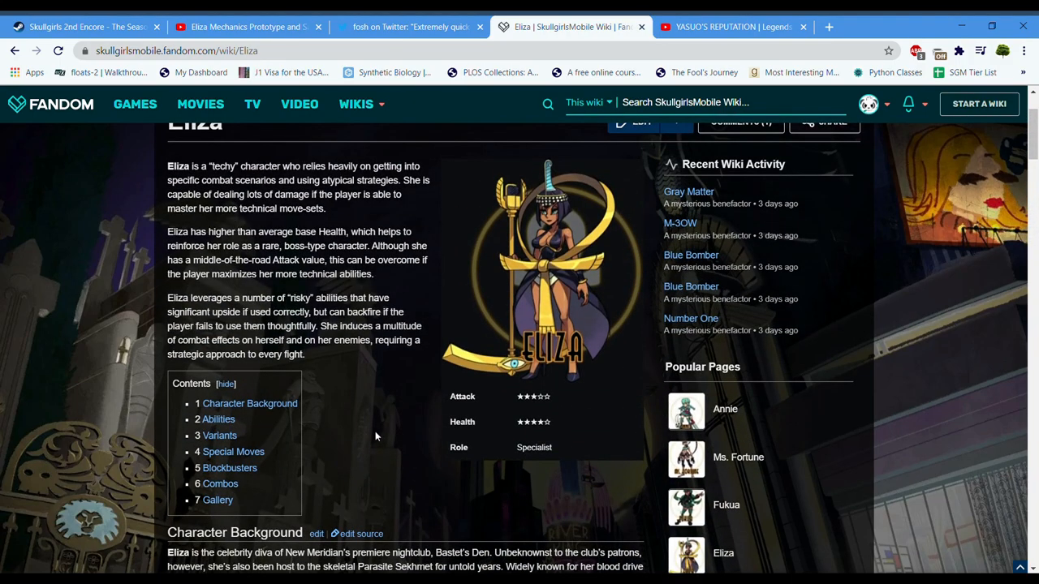
pyautogui.scroll(-3)
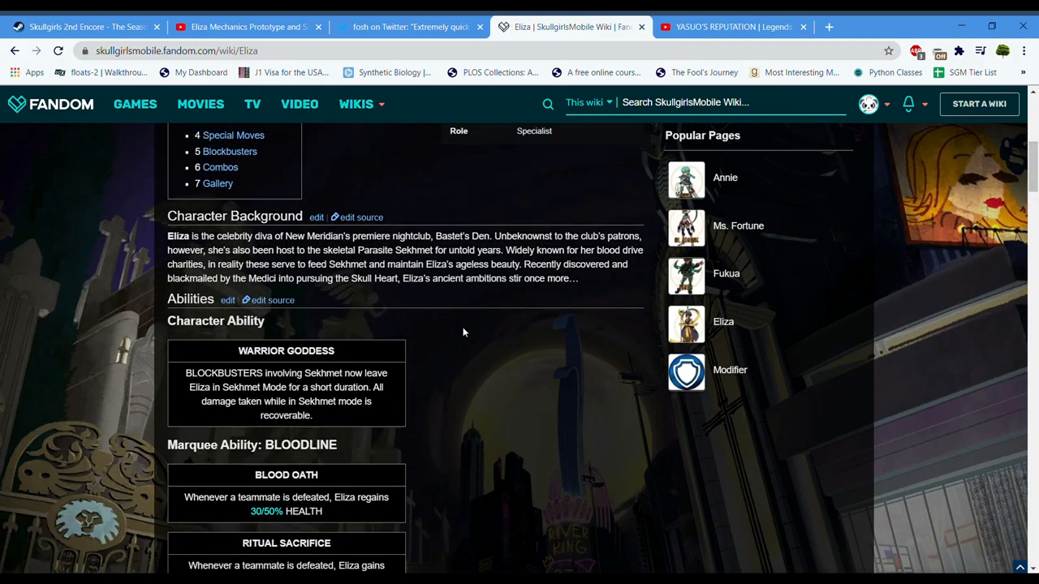
pyautogui.scroll(3)
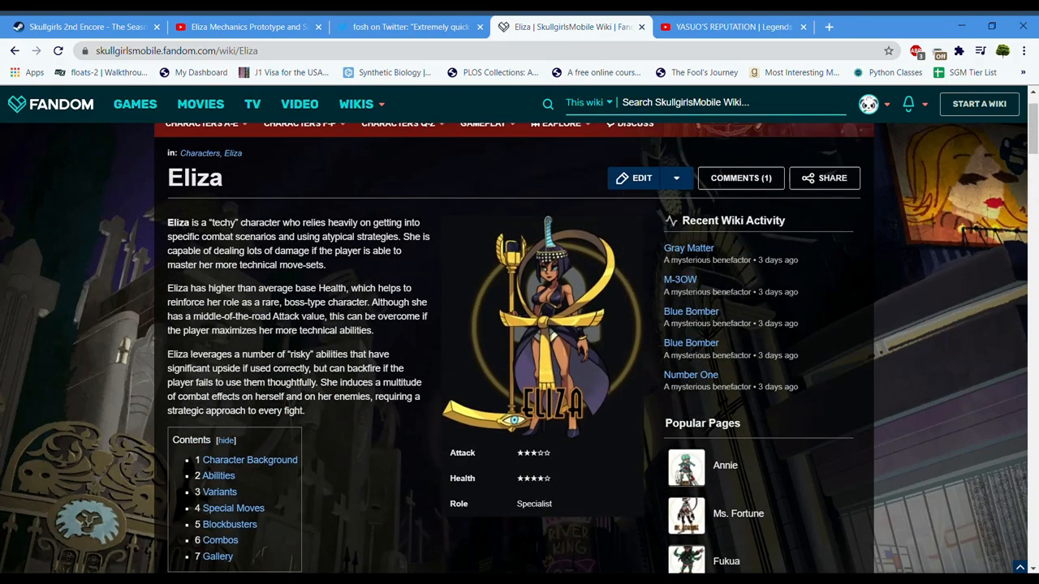
pyautogui.scroll(-3)
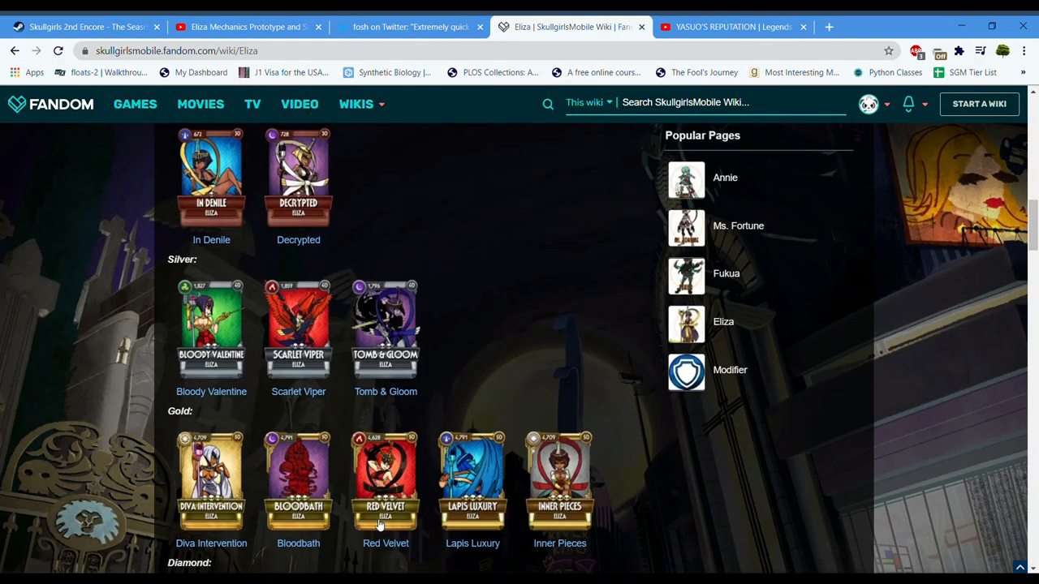
pyautogui.scroll(-3)
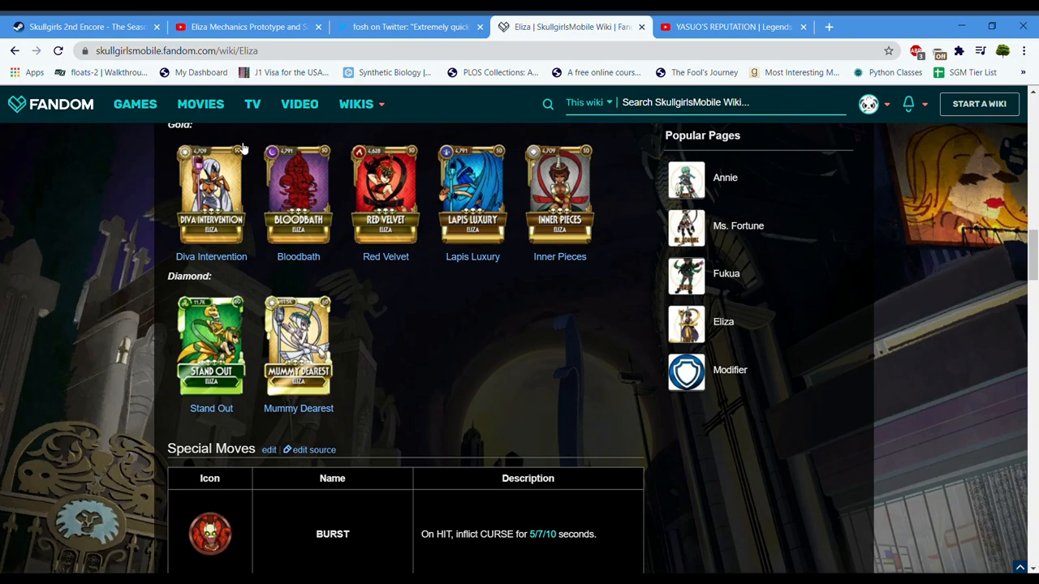
# Return to the Steam patch notes and highlight Robo-Fortune's Systemic Circuit Breaker section.
pyautogui.click(85, 27)
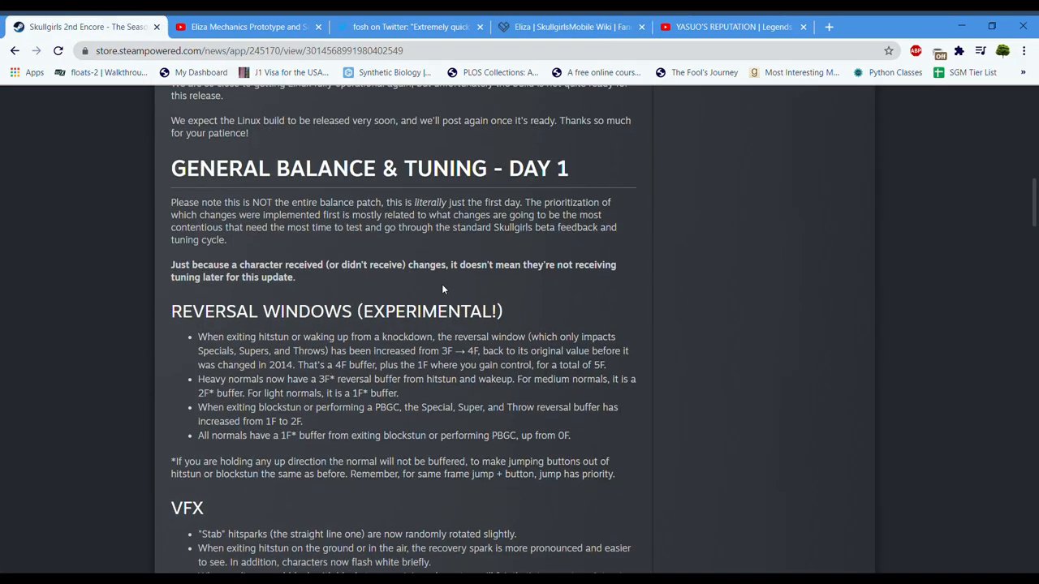
pyautogui.scroll(-3)
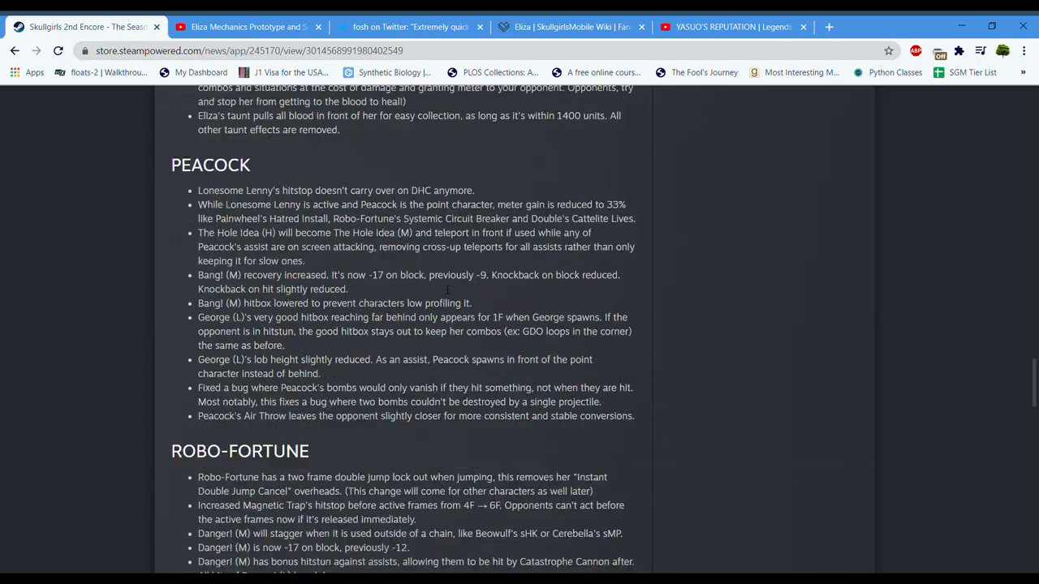
pyautogui.scroll(-3)
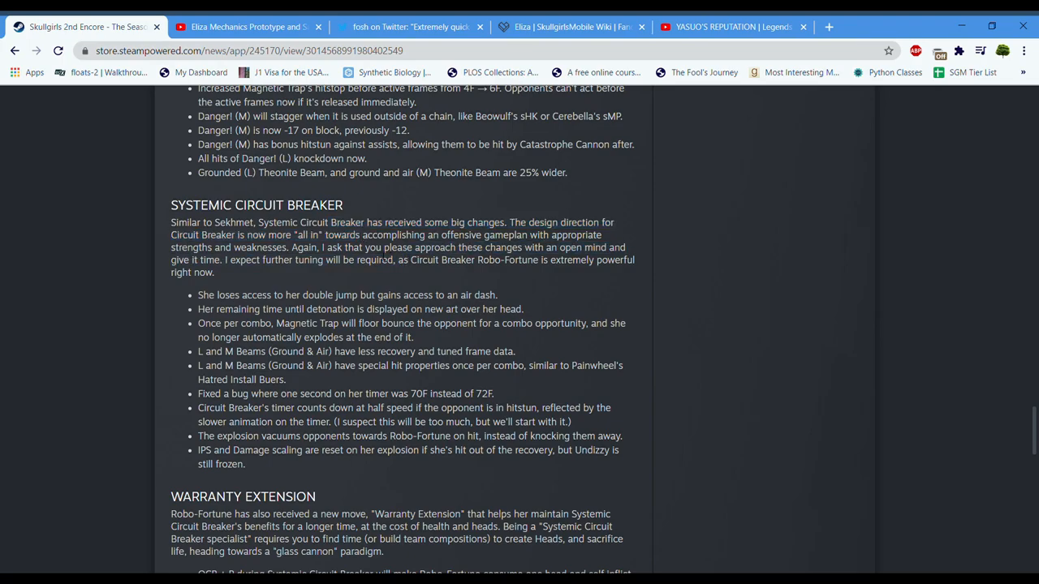
pyautogui.moveTo(535, 363)
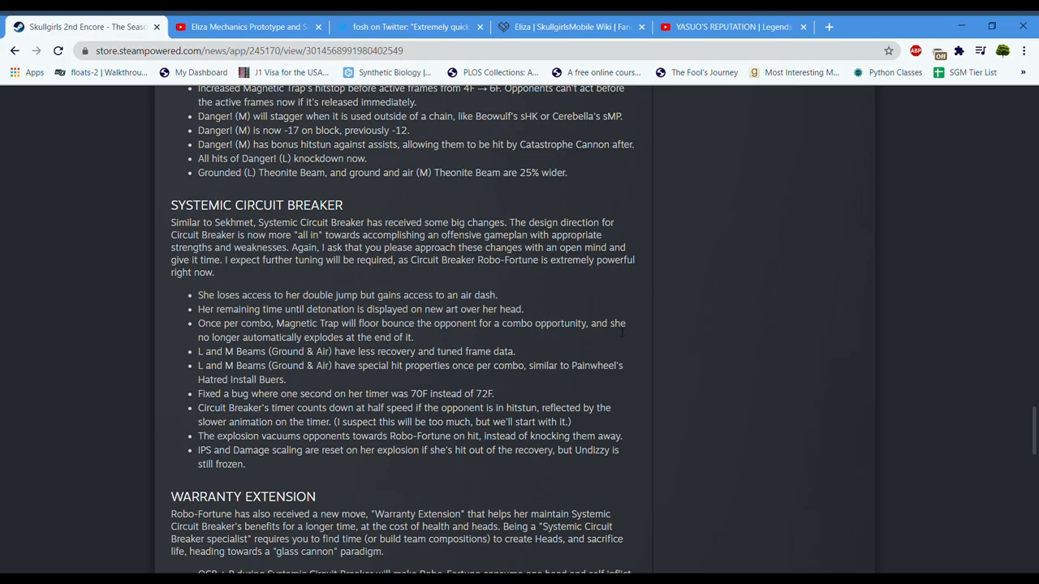
pyautogui.moveTo(618, 323); pyautogui.dragTo(198, 337)
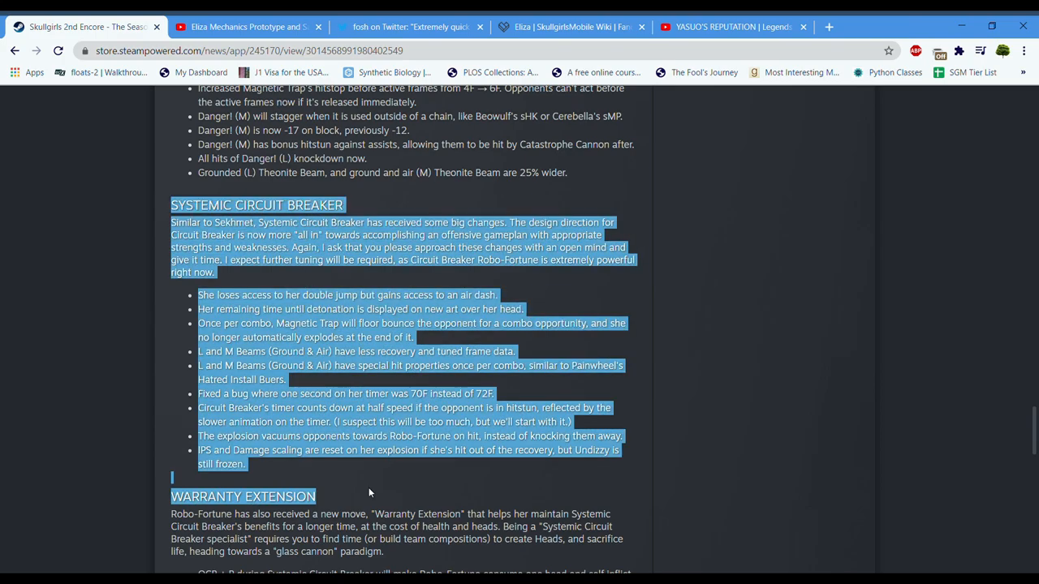
pyautogui.click(591, 302)
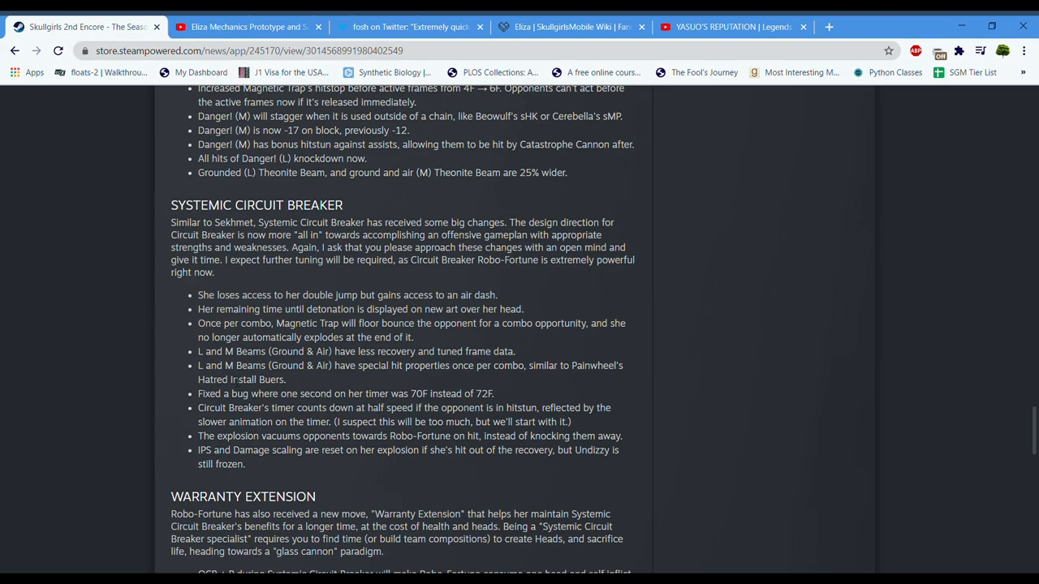
pyautogui.moveTo(522, 190)
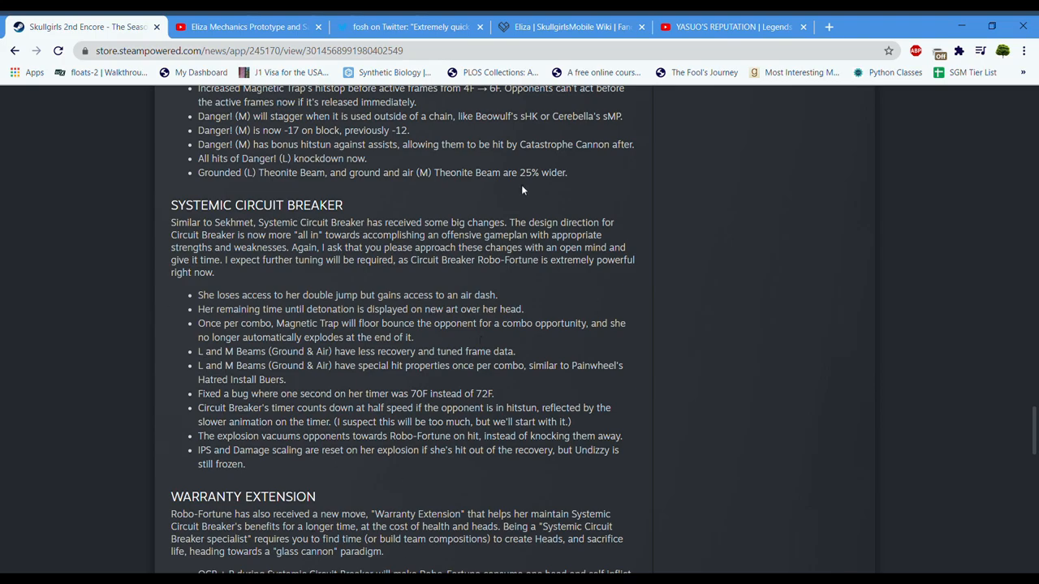
pyautogui.moveTo(413, 138)
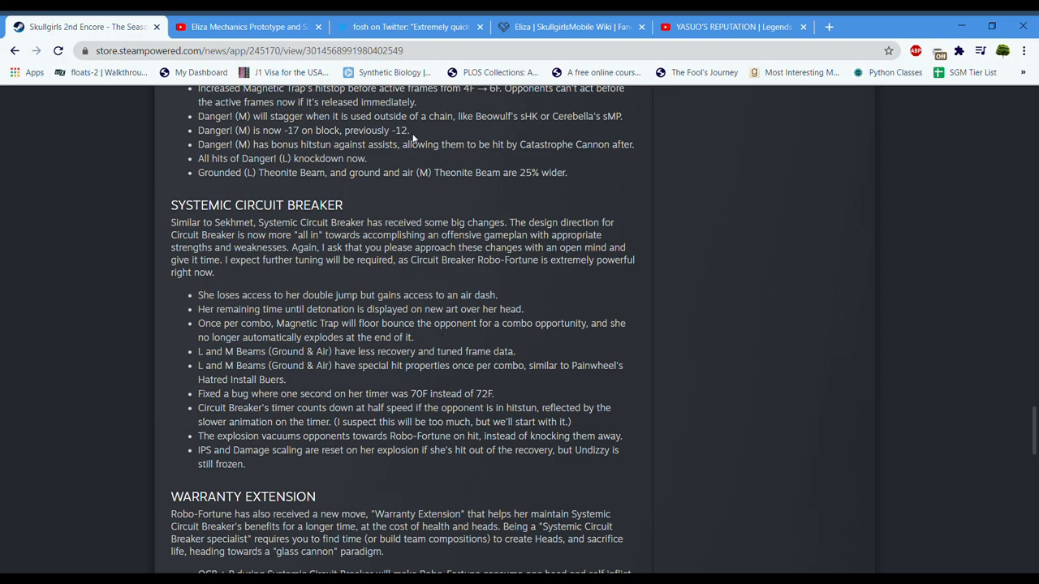
# Reopen Eliza's wiki page and scroll to Warrior Goddess, Blood Oath and Ritual Sacrifice.
pyautogui.click(568, 27)
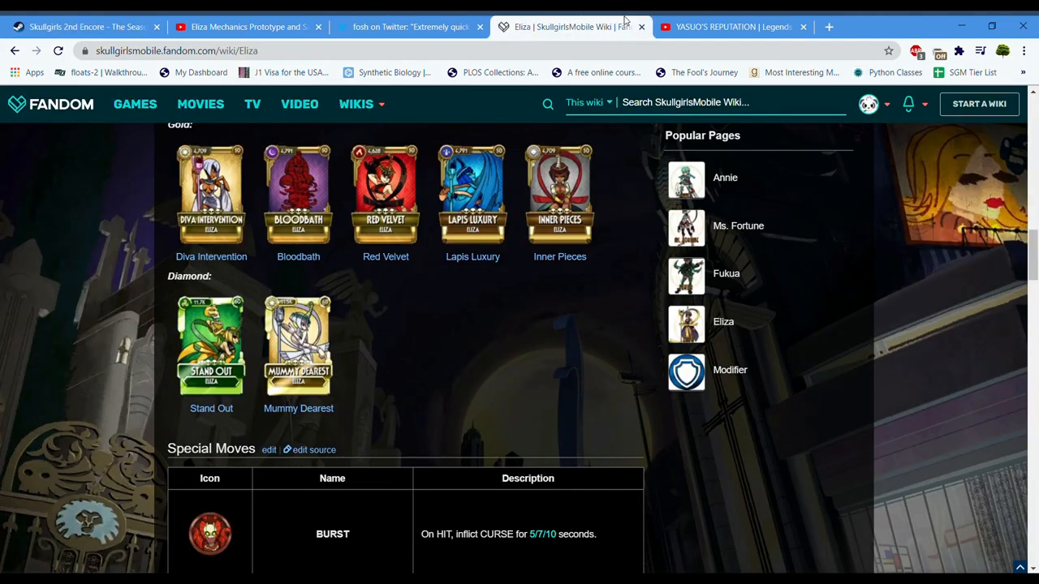
pyautogui.scroll(3)
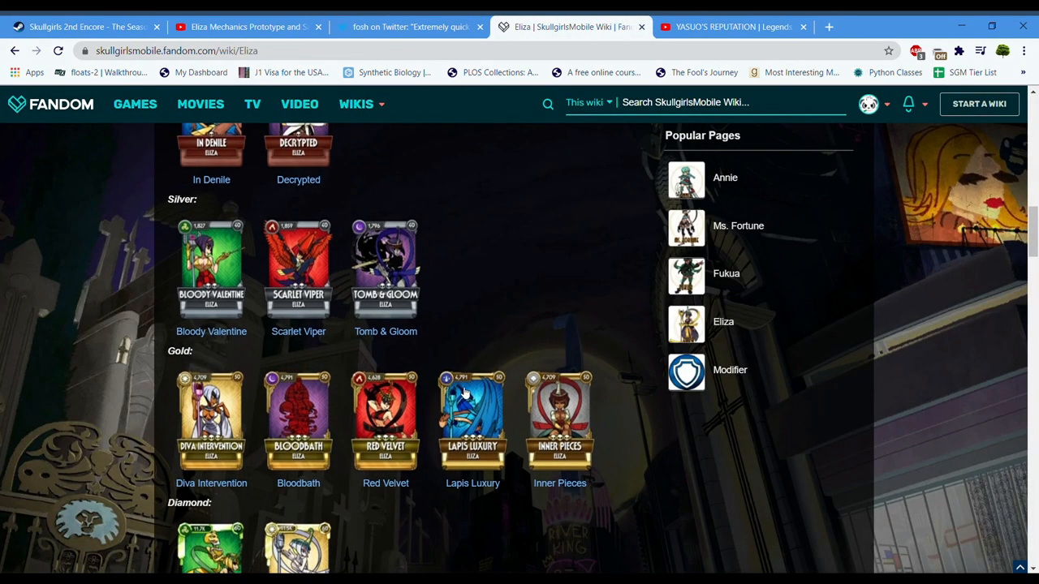
pyautogui.scroll(-3)
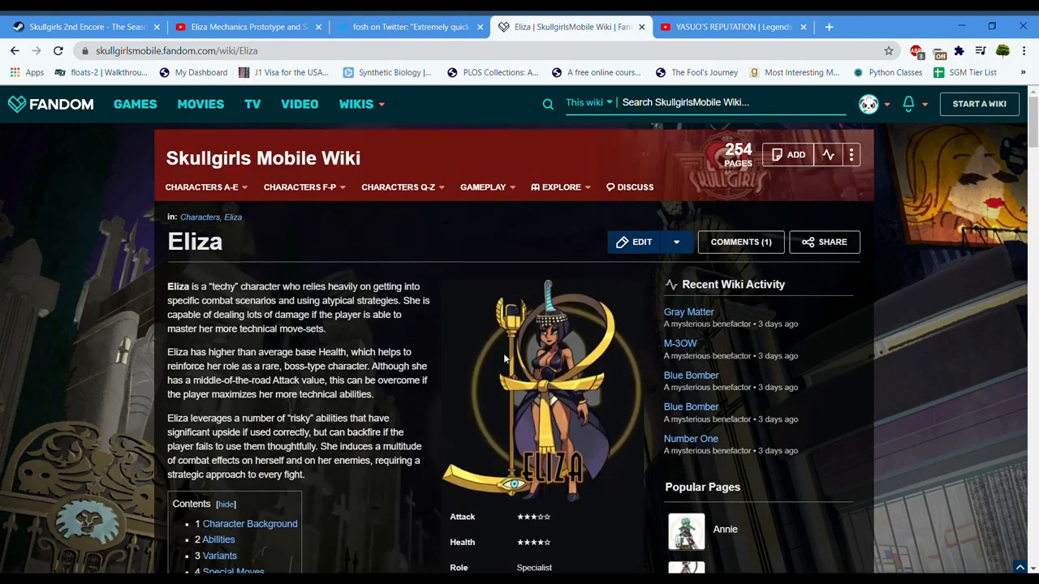
pyautogui.scroll(-3)
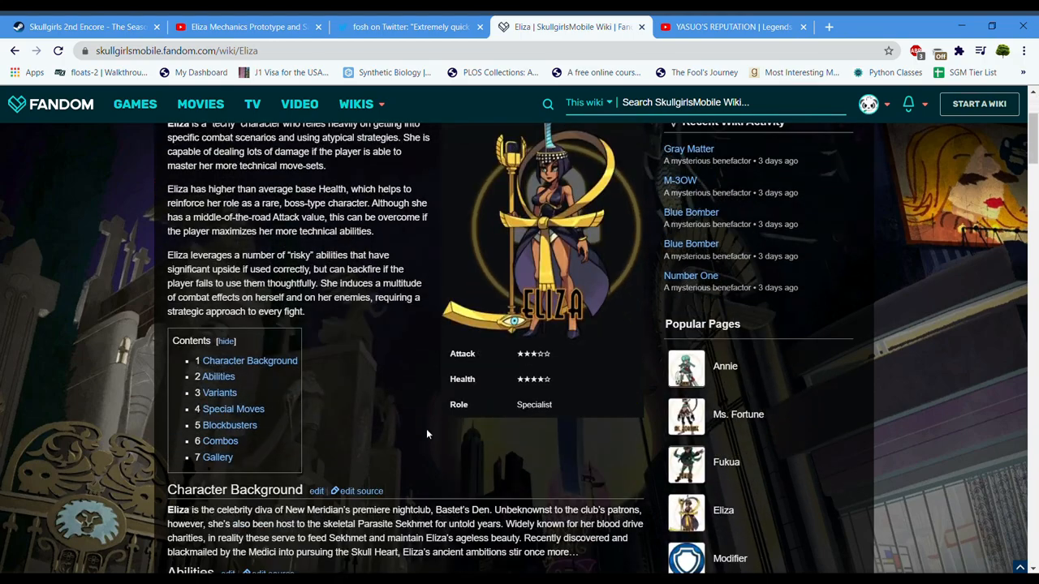
pyautogui.scroll(-3)
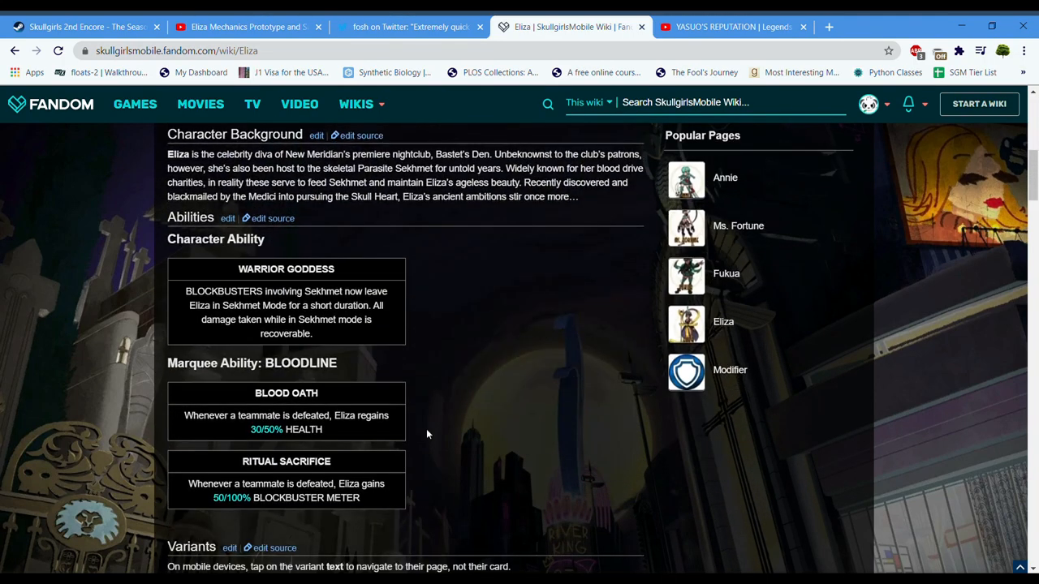
pyautogui.scroll(-3)
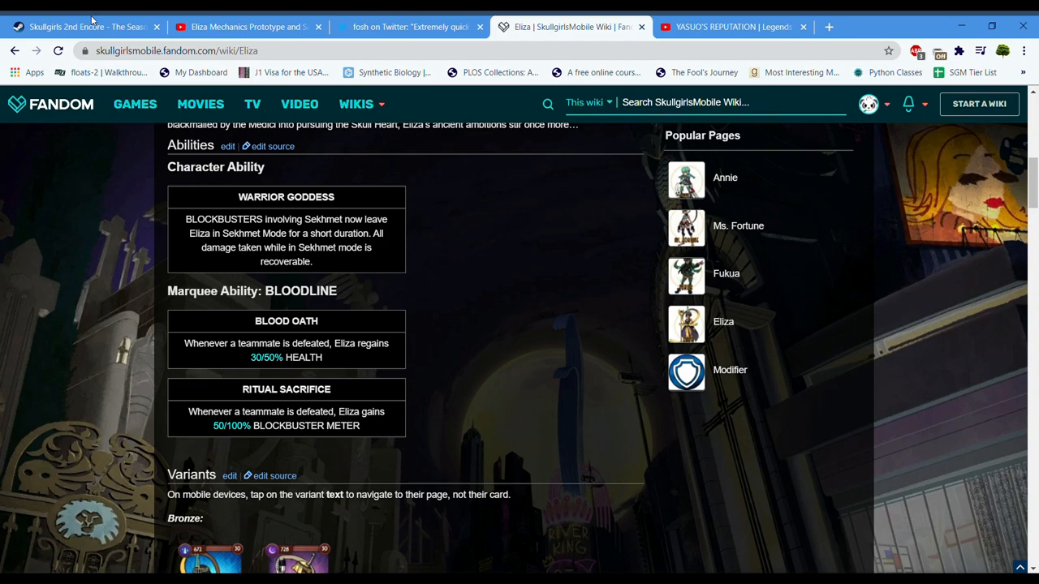
pyautogui.moveTo(75, 234)
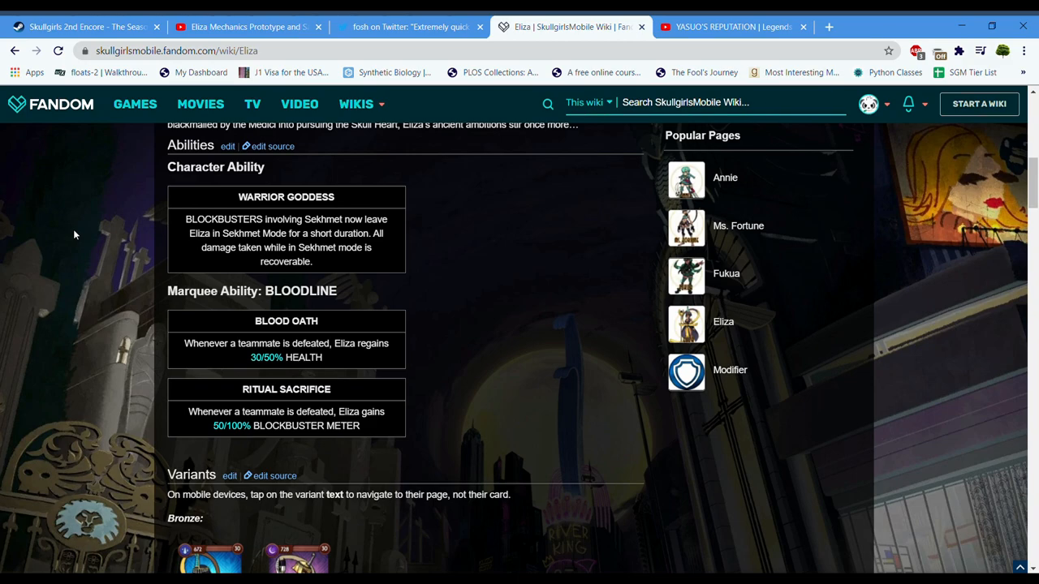
pyautogui.moveTo(478, 420)
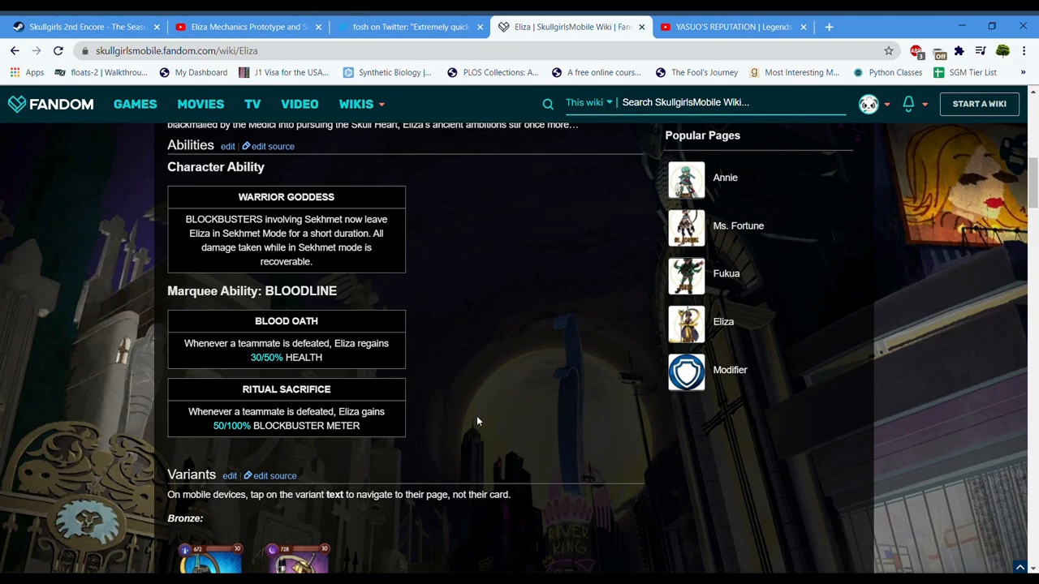
pyautogui.moveTo(571, 264)
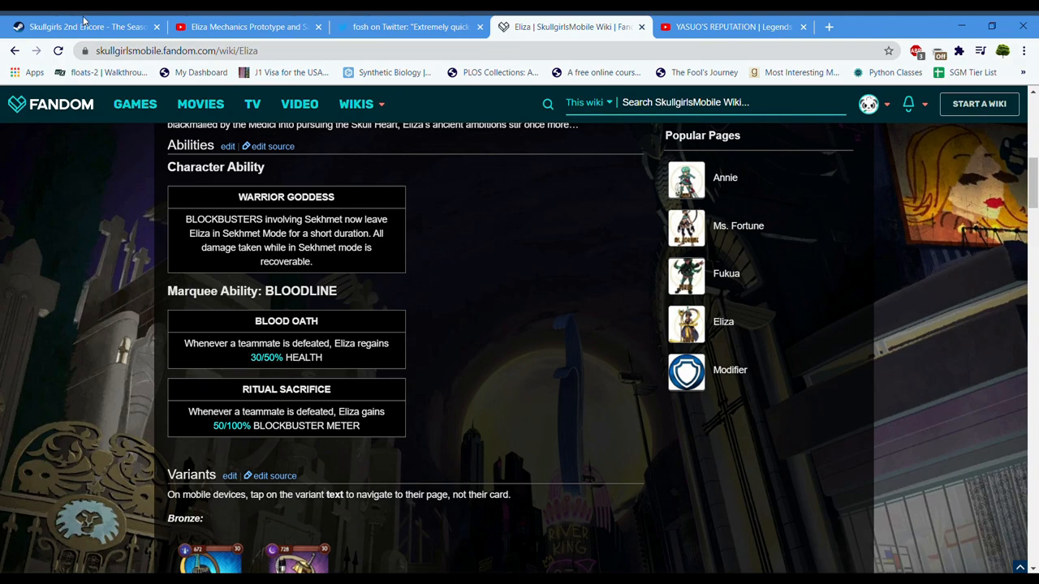
pyautogui.scroll(3)
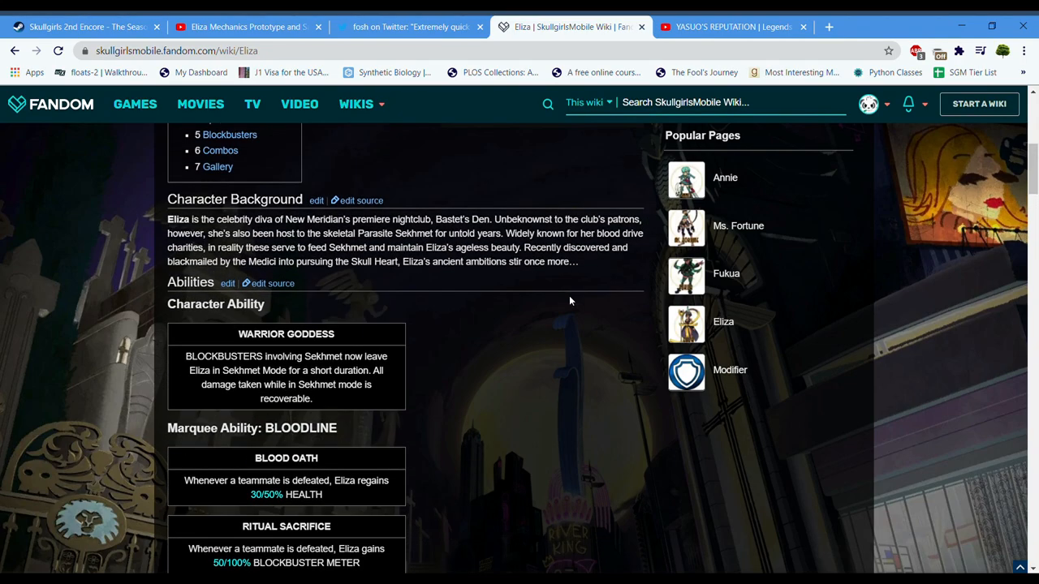
pyautogui.click(201, 187)
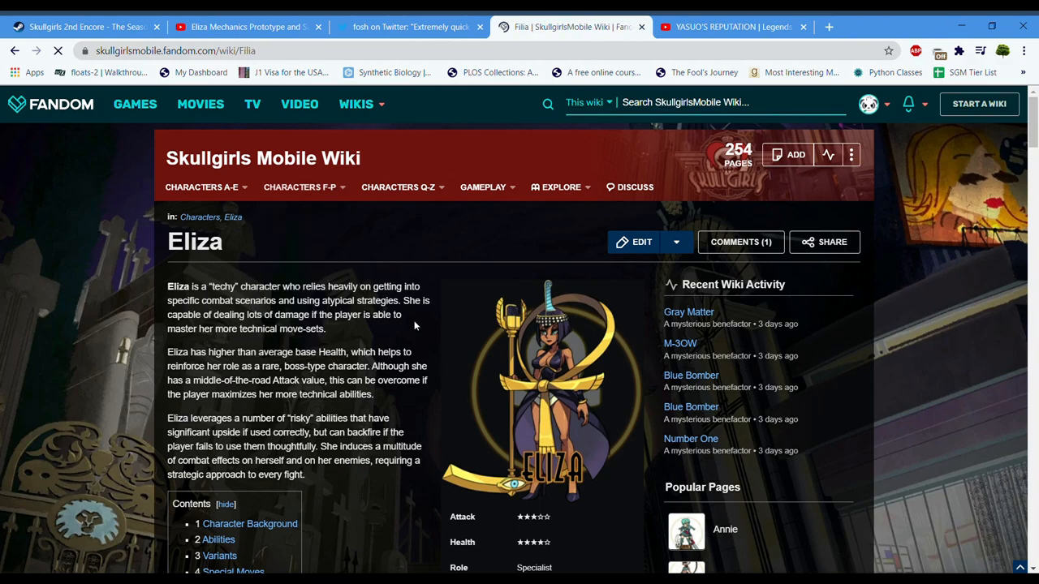
pyautogui.scroll(-3)
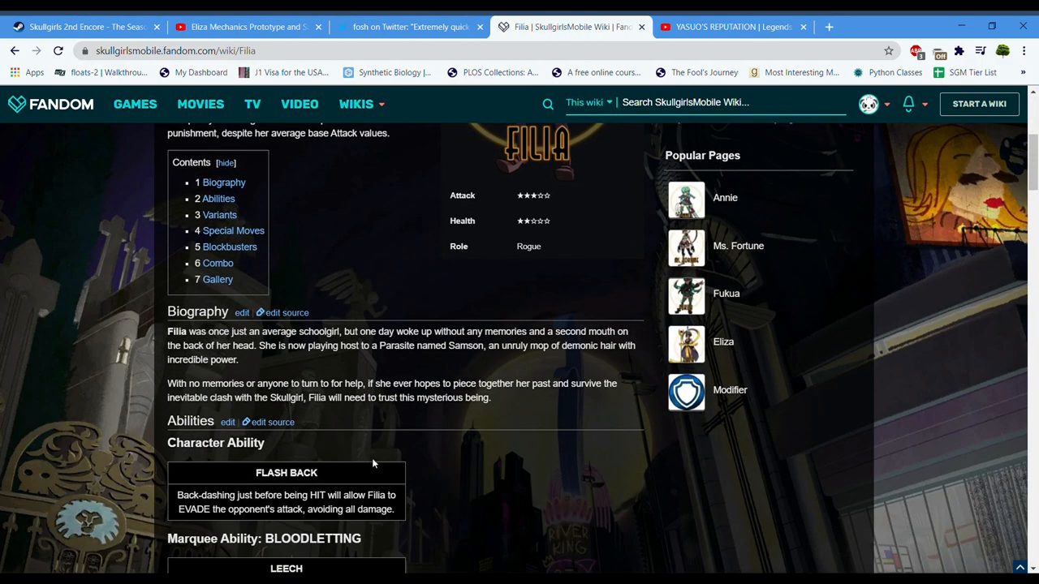
pyautogui.scroll(-3)
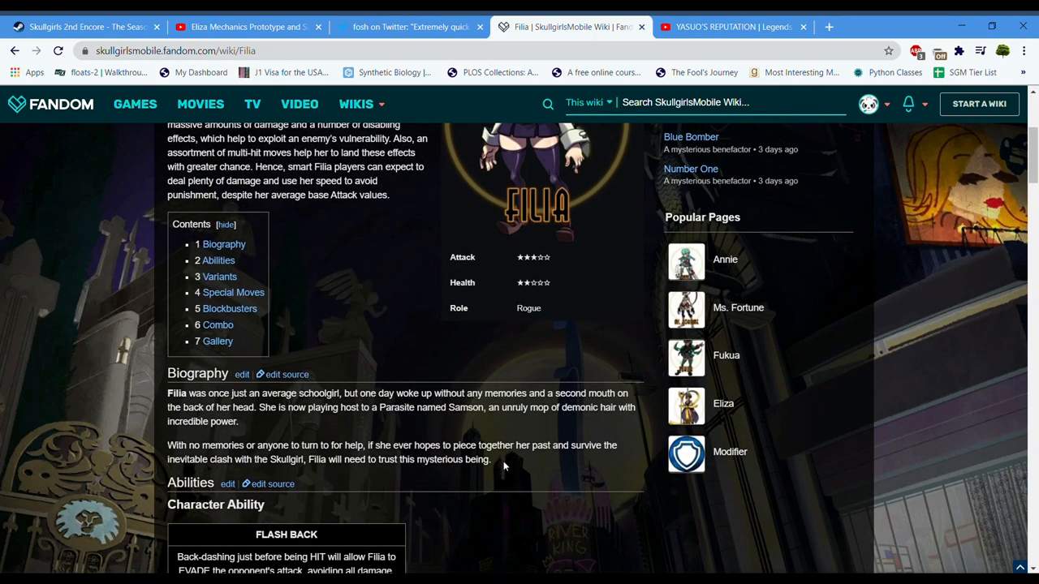
pyautogui.scroll(-3)
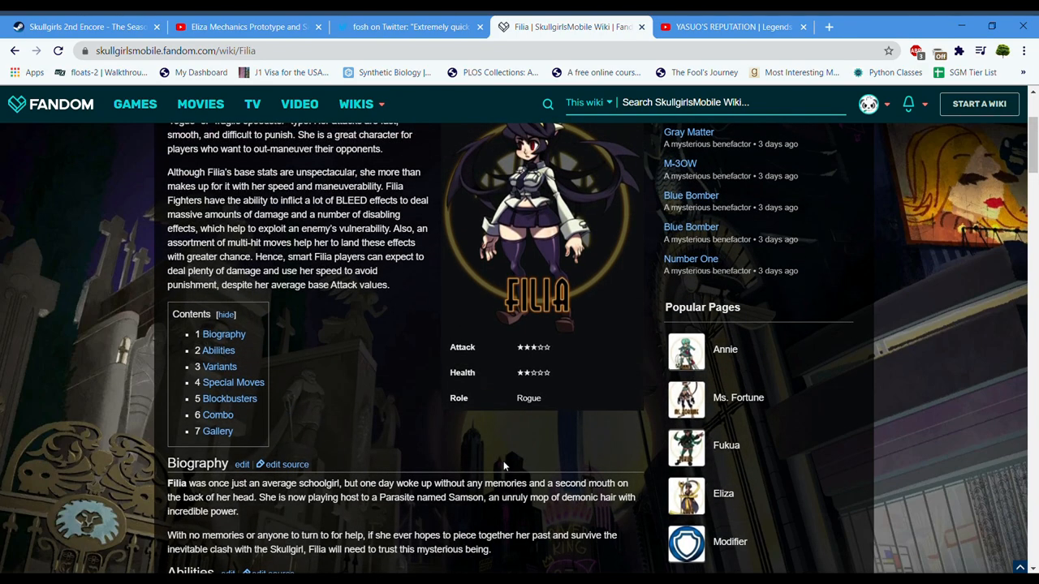
pyautogui.scroll(-3)
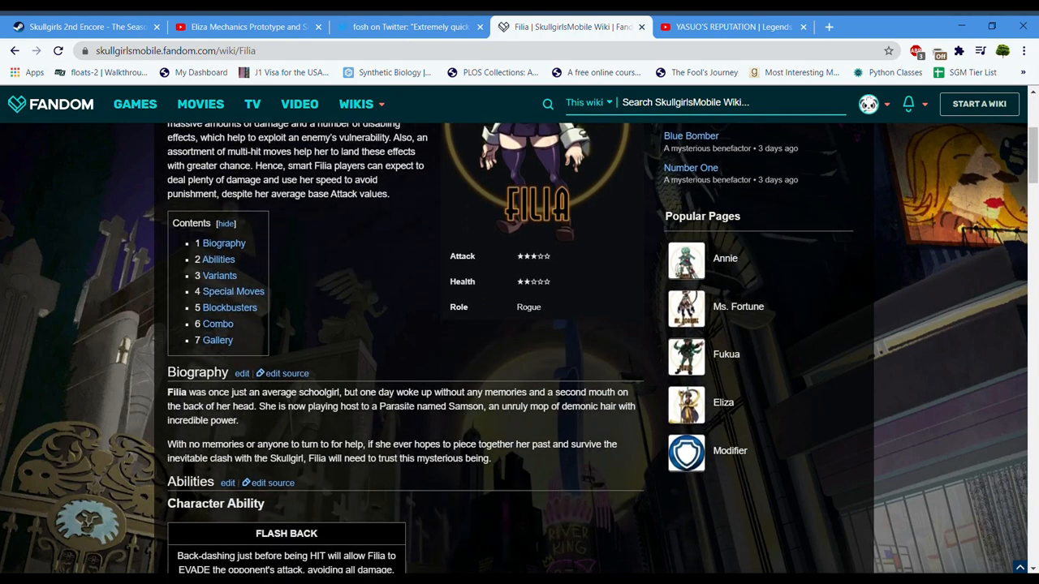
pyautogui.scroll(-3)
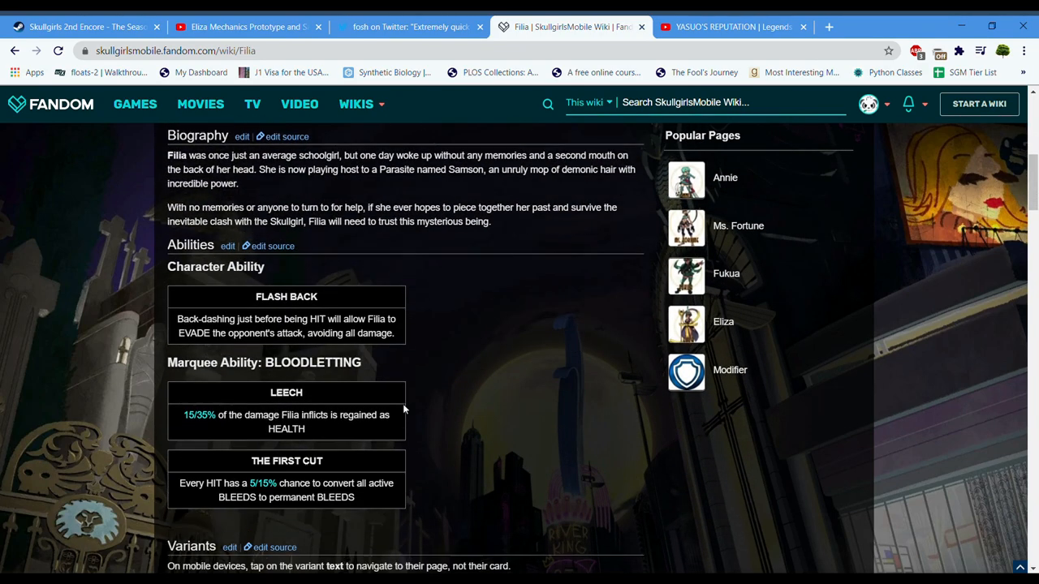
pyautogui.scroll(-3)
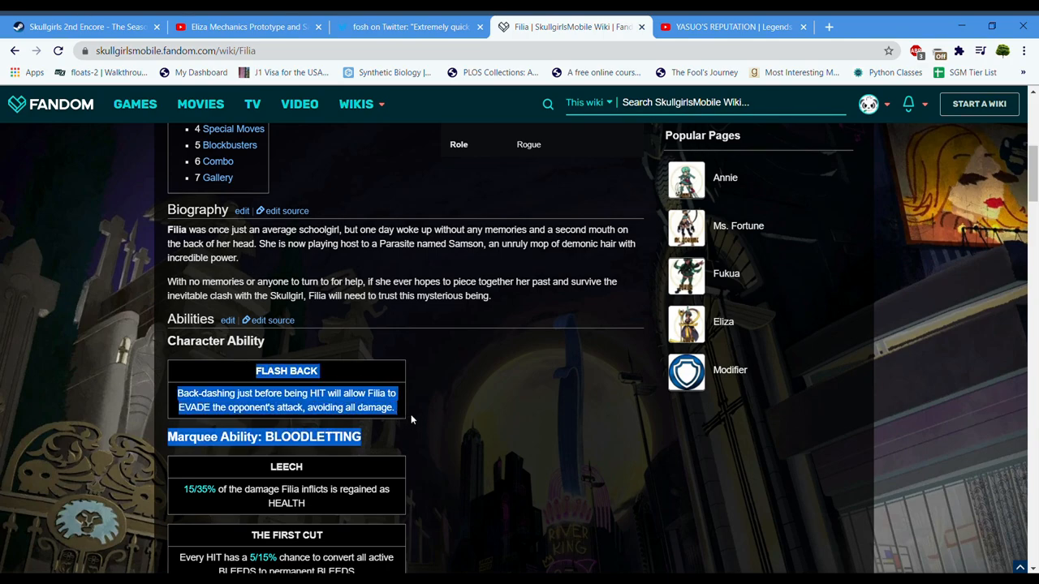
pyautogui.click(433, 428)
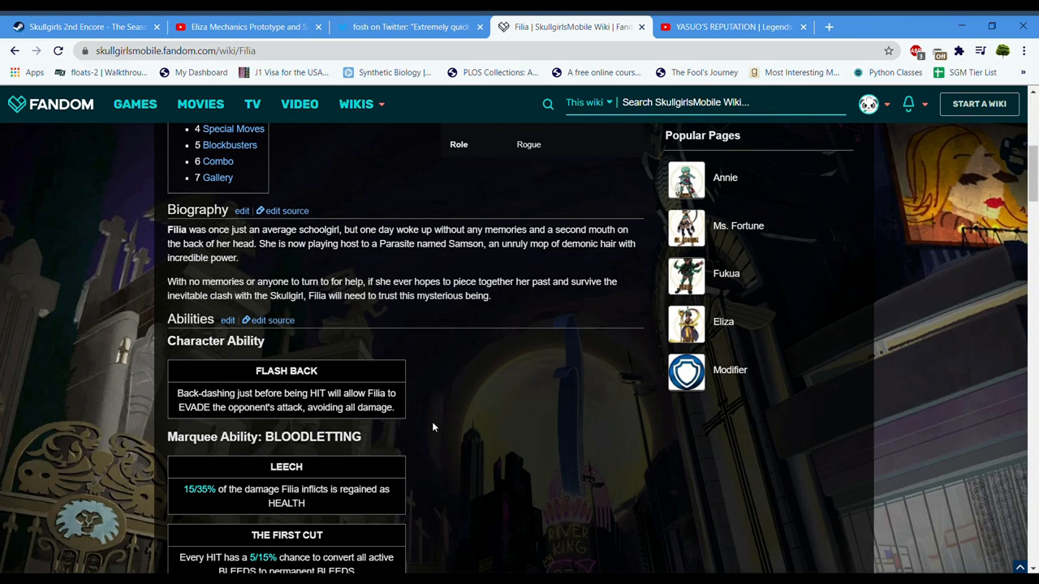
pyautogui.scroll(-3)
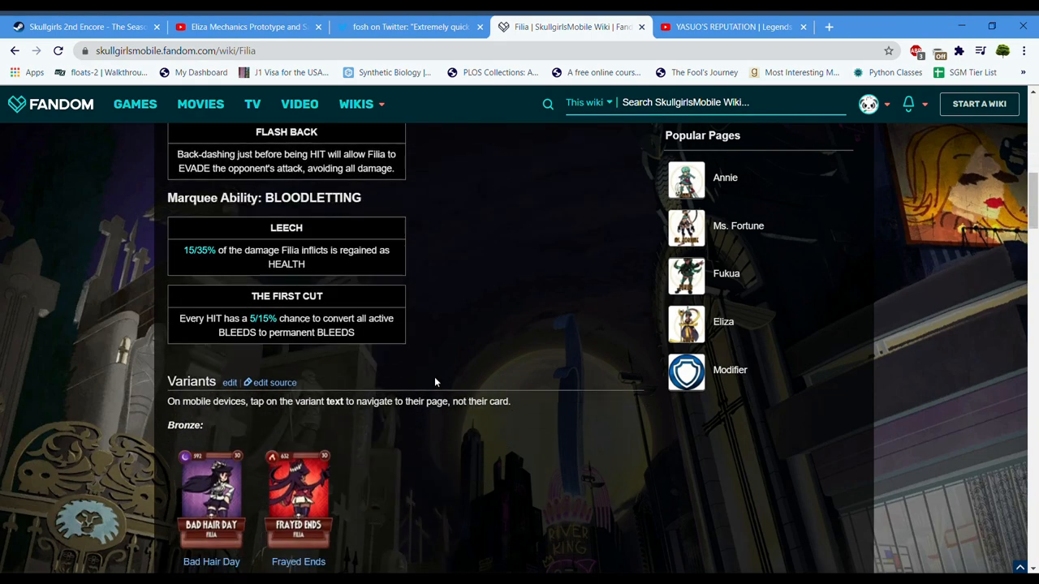
pyautogui.scroll(-3)
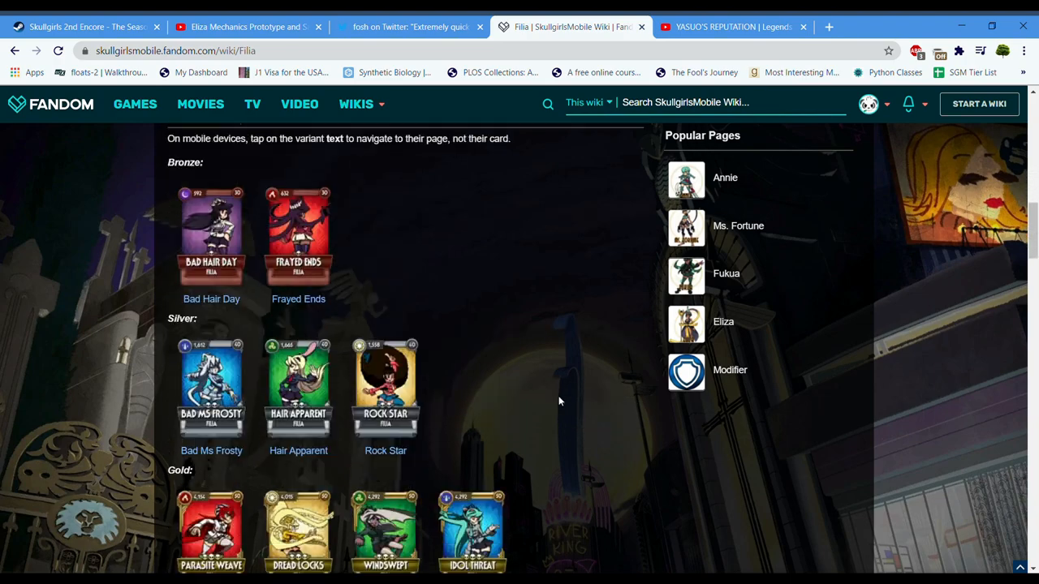
pyautogui.scroll(-3)
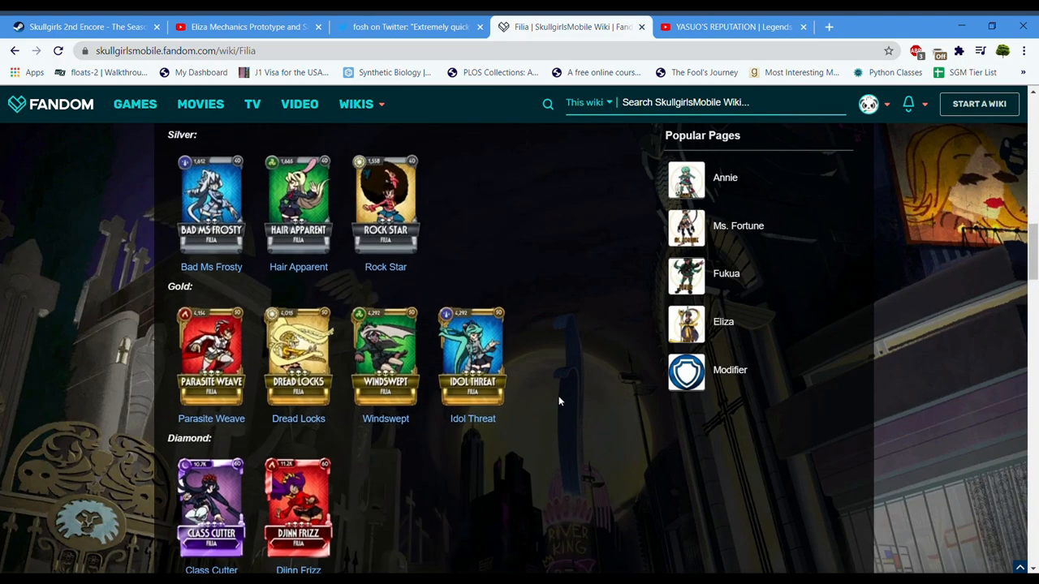
pyautogui.moveTo(592, 345)
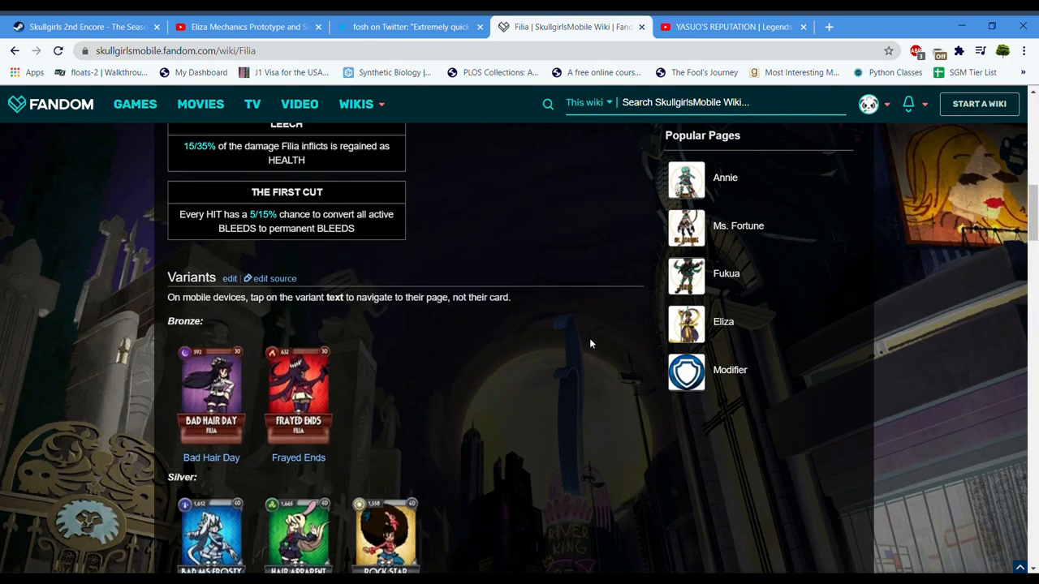
pyautogui.scroll(-3)
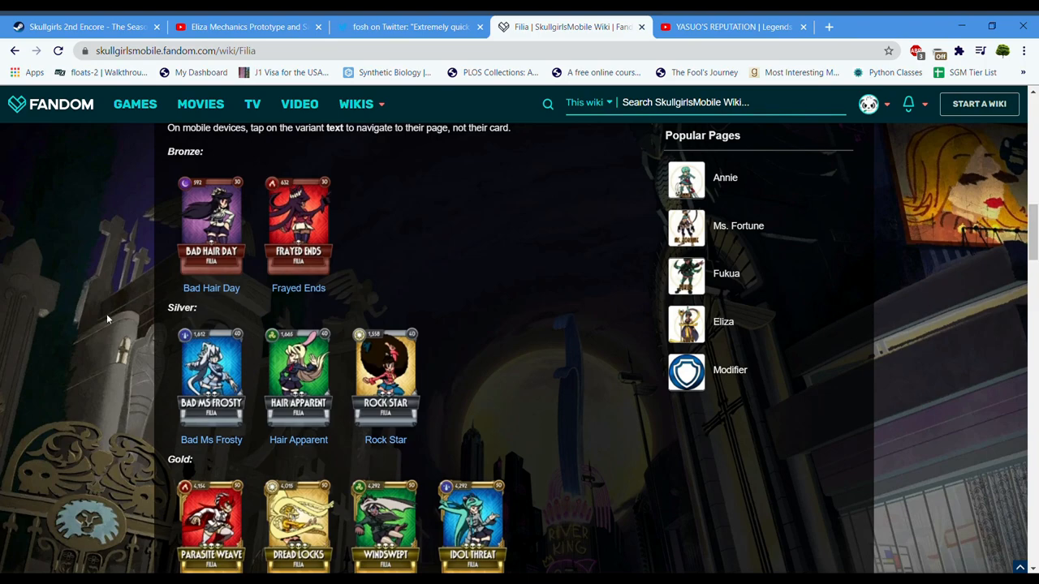
pyautogui.scroll(-3)
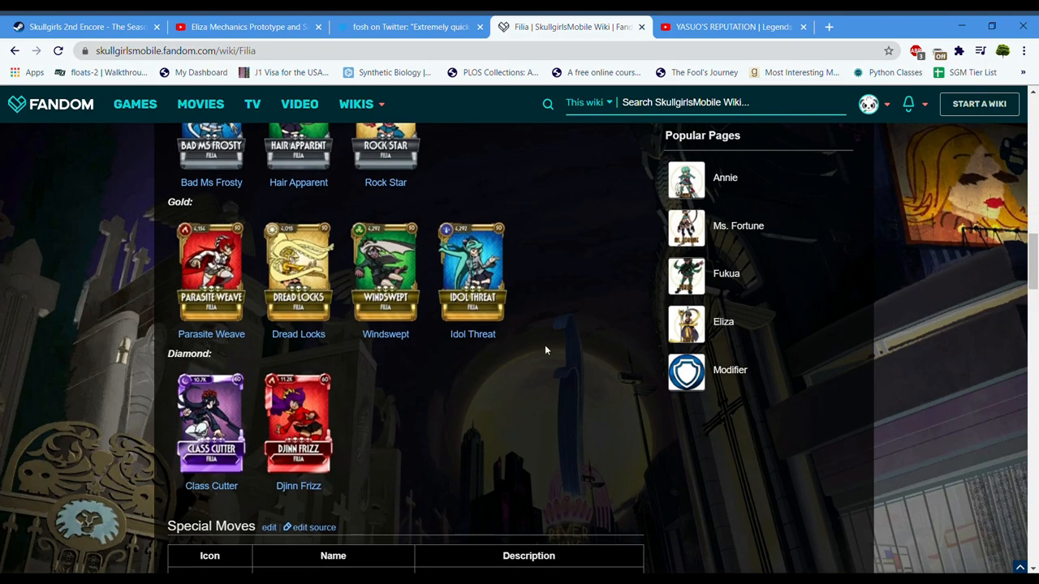
pyautogui.scroll(-3)
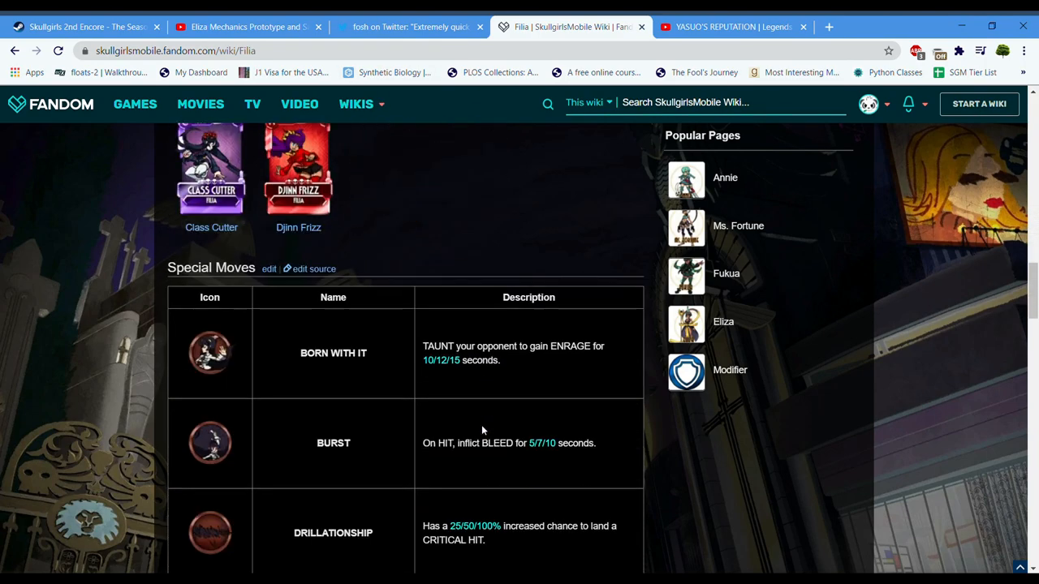
pyautogui.doubleClick(333, 352)
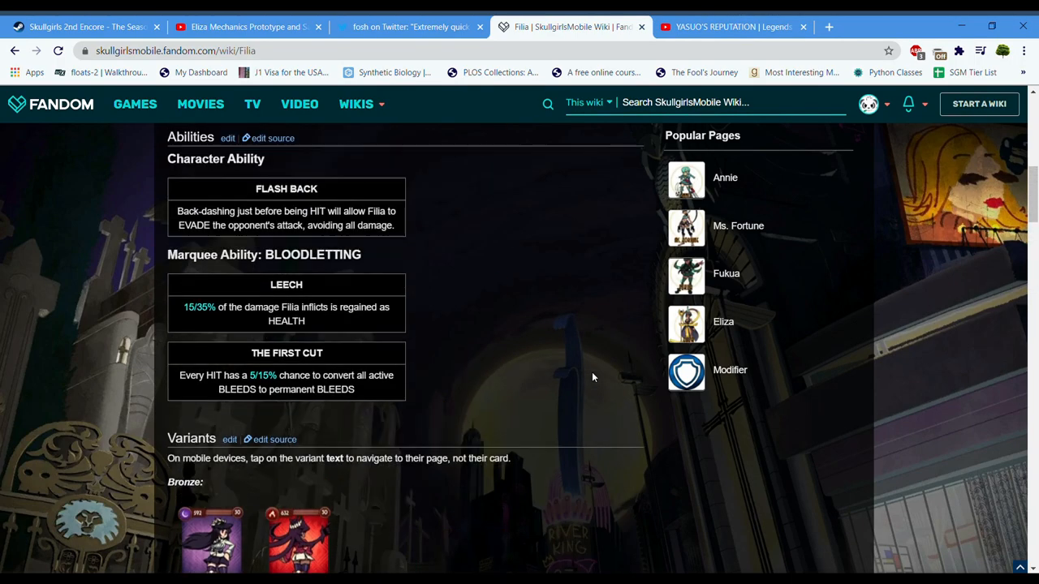
pyautogui.scroll(-3)
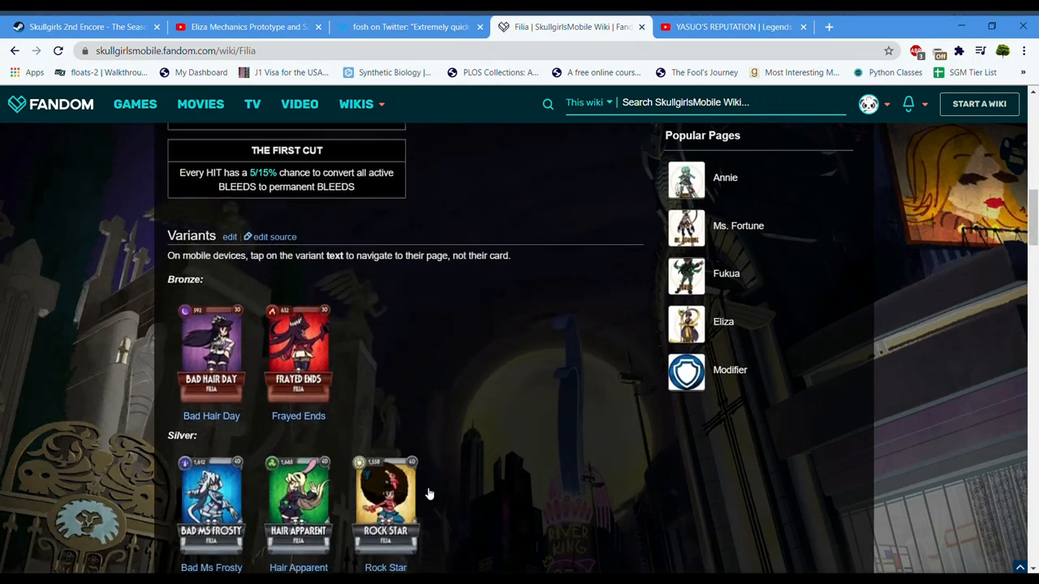
pyautogui.scroll(-3)
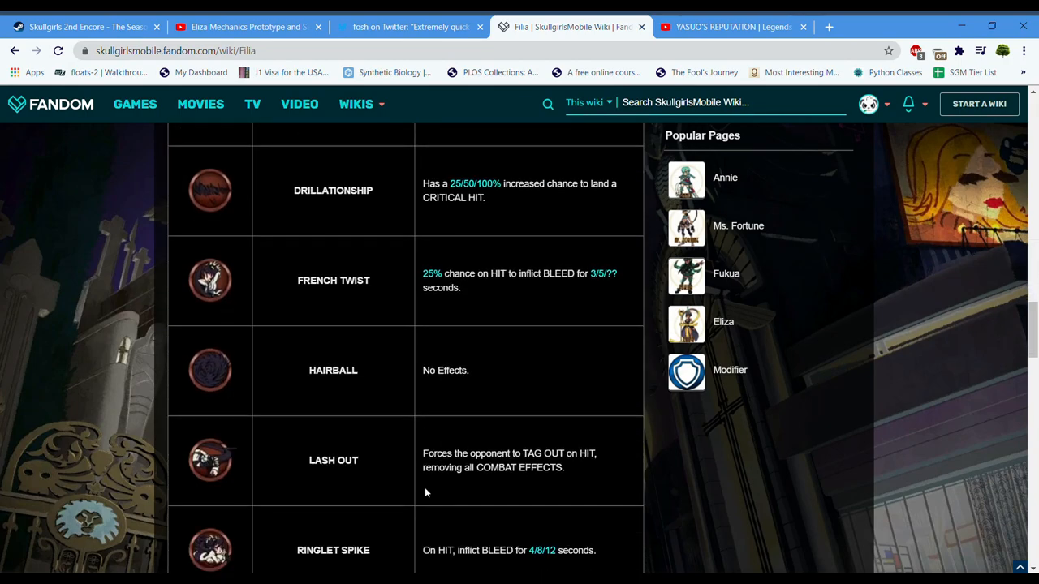
pyautogui.scroll(-3)
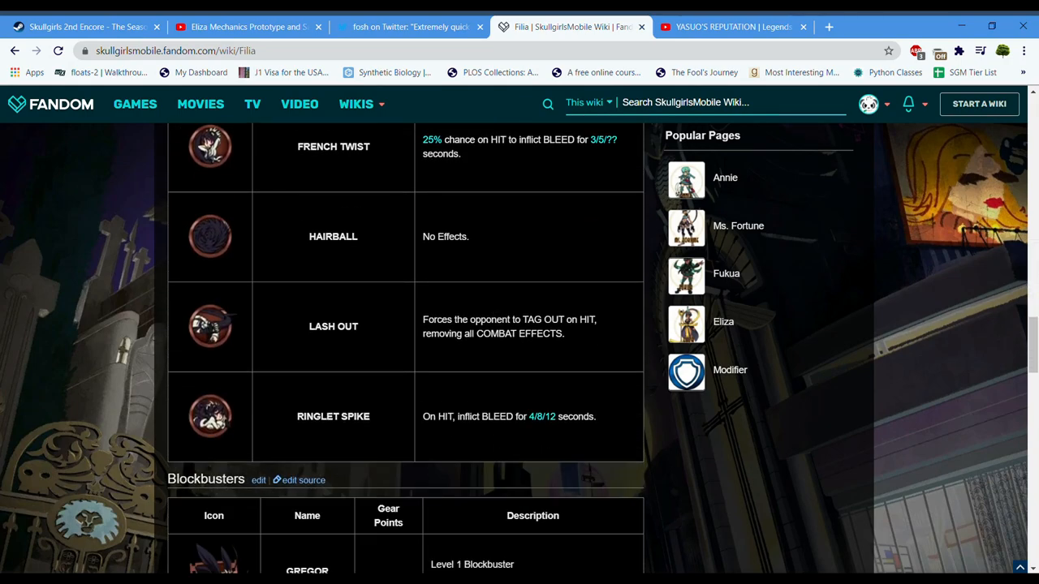
pyautogui.scroll(-3)
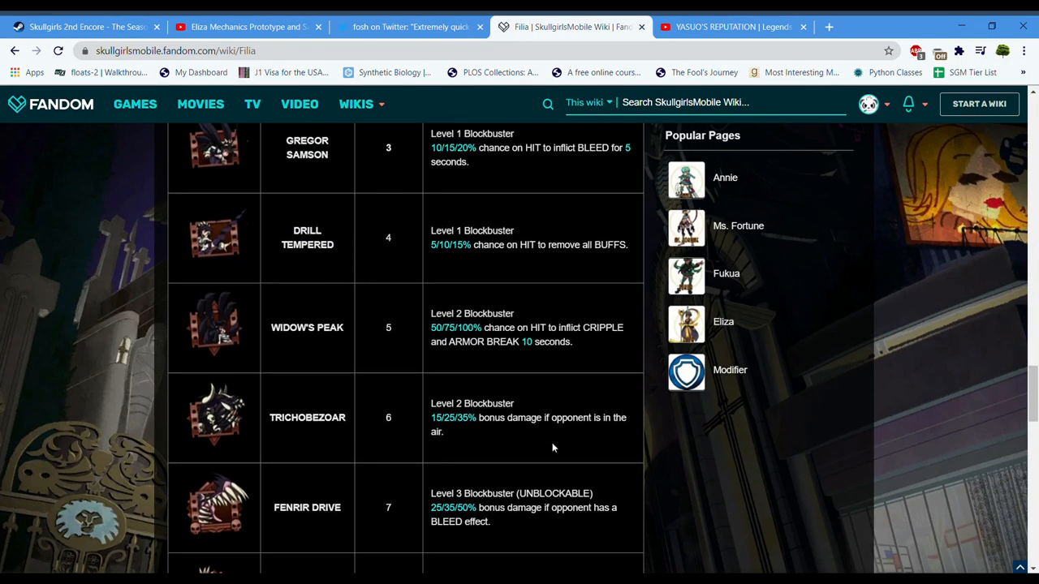
pyautogui.scroll(3)
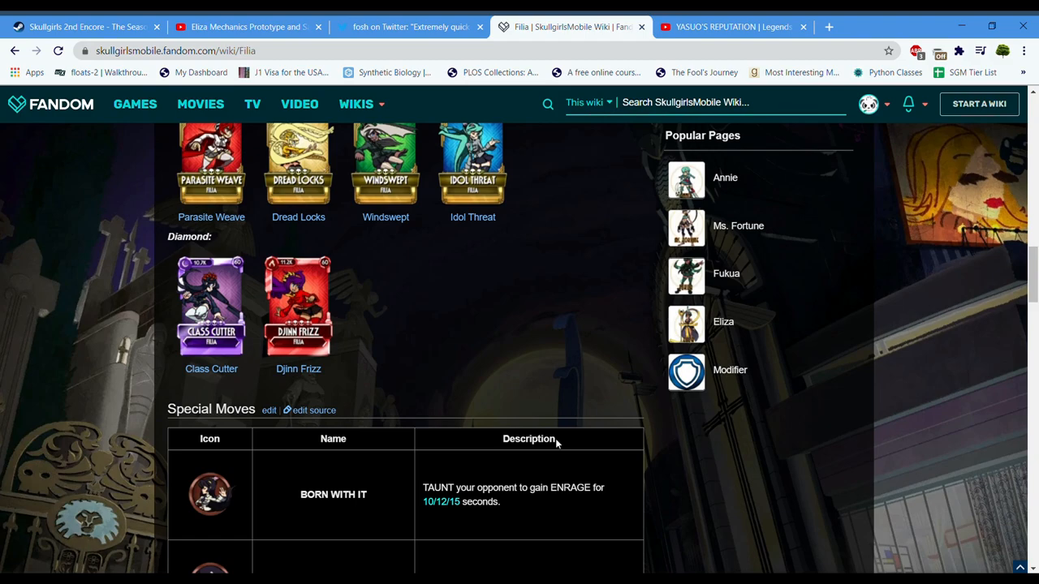
pyautogui.moveTo(558, 406)
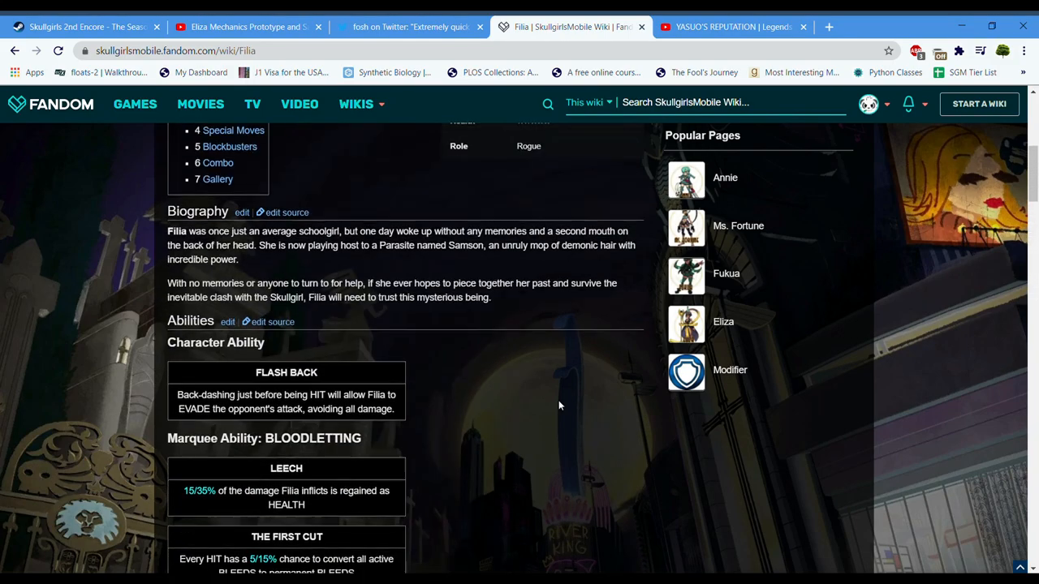
pyautogui.scroll(3)
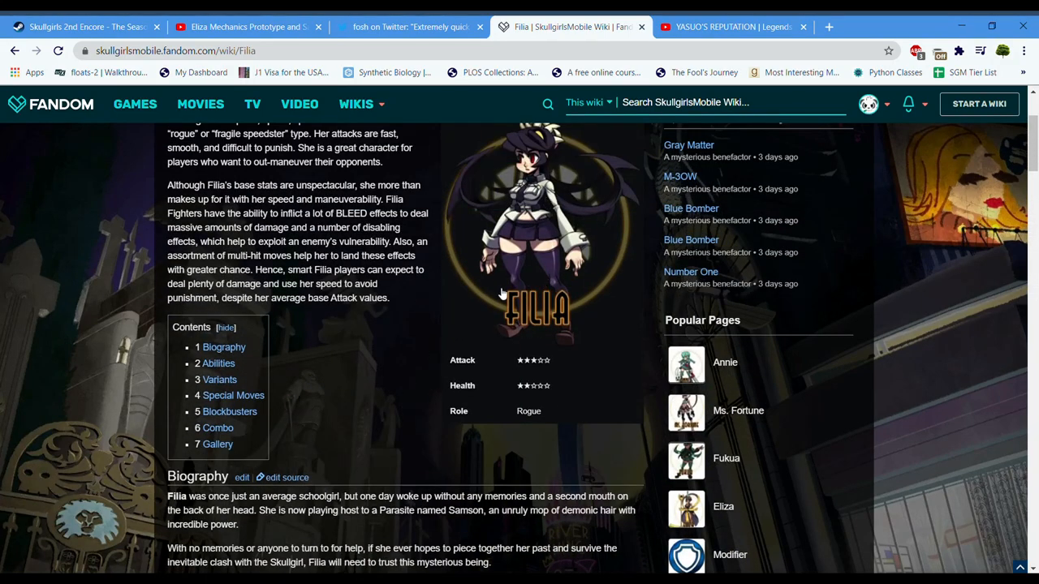
pyautogui.scroll(-3)
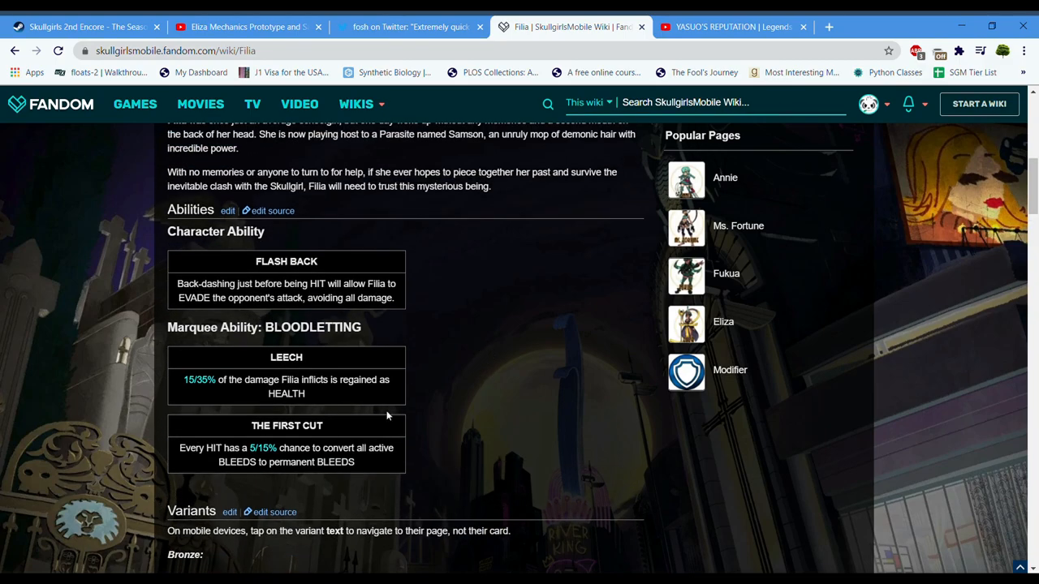
pyautogui.scroll(-3)
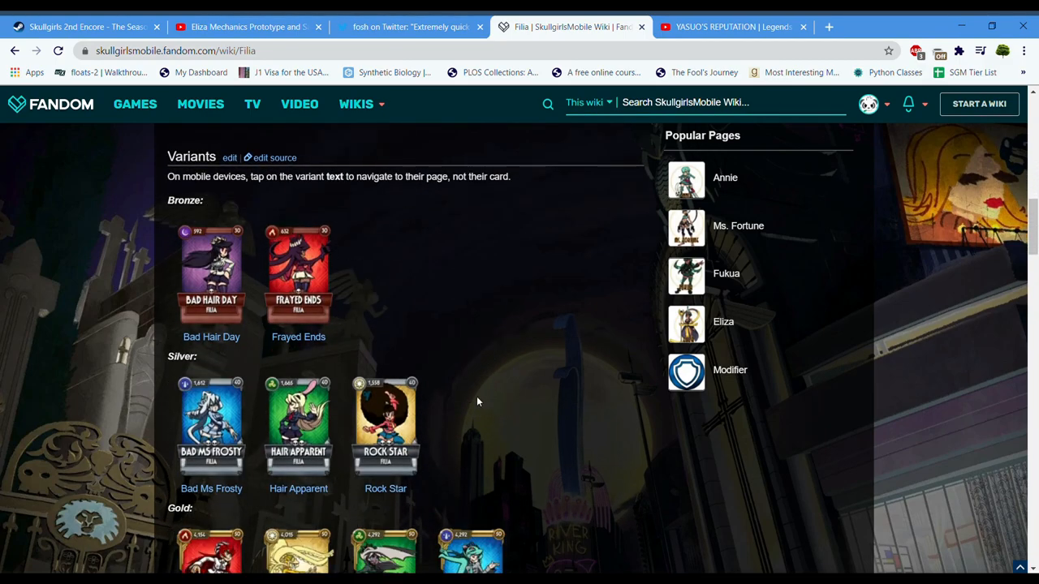
pyautogui.scroll(3)
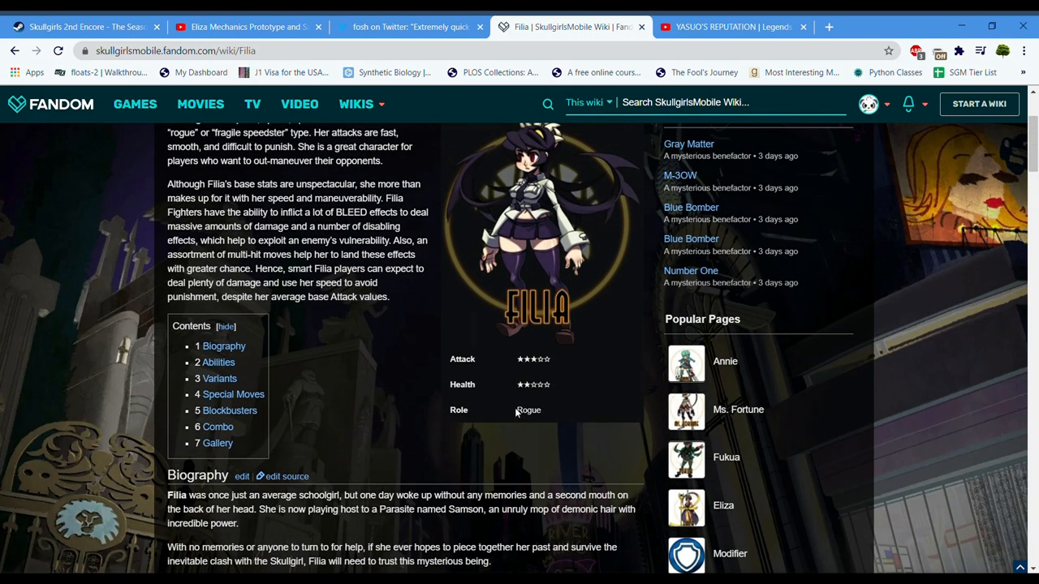
pyautogui.click(300, 186)
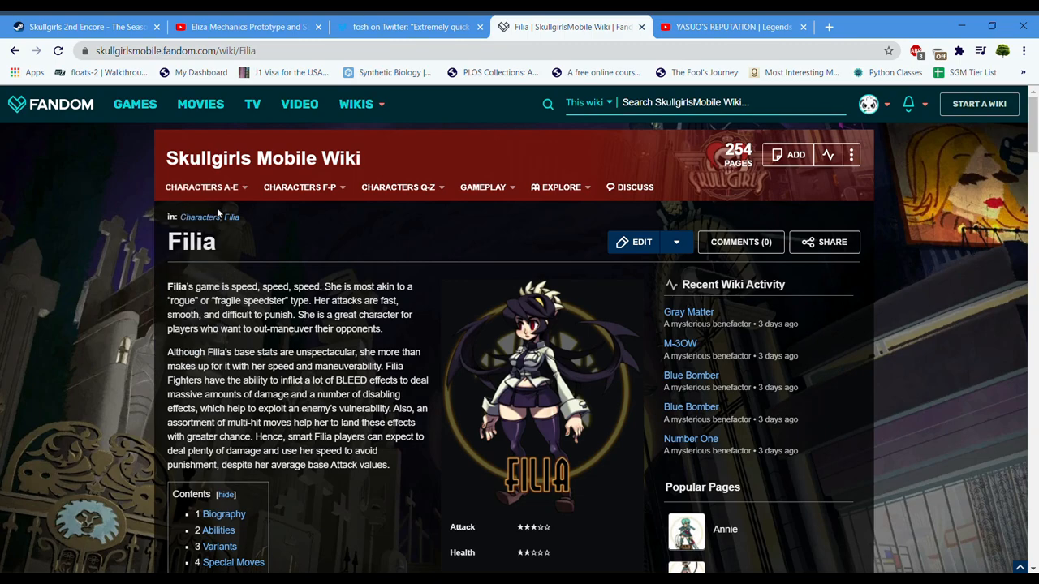
# Browse the wiki's F–P and A–E character lists, then return to the Steam patch notes.
pyautogui.click(300, 187)
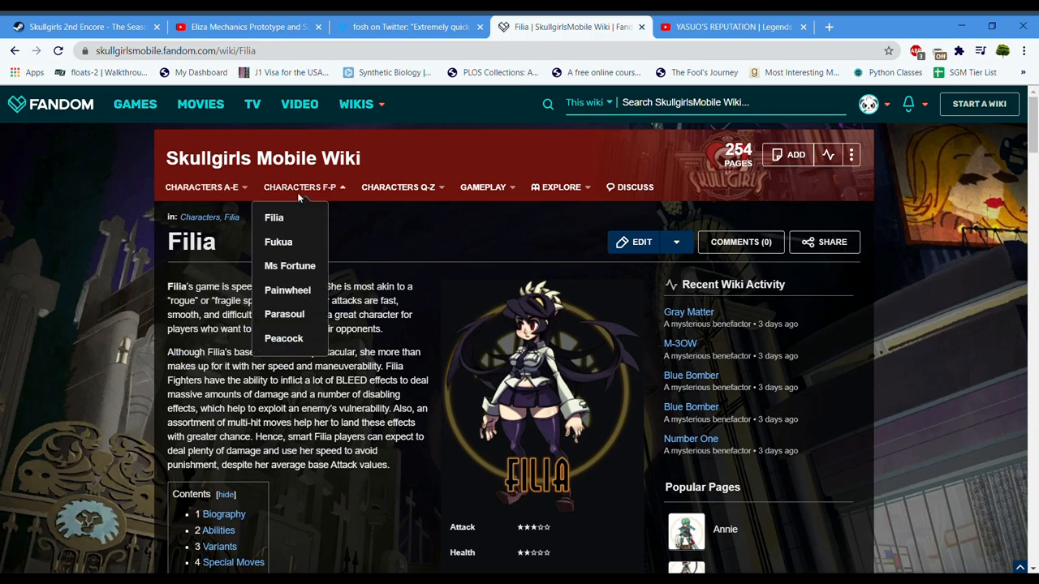
pyautogui.moveTo(283, 338)
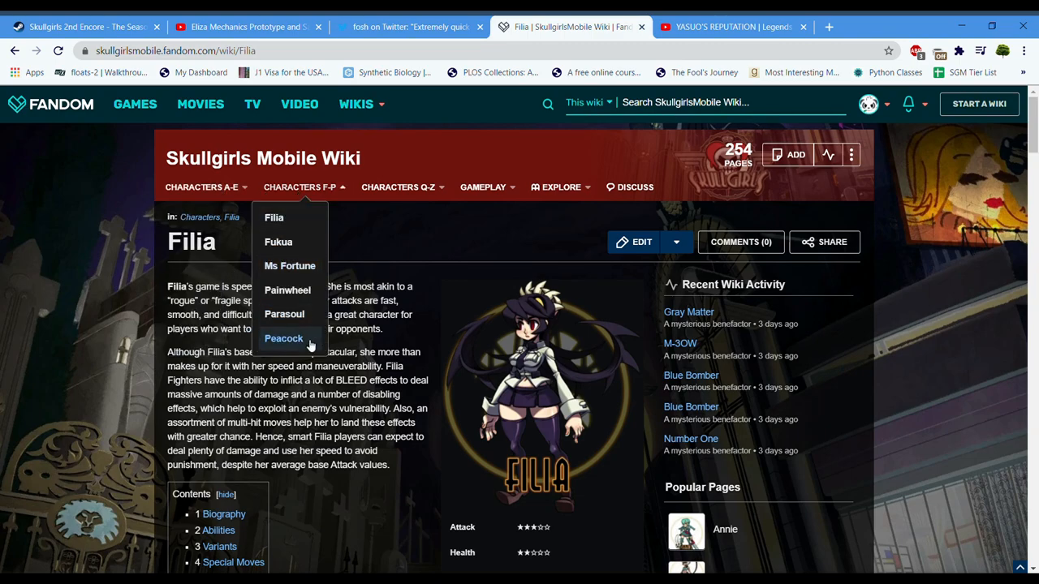
pyautogui.click(299, 186)
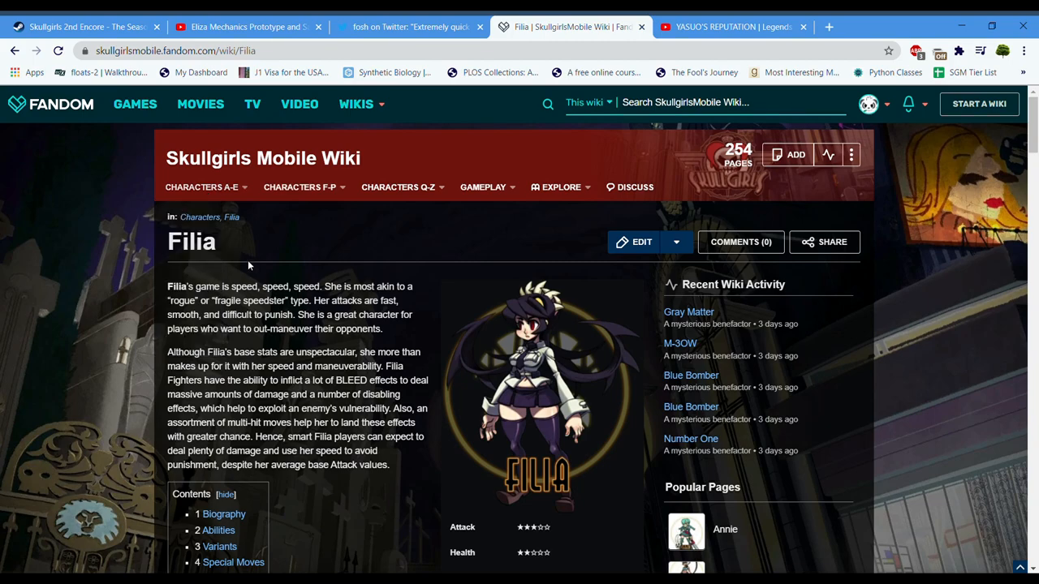
pyautogui.click(202, 187)
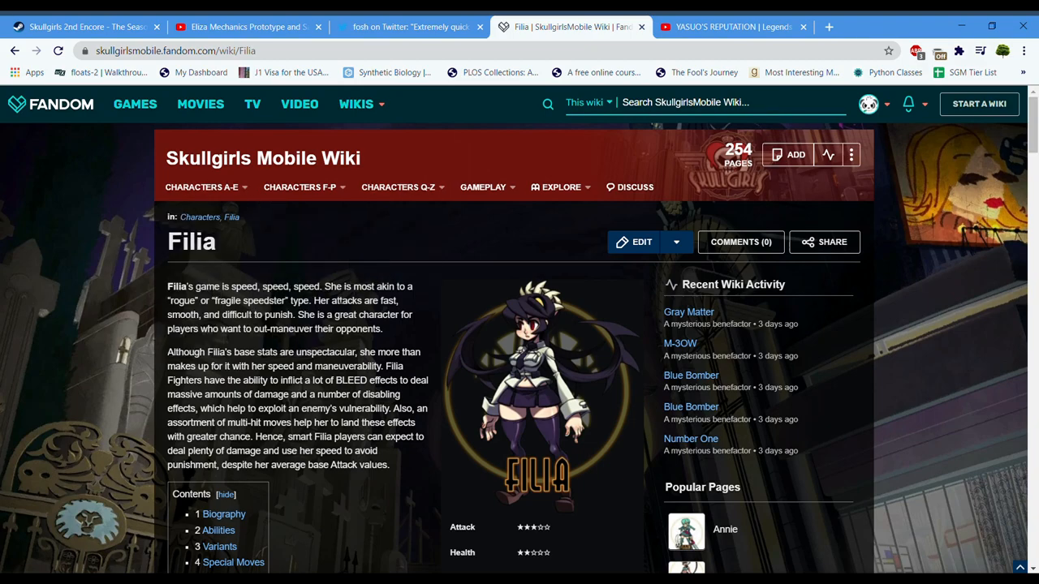
pyautogui.click(201, 187)
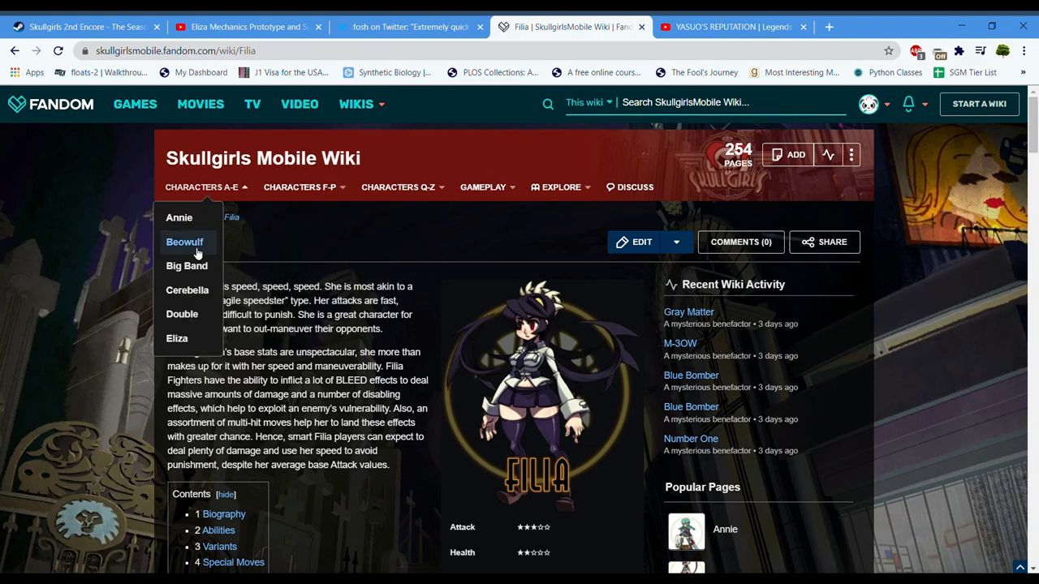
pyautogui.click(300, 187)
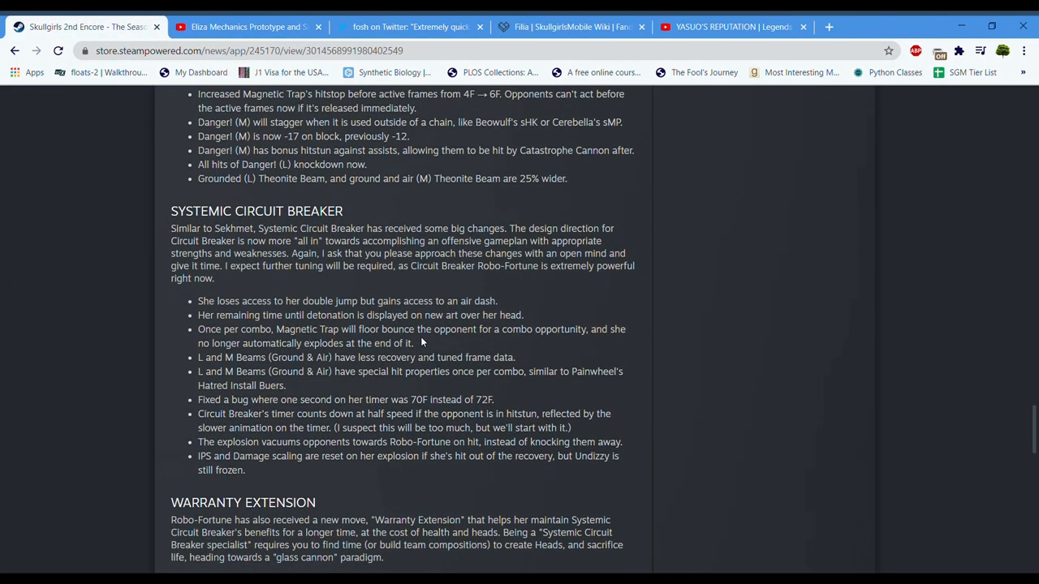
pyautogui.scroll(-3)
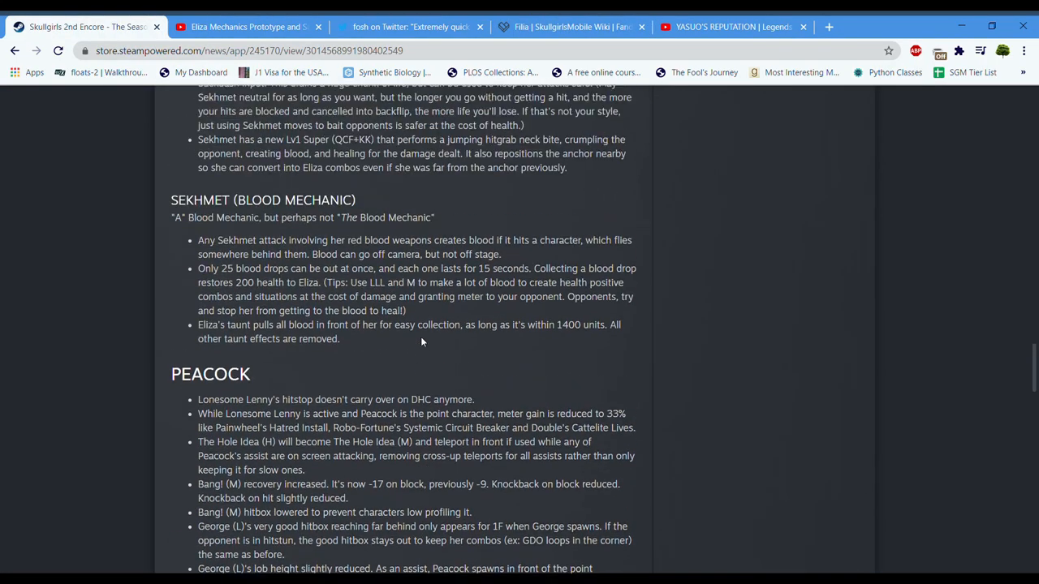
pyautogui.scroll(3)
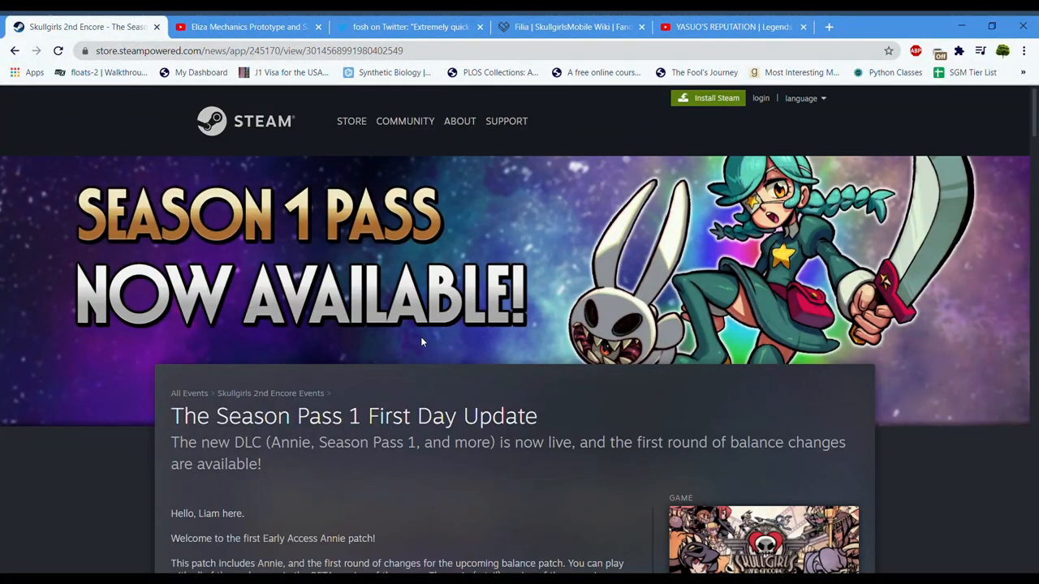
pyautogui.scroll(-3)
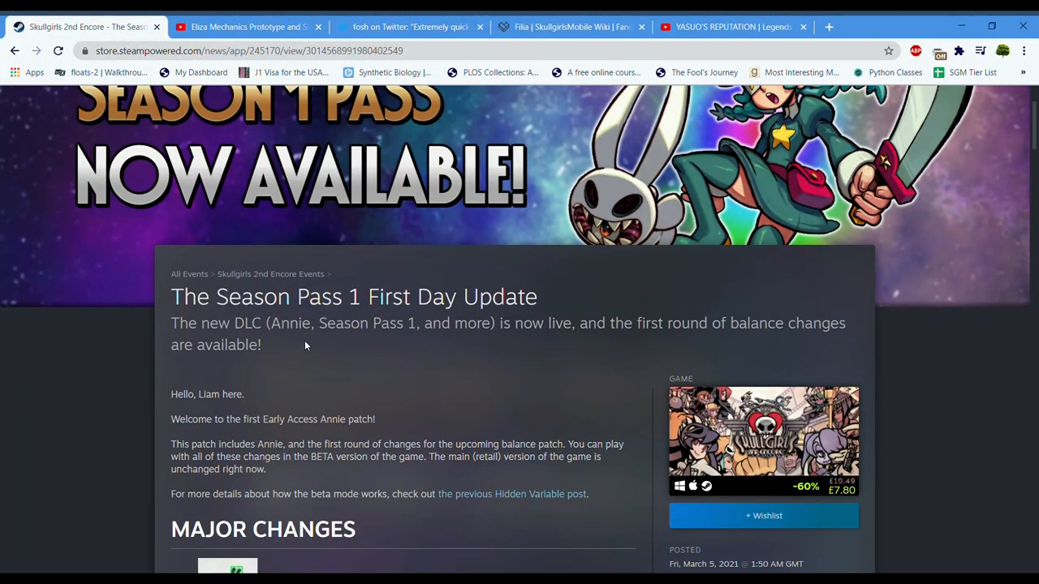
pyautogui.scroll(-3)
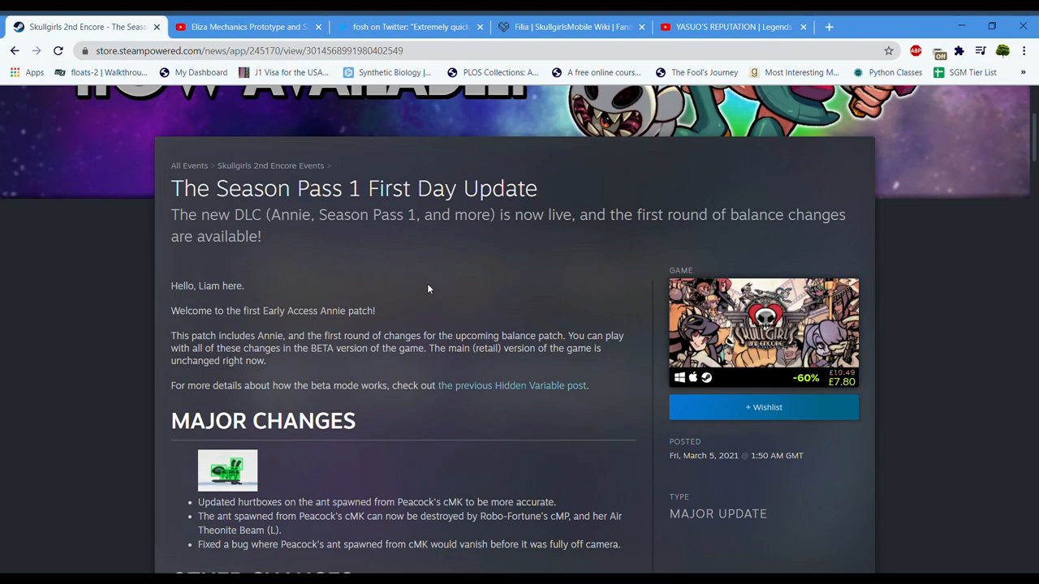
pyautogui.scroll(-3)
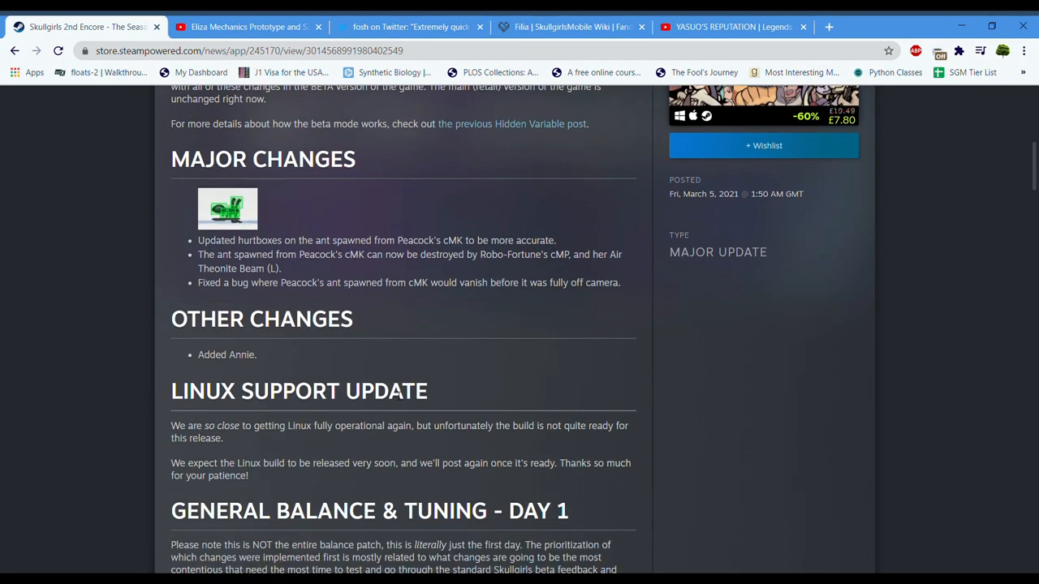
pyautogui.scroll(-3)
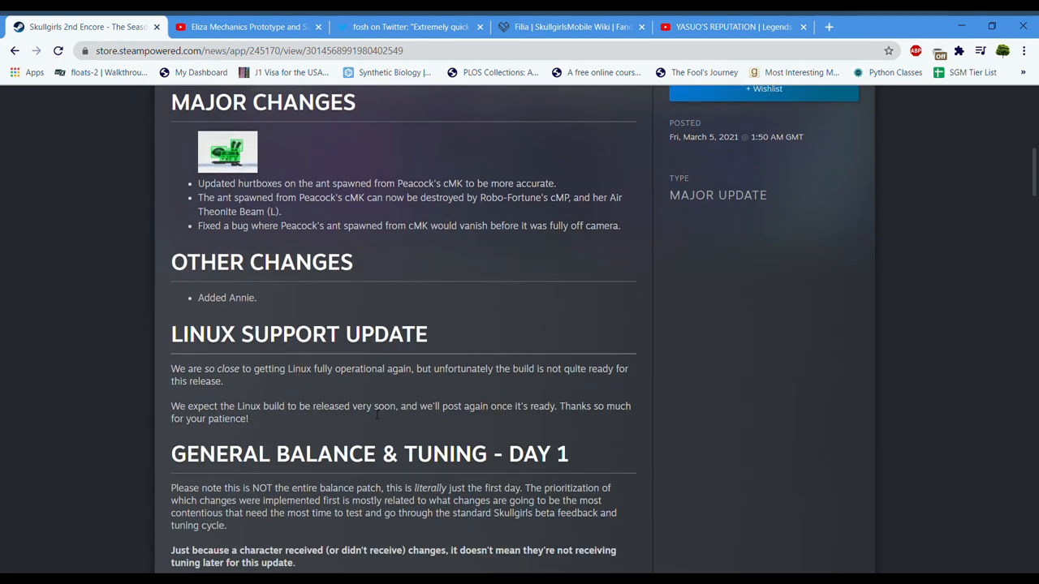
pyautogui.scroll(-3)
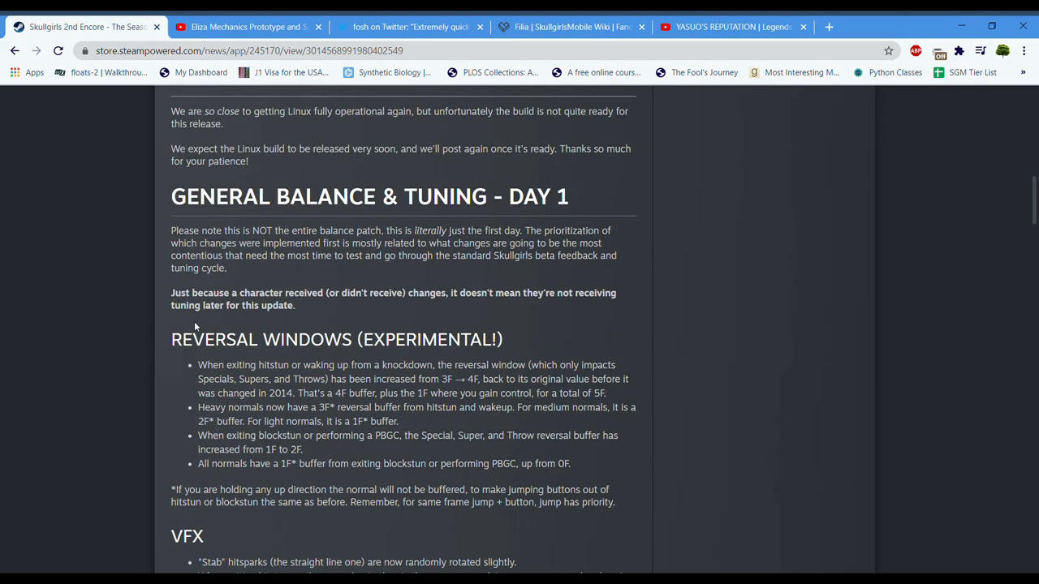
pyautogui.moveTo(171, 293); pyautogui.dragTo(367, 293)
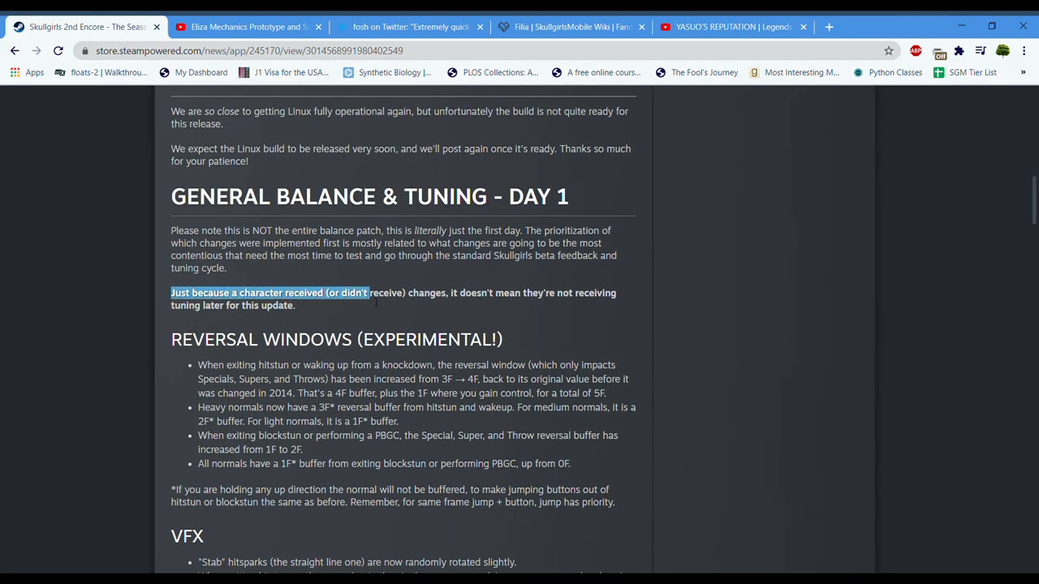
pyautogui.moveTo(373, 293); pyautogui.dragTo(613, 293)
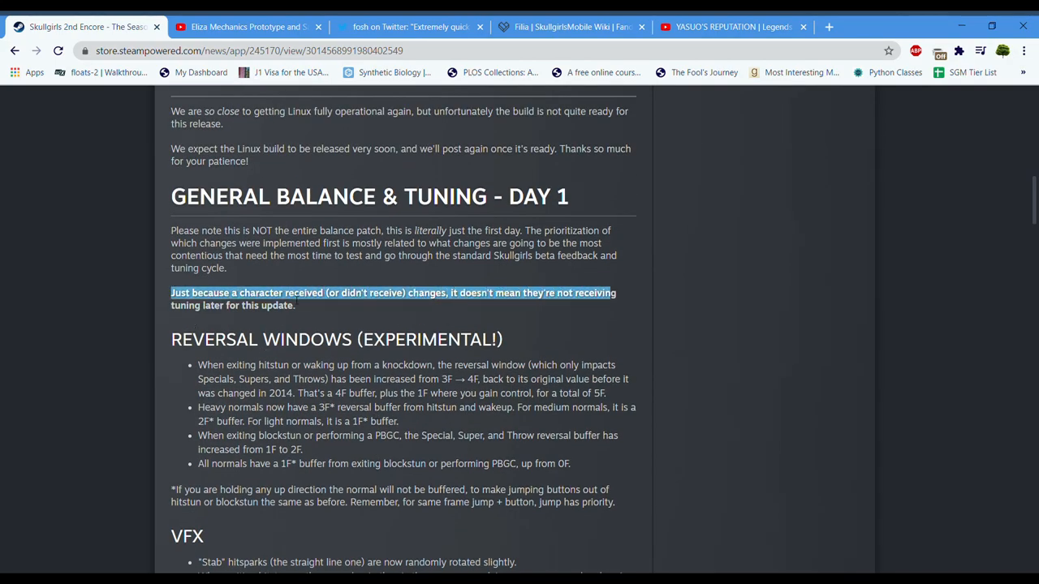
pyautogui.click(365, 325)
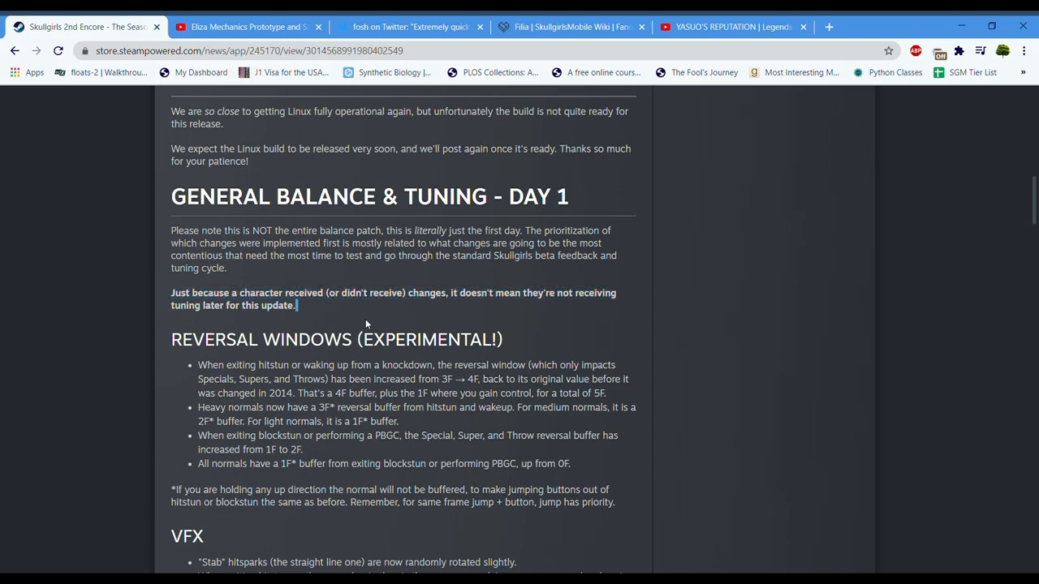
pyautogui.moveTo(170, 230); pyautogui.dragTo(307, 230)
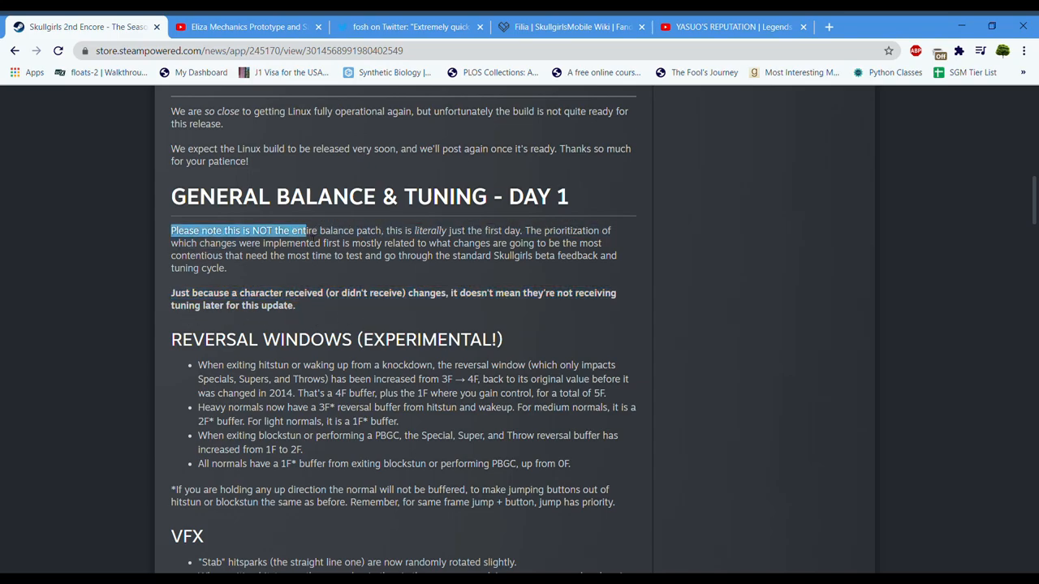
pyautogui.moveTo(302, 230); pyautogui.dragTo(485, 243)
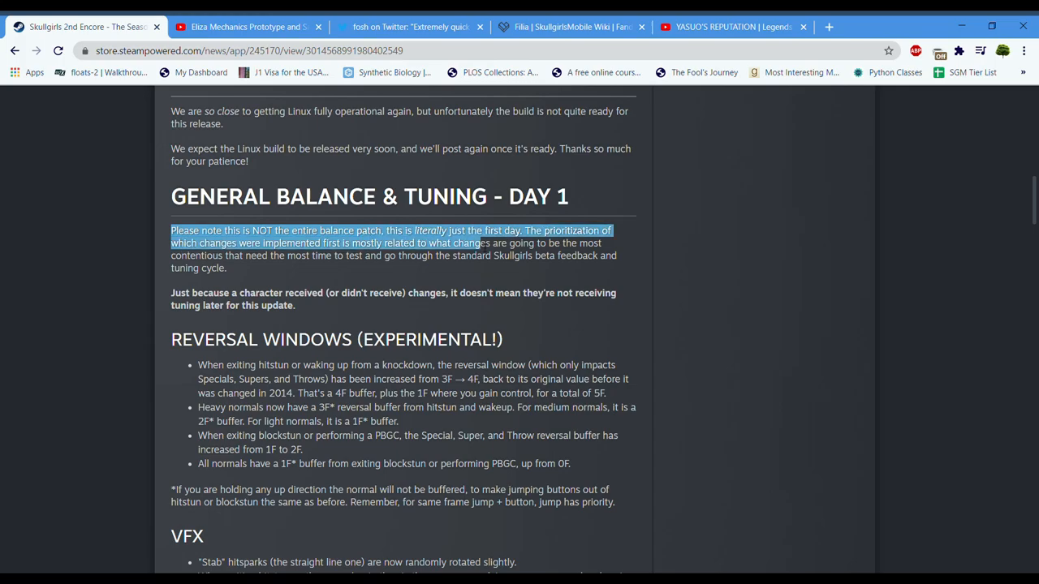
pyautogui.moveTo(483, 244); pyautogui.dragTo(510, 231)
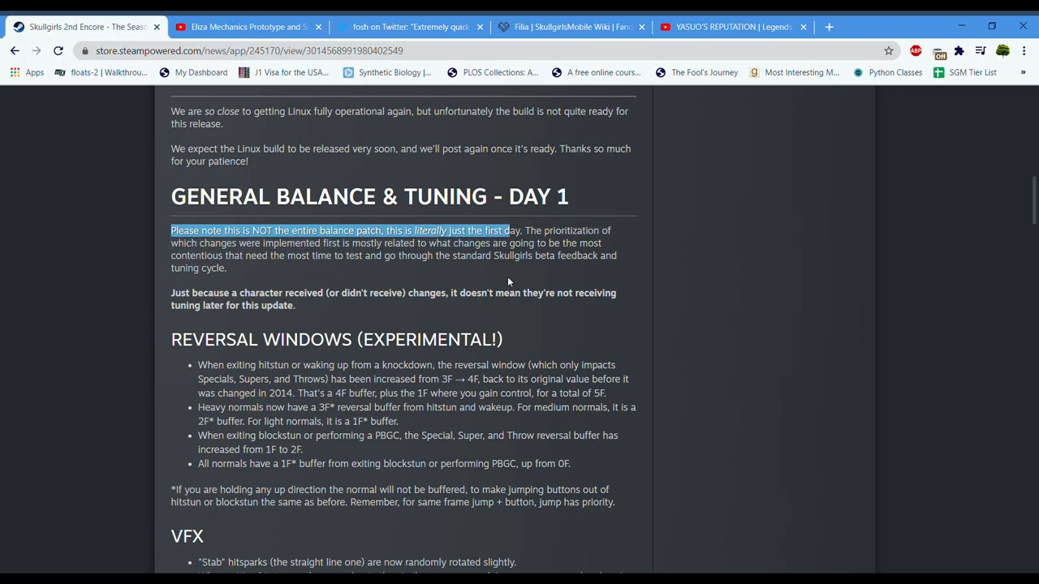
pyautogui.scroll(3)
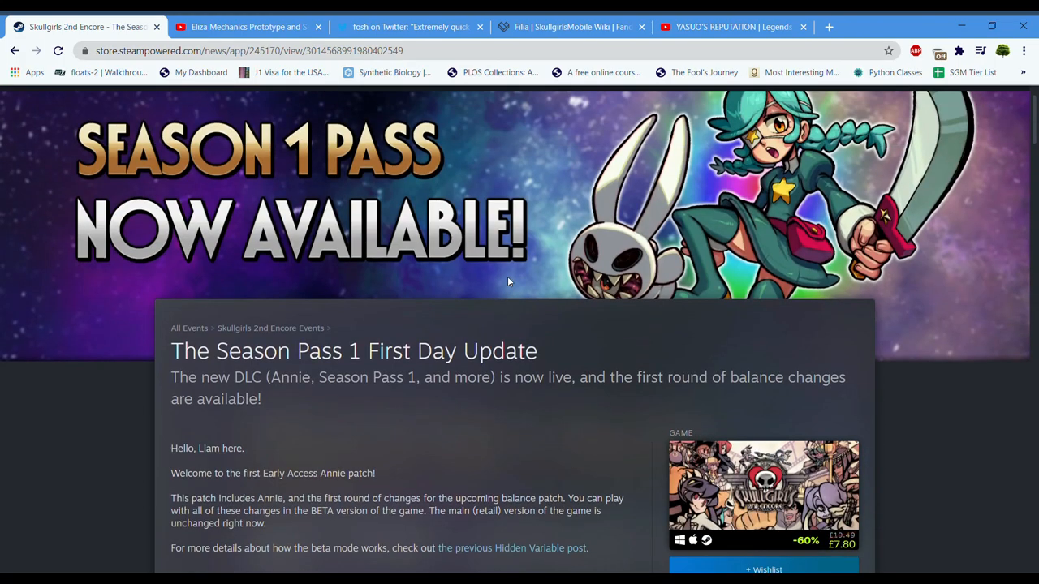
pyautogui.moveTo(477, 437)
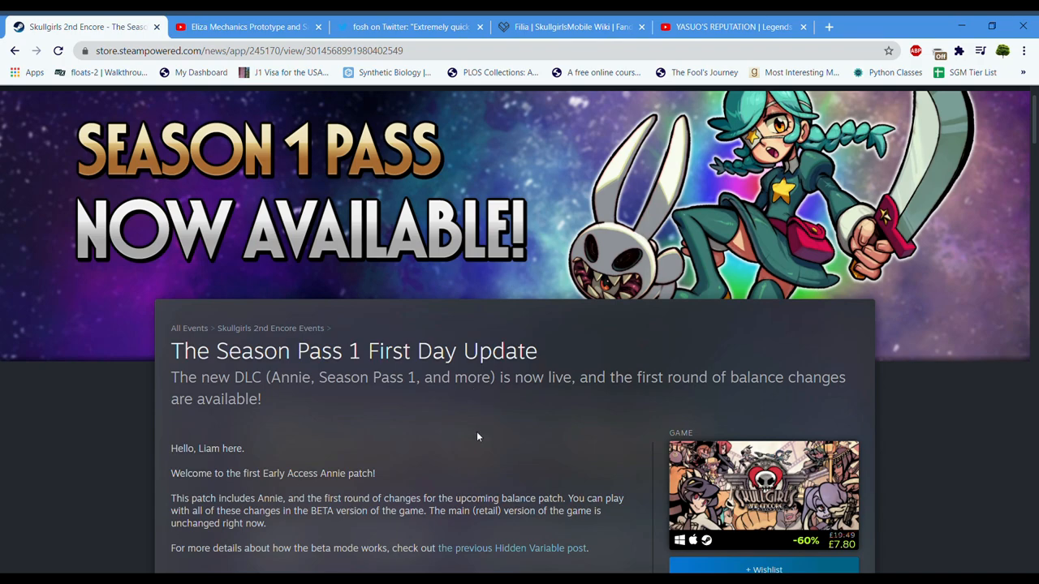
pyautogui.scroll(-3)
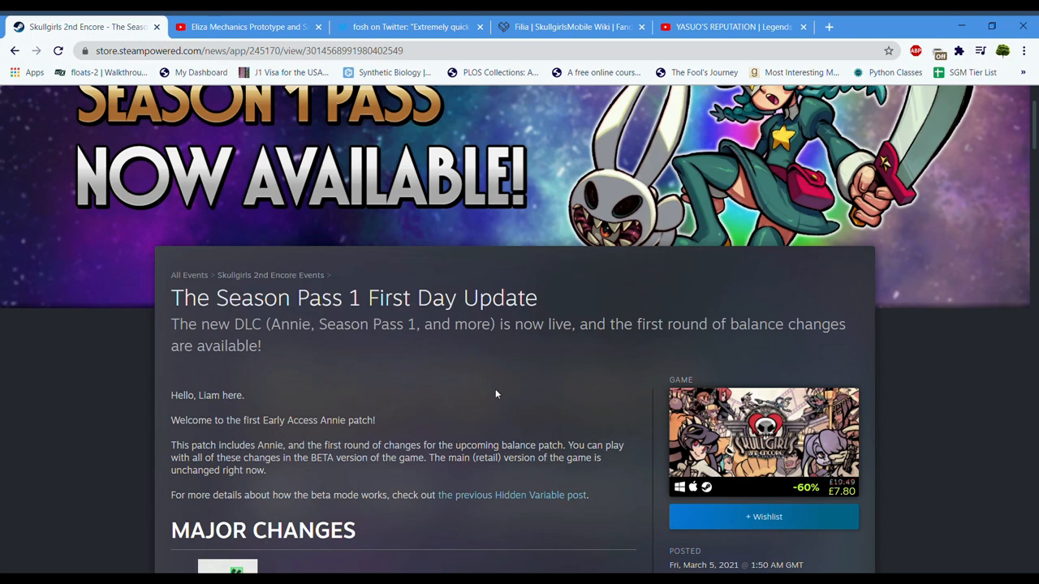
pyautogui.scroll(3)
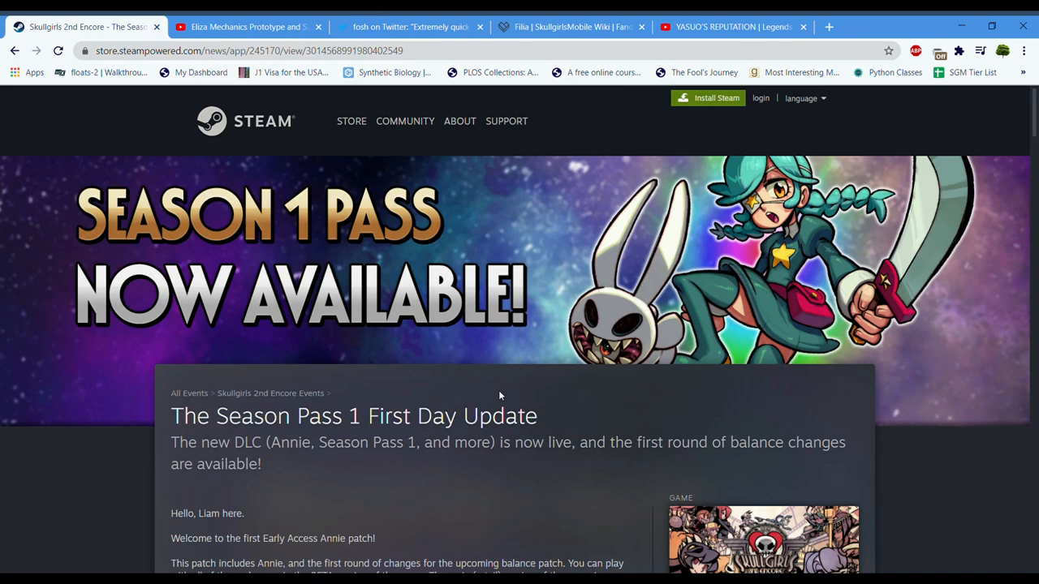
pyautogui.scroll(-3)
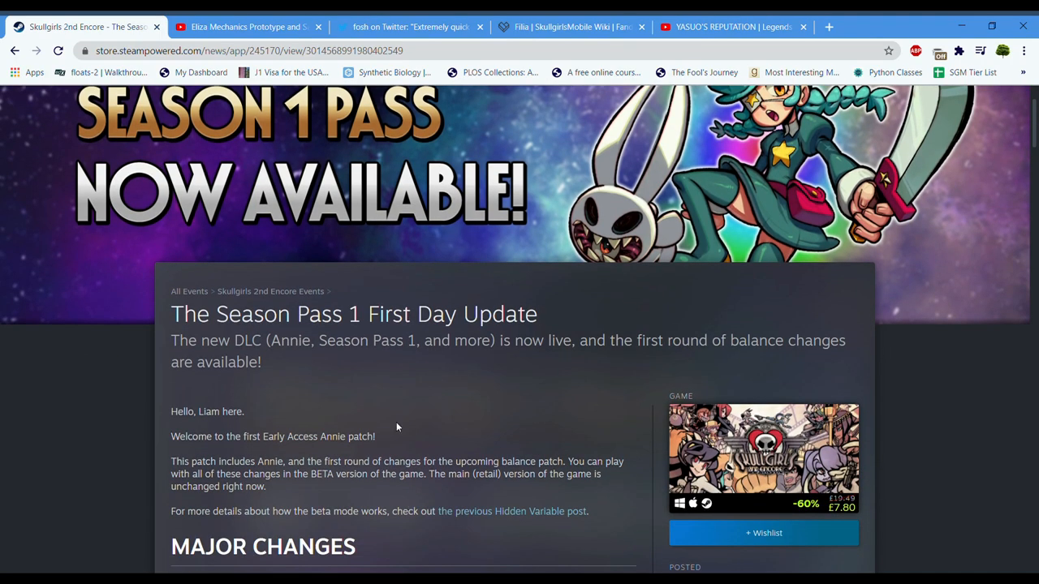
pyautogui.moveTo(342, 400)
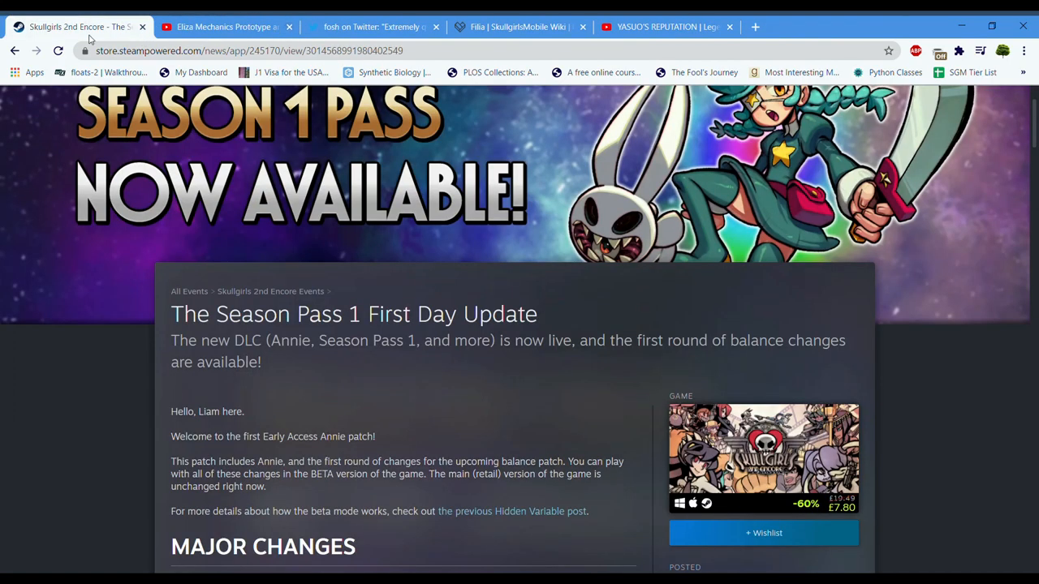
pyautogui.scroll(-3)
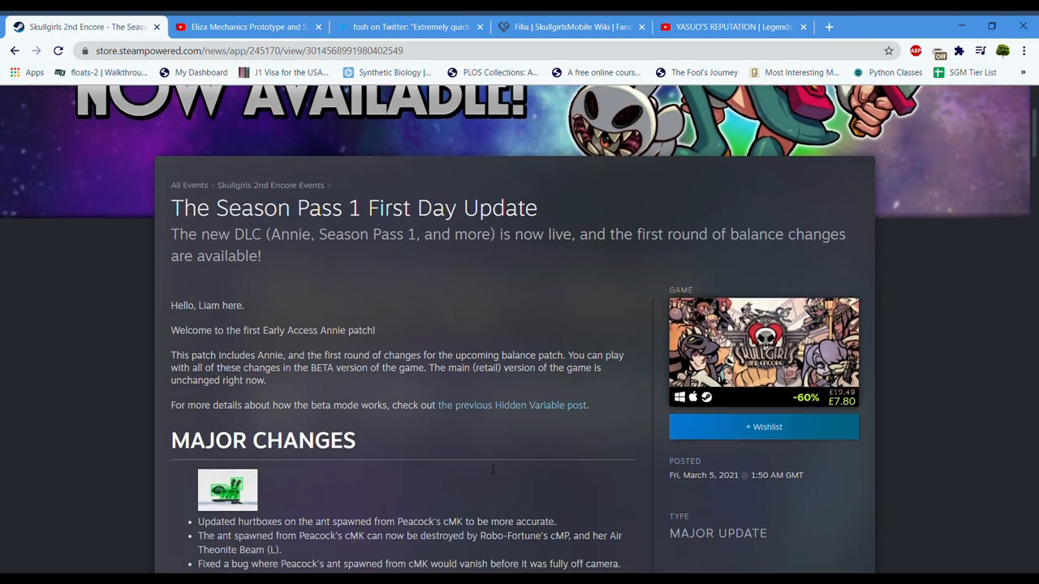
pyautogui.scroll(-3)
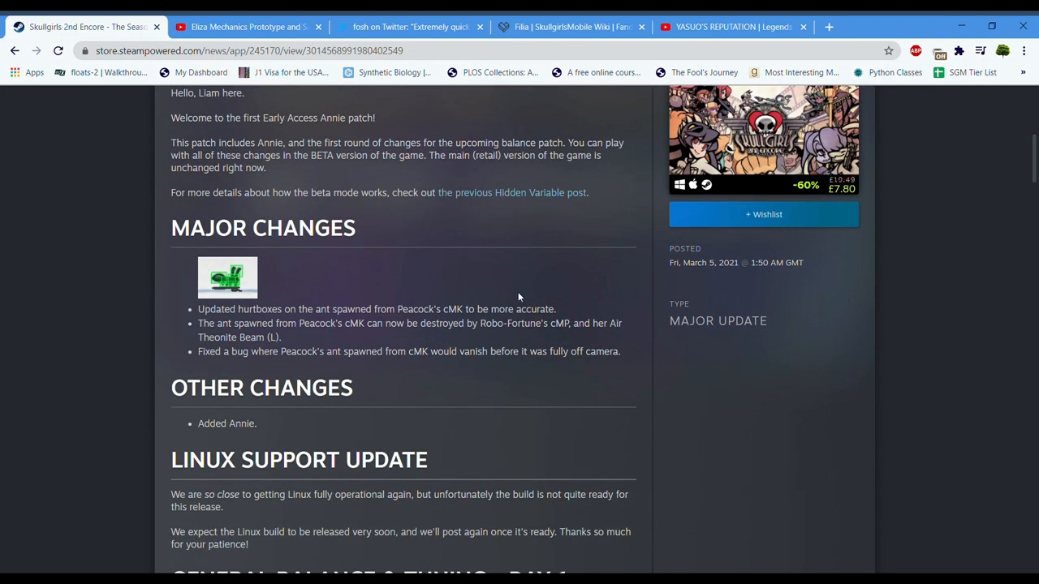
pyautogui.moveTo(534, 424)
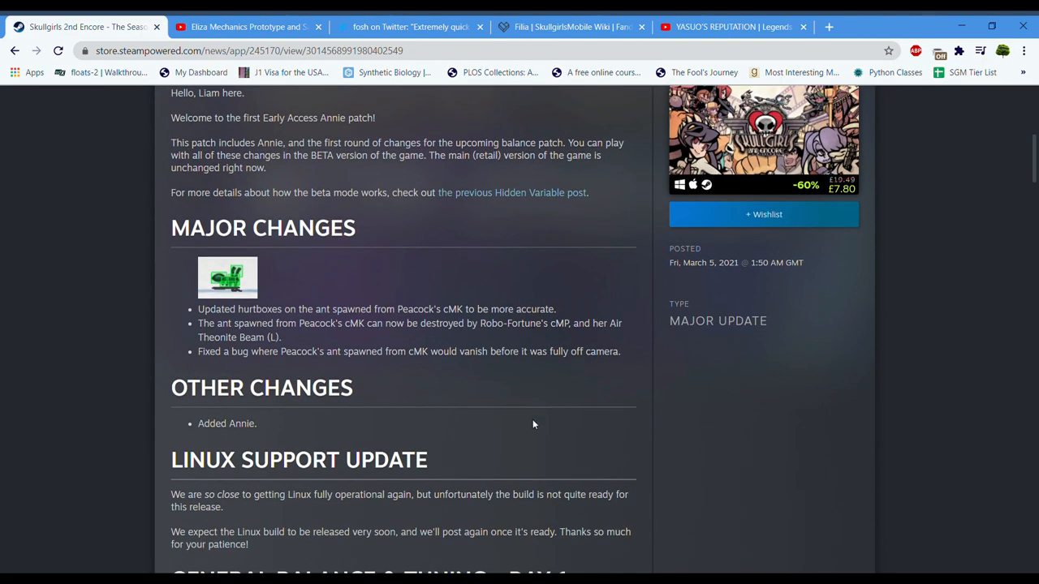